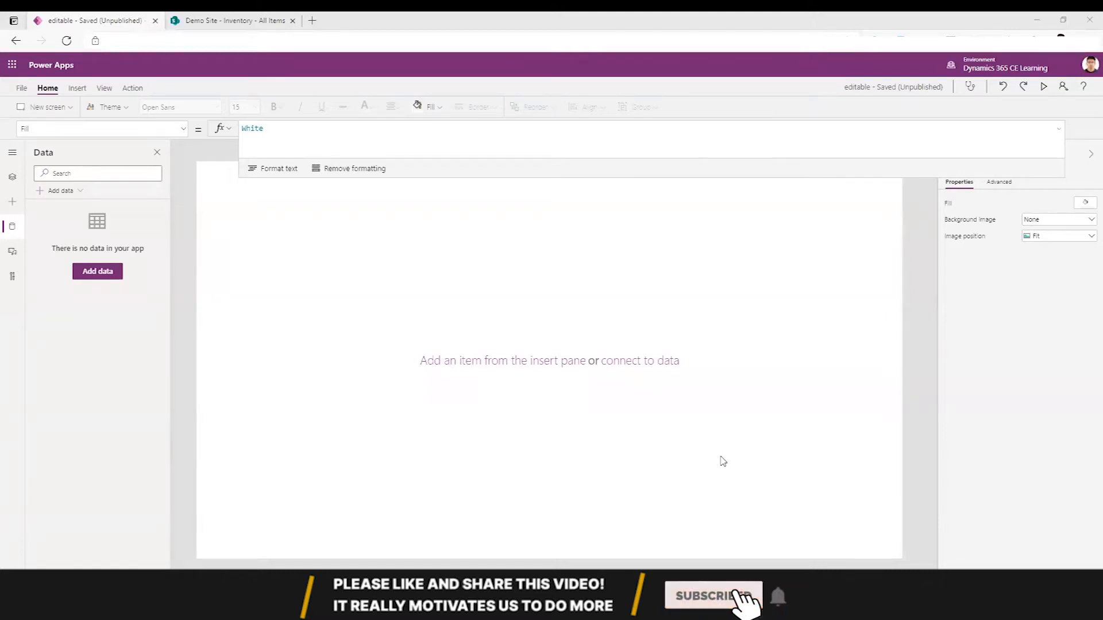
Review the Inventory list in SharePoint and return to the app editor's Insert options
{"action": "left_click", "coordinate": [712, 597]}
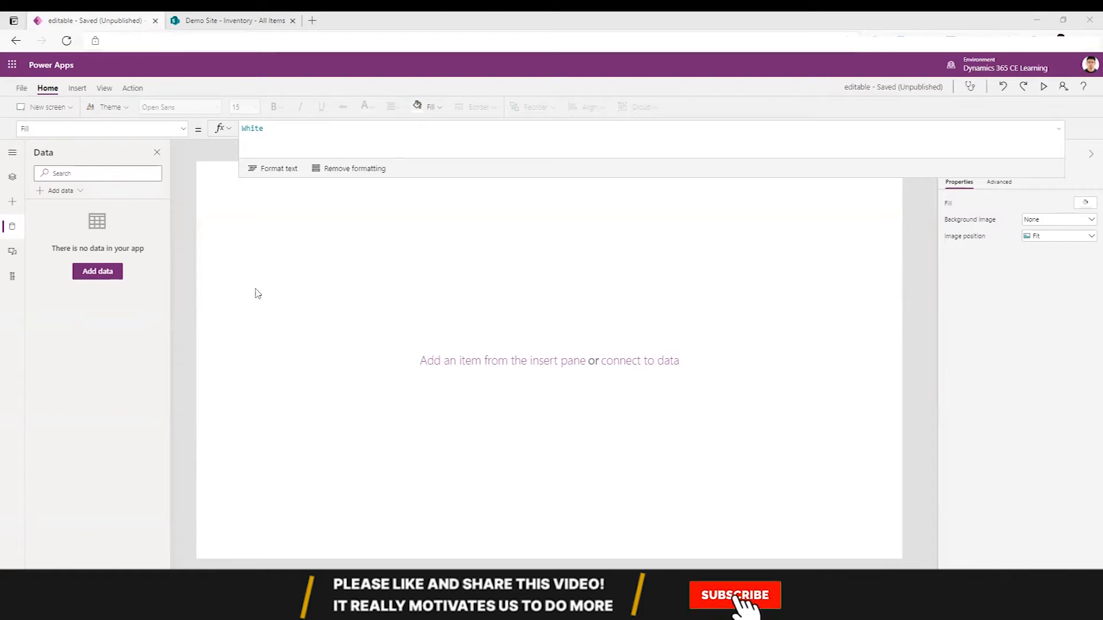
{"action": "left_click", "coordinate": [736, 611]}
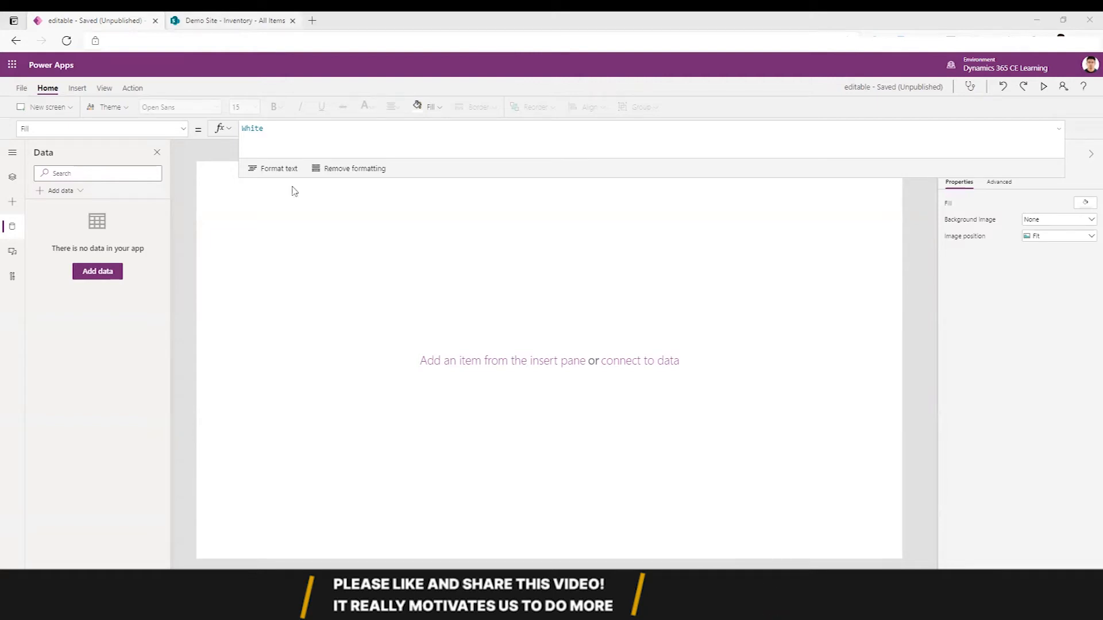
{"action": "left_click", "coordinate": [230, 21]}
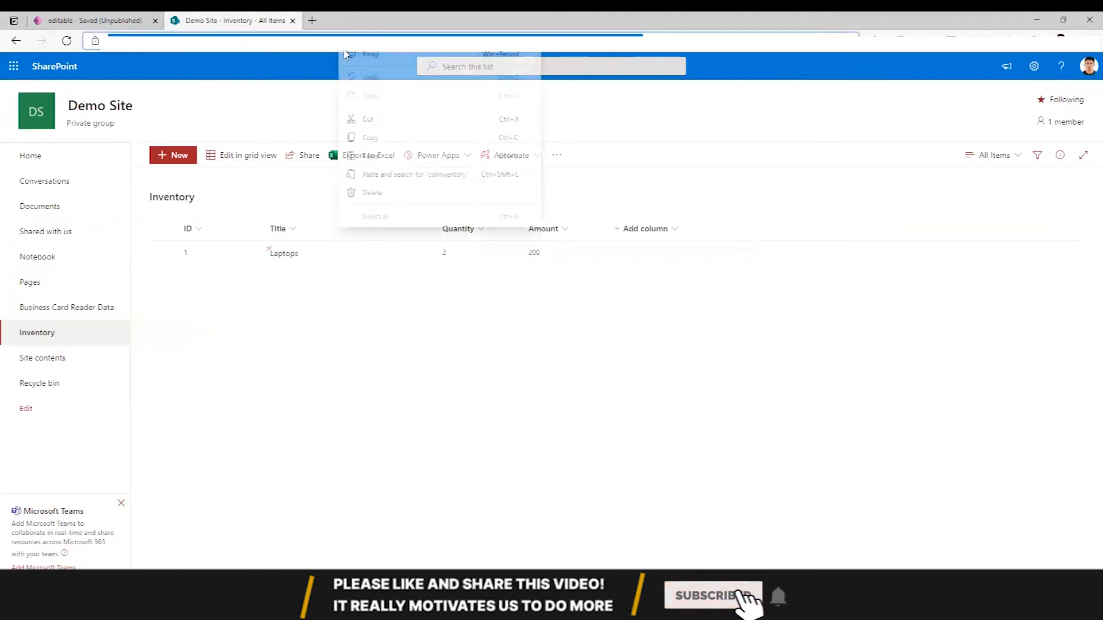
{"action": "left_click", "coordinate": [86, 21]}
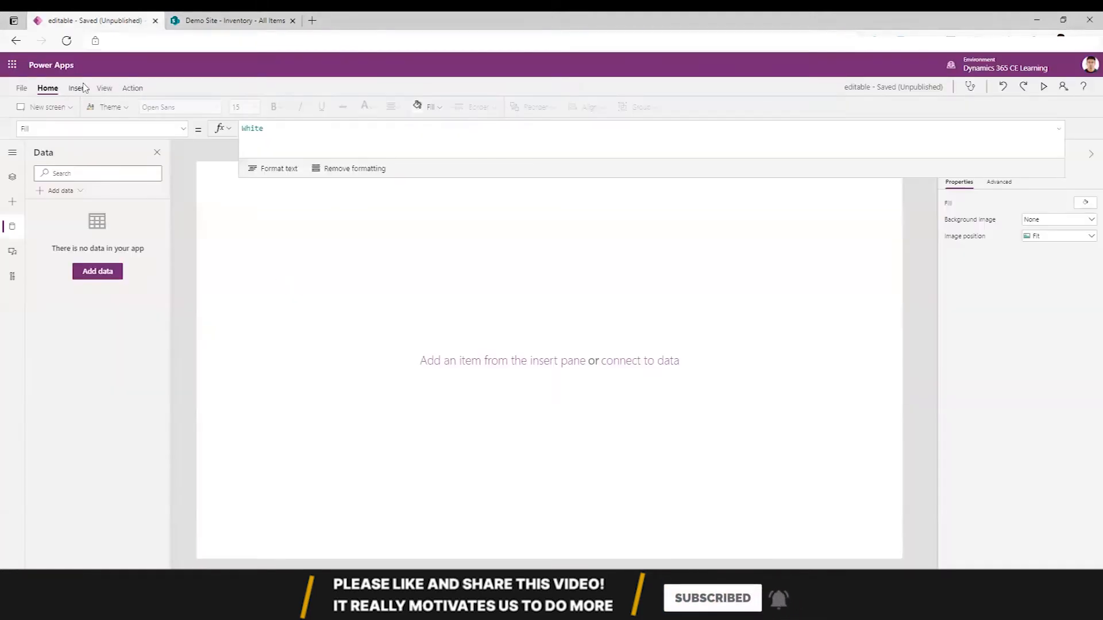
{"action": "left_click", "coordinate": [77, 88]}
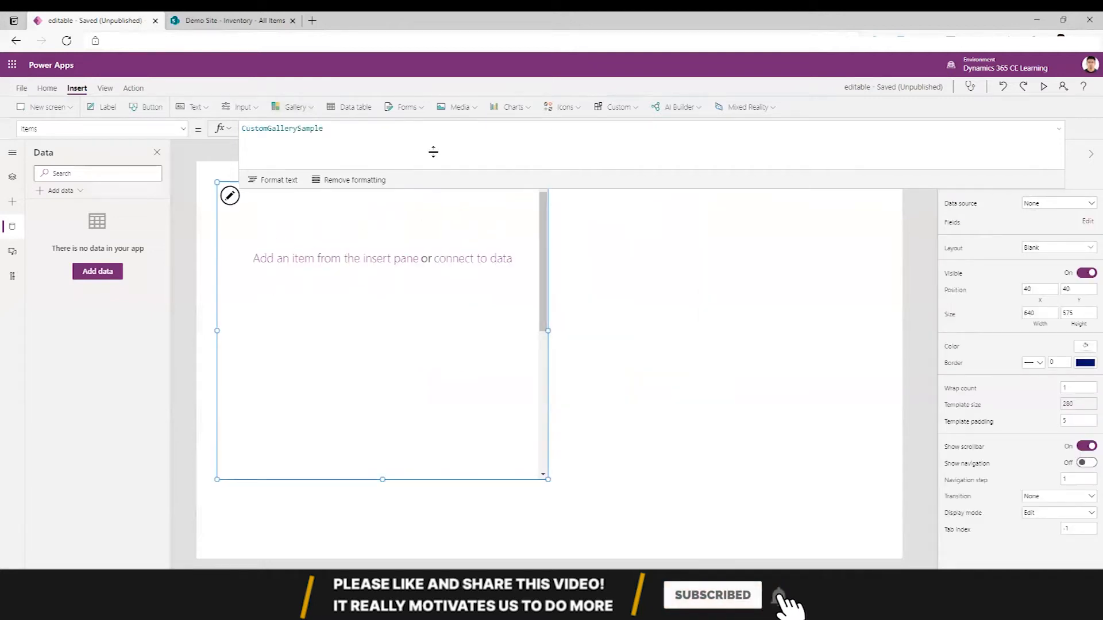
{"action": "left_click", "coordinate": [234, 21]}
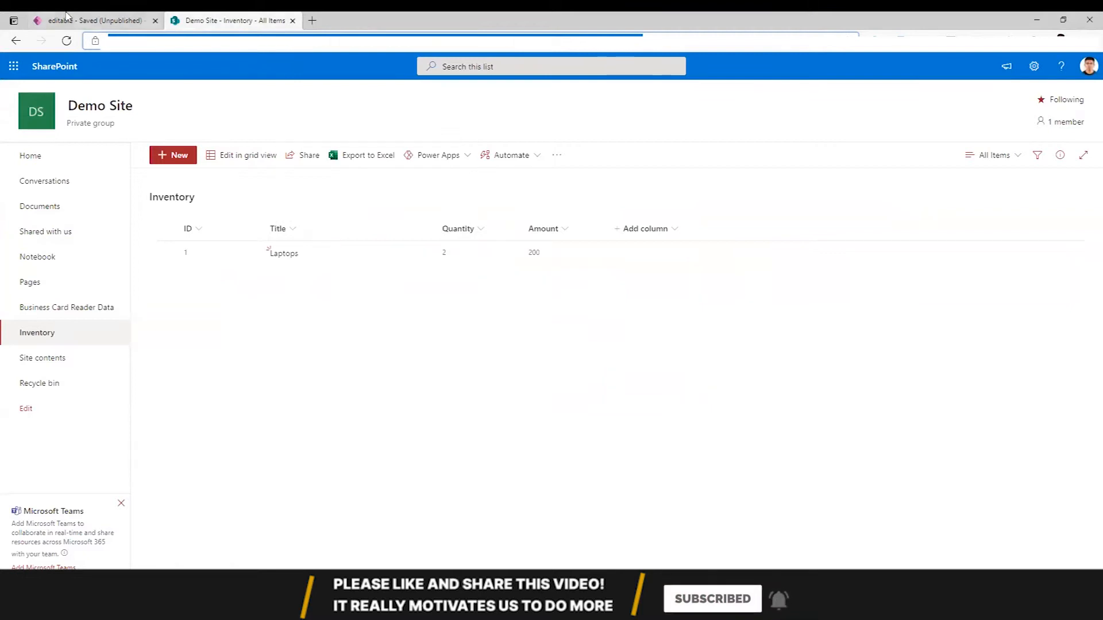
{"action": "left_click", "coordinate": [86, 20]}
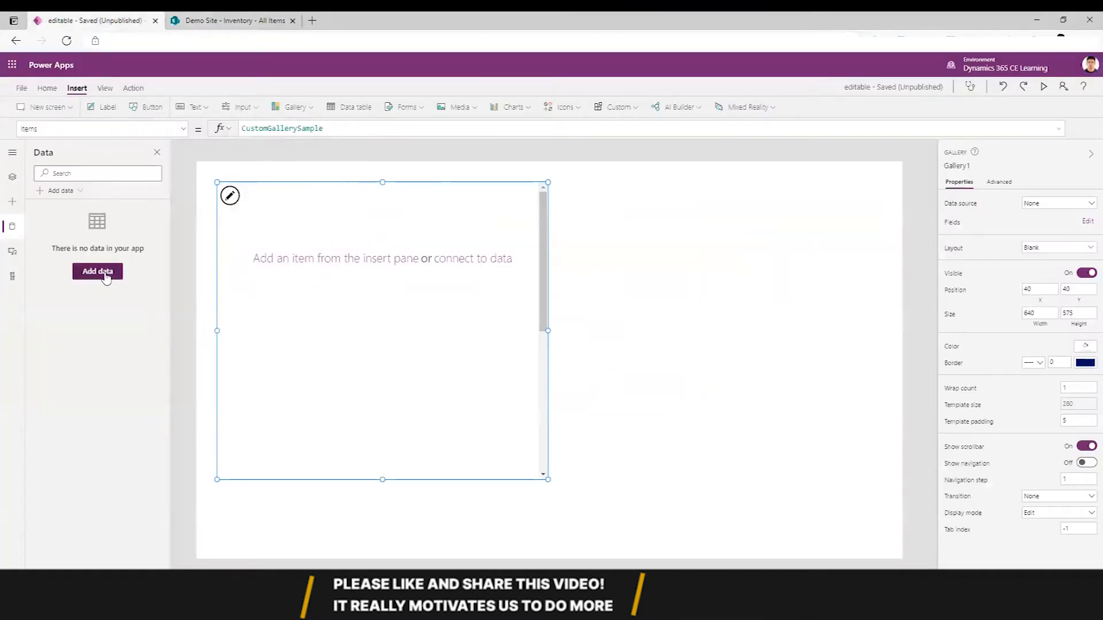
Add the SharePoint Inventory list as app data through the existing SharePoint connection
{"action": "left_click", "coordinate": [97, 271]}
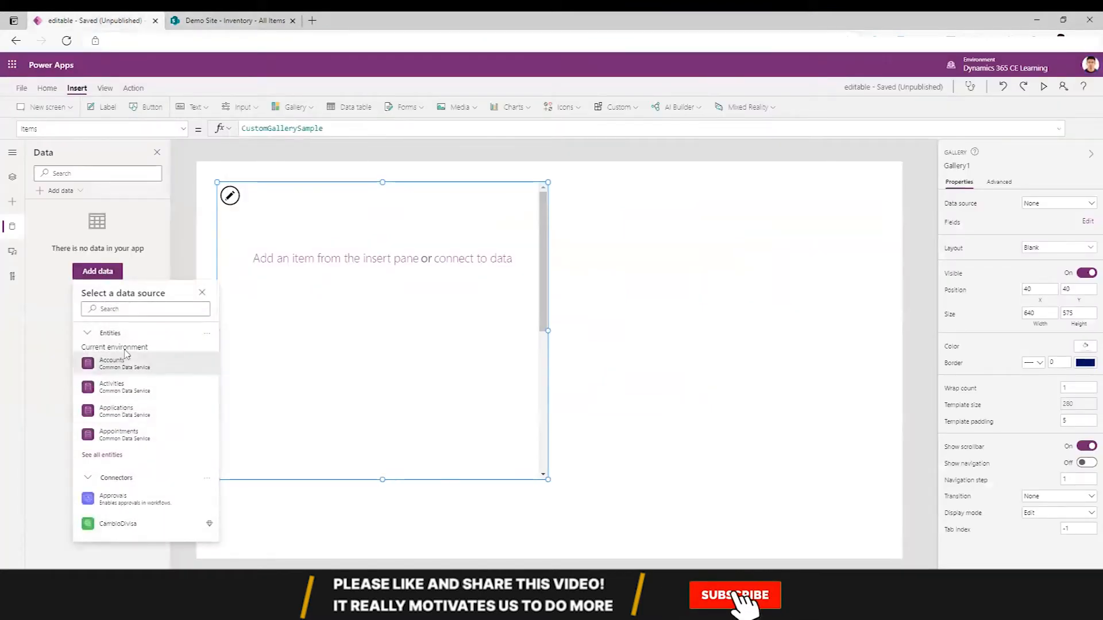
{"action": "type", "text": "sharepoin"}
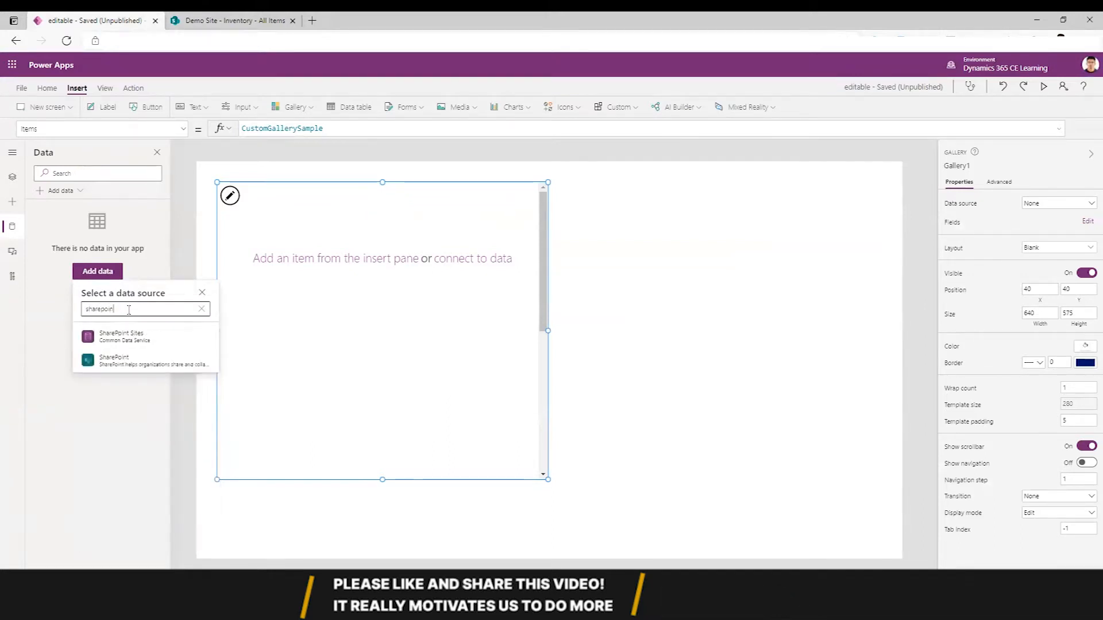
{"action": "left_click", "coordinate": [113, 360]}
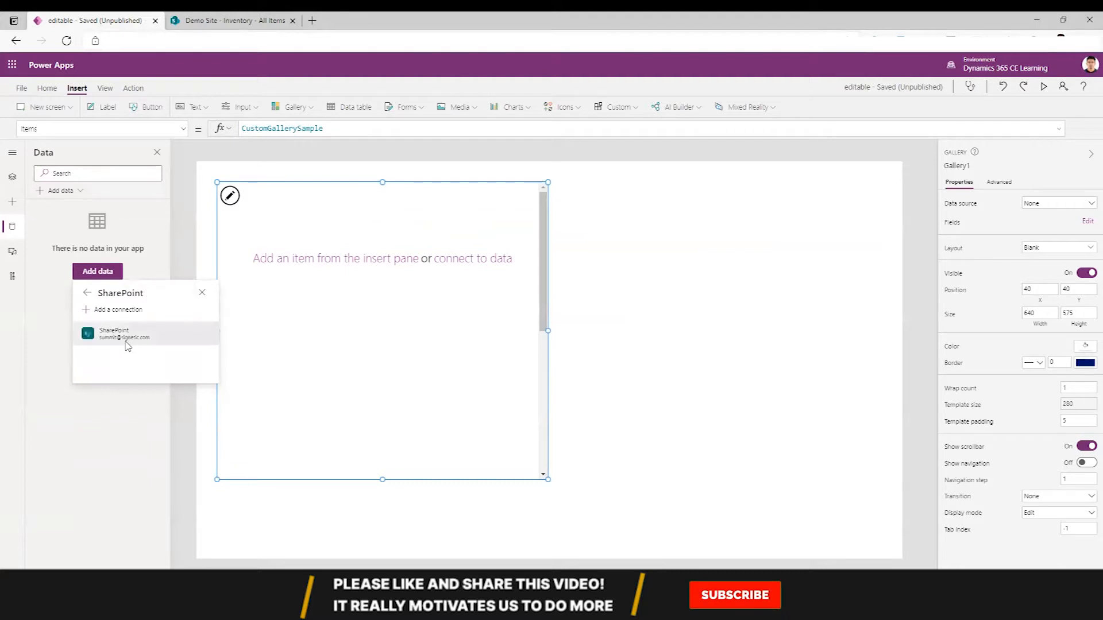
{"action": "left_click", "coordinate": [124, 333]}
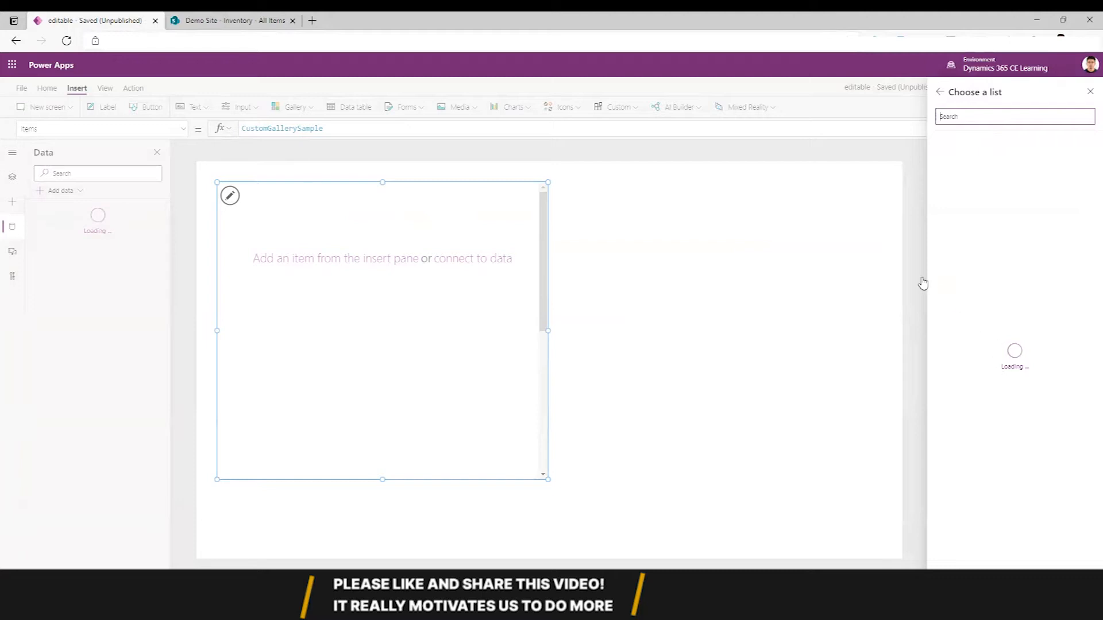
{"action": "left_click", "coordinate": [942, 184]}
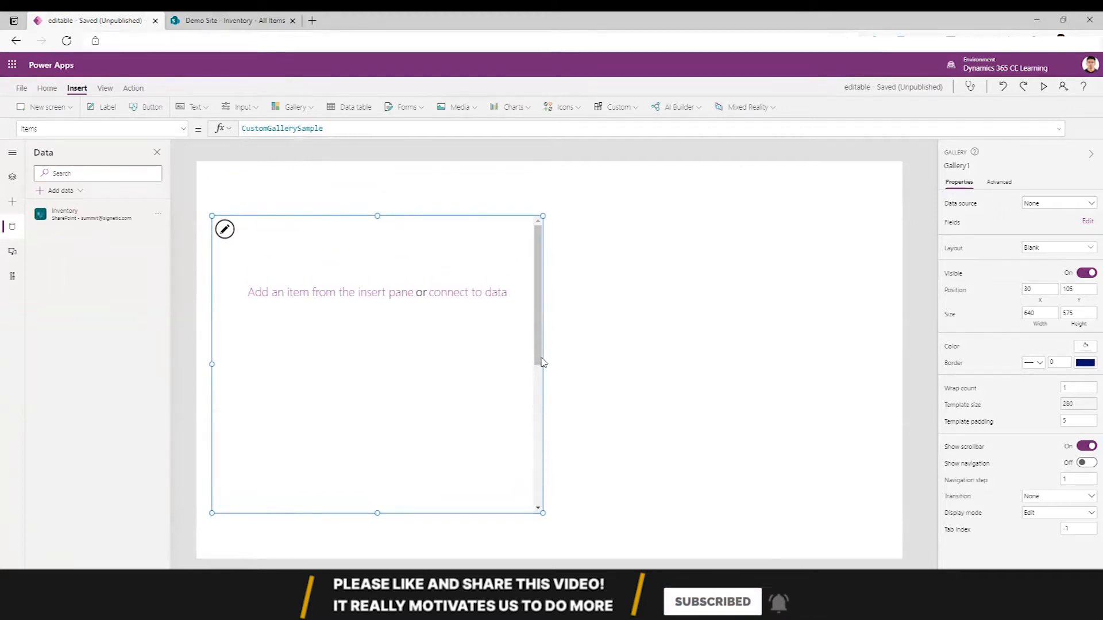
Arrange three text inputs per gallery row and set the gallery's data source to Inventory
{"action": "left_click", "coordinate": [467, 293]}
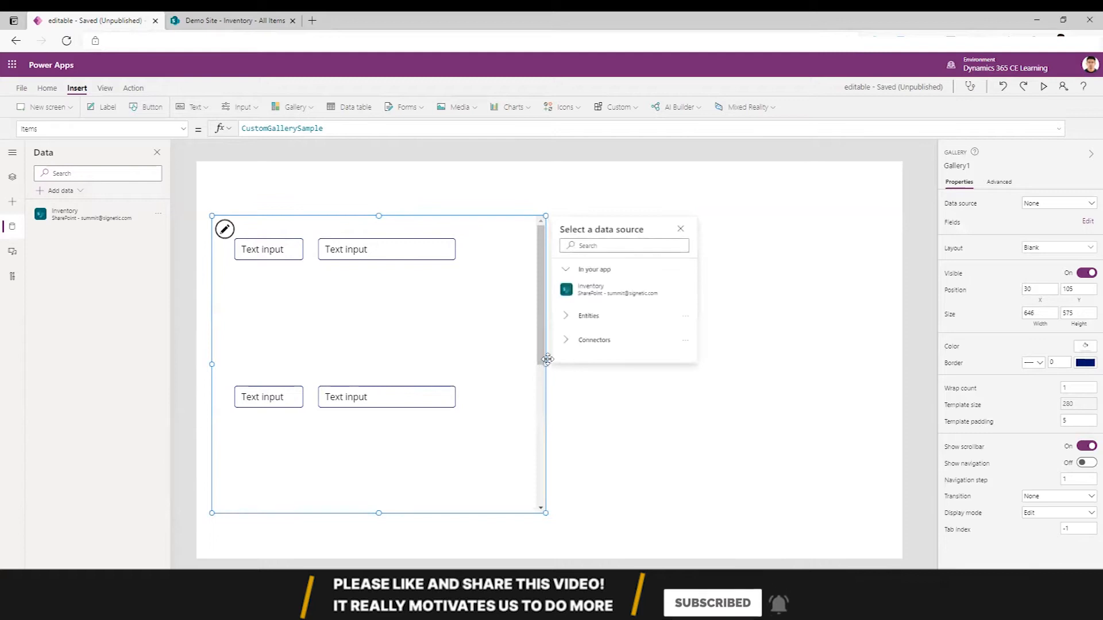
{"action": "left_click", "coordinate": [233, 21]}
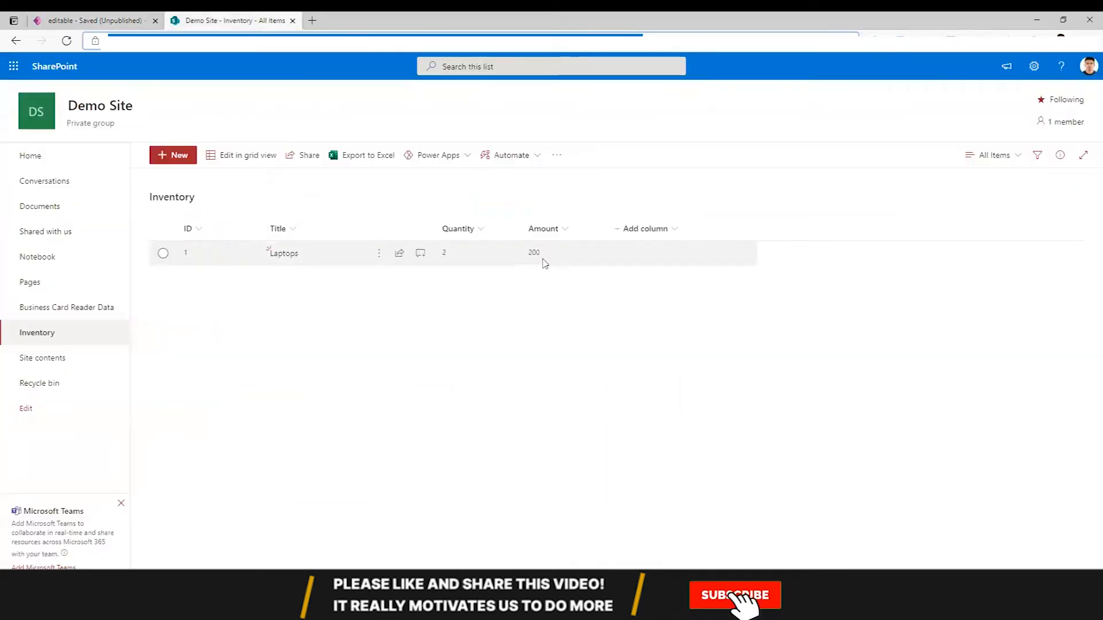
{"action": "left_click", "coordinate": [92, 21]}
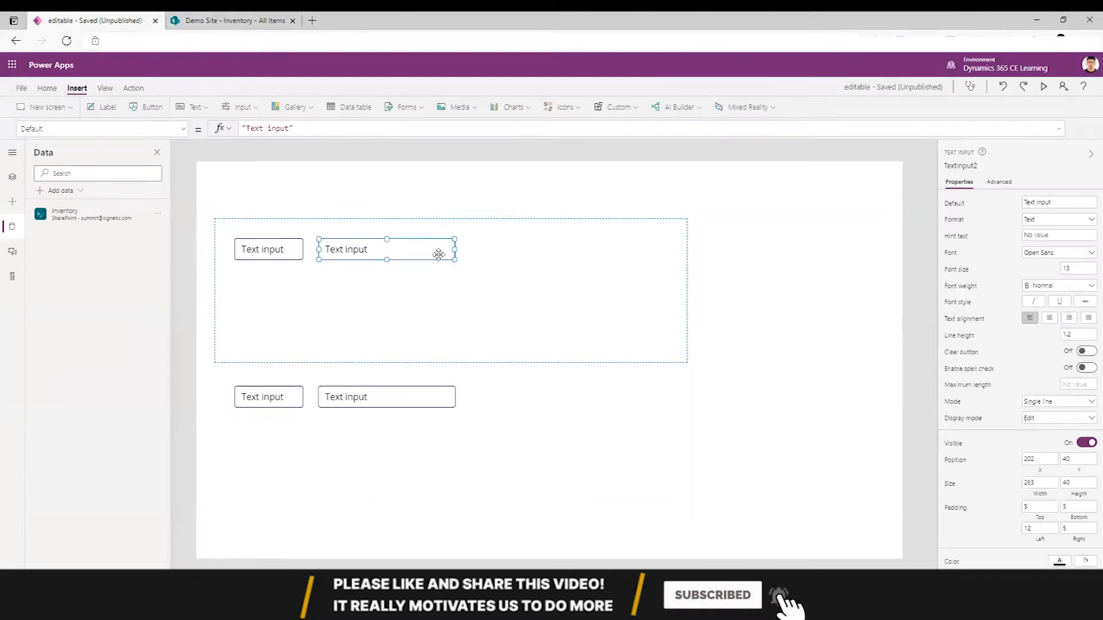
{"action": "left_click_drag", "start_coordinate": [455, 250], "coordinate": [366, 249]}
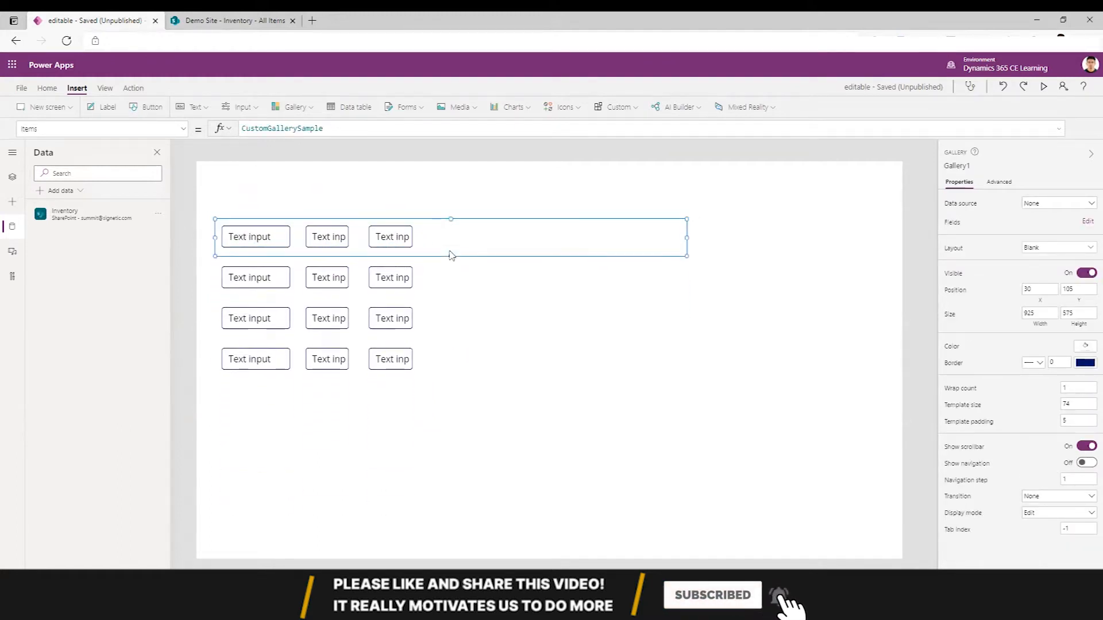
{"action": "left_click", "coordinate": [1058, 202]}
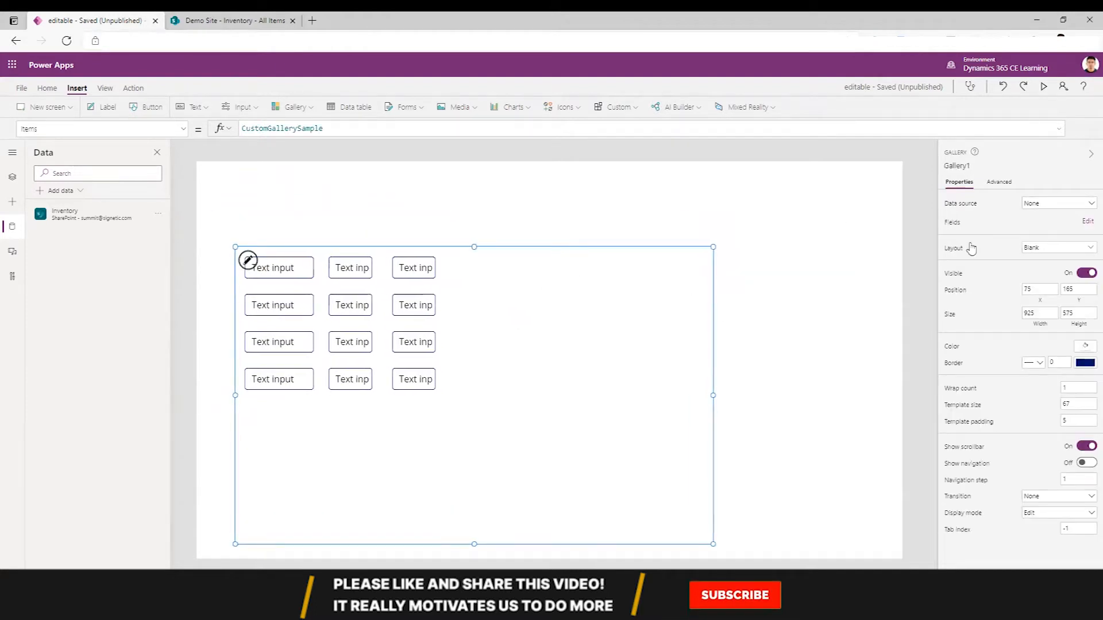
{"action": "left_click", "coordinate": [734, 595]}
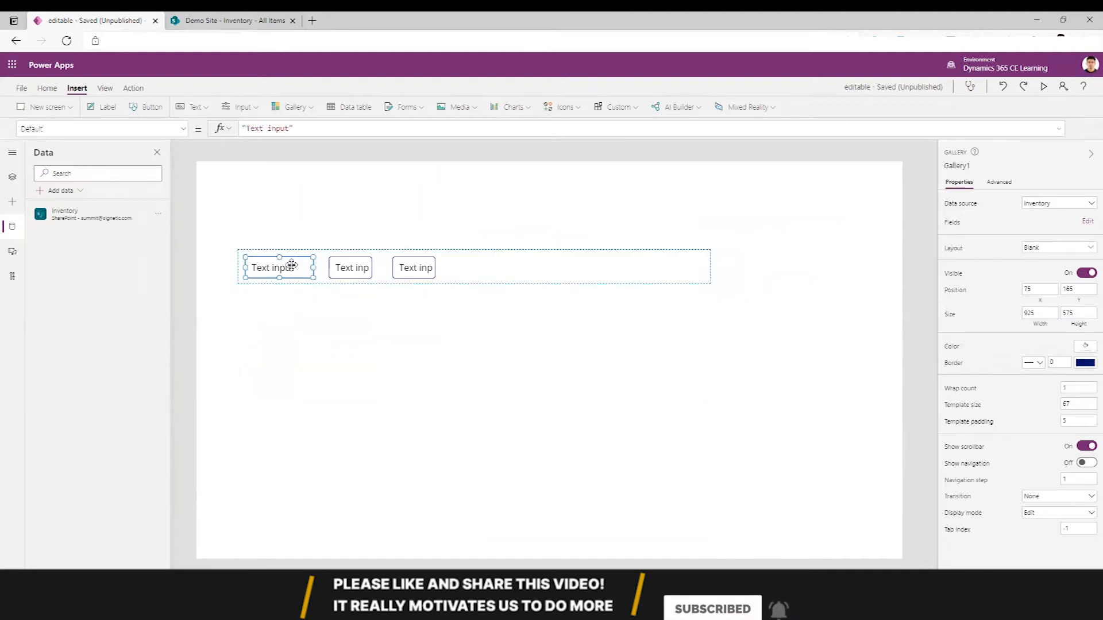
Set the first text box's Default to ThisItem.Title
{"action": "left_click", "coordinate": [278, 268]}
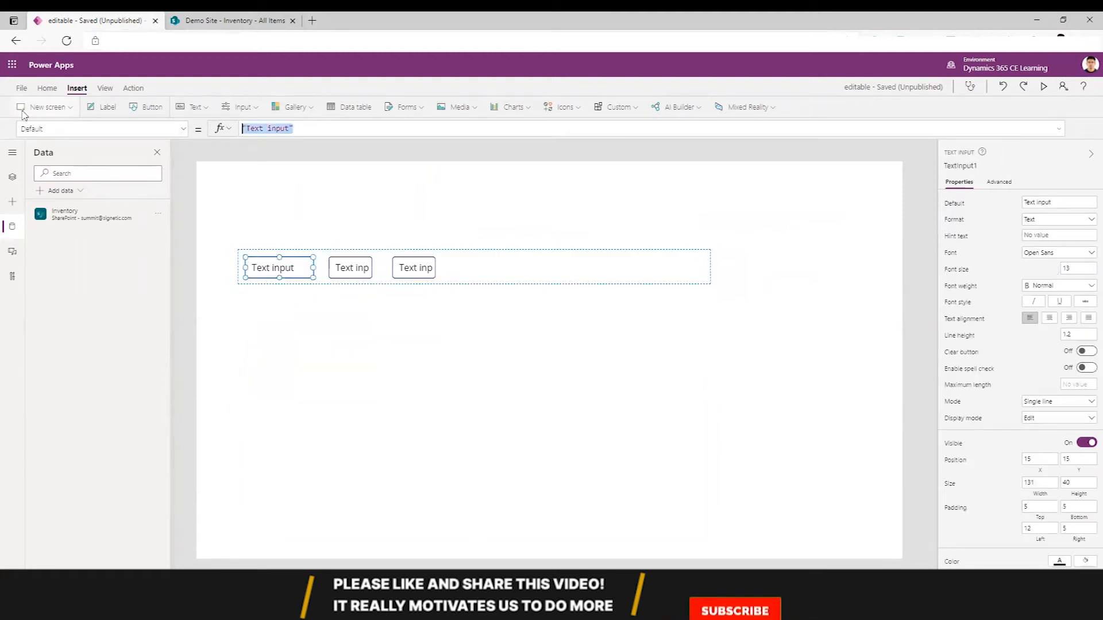
{"action": "type", "text": "This"}
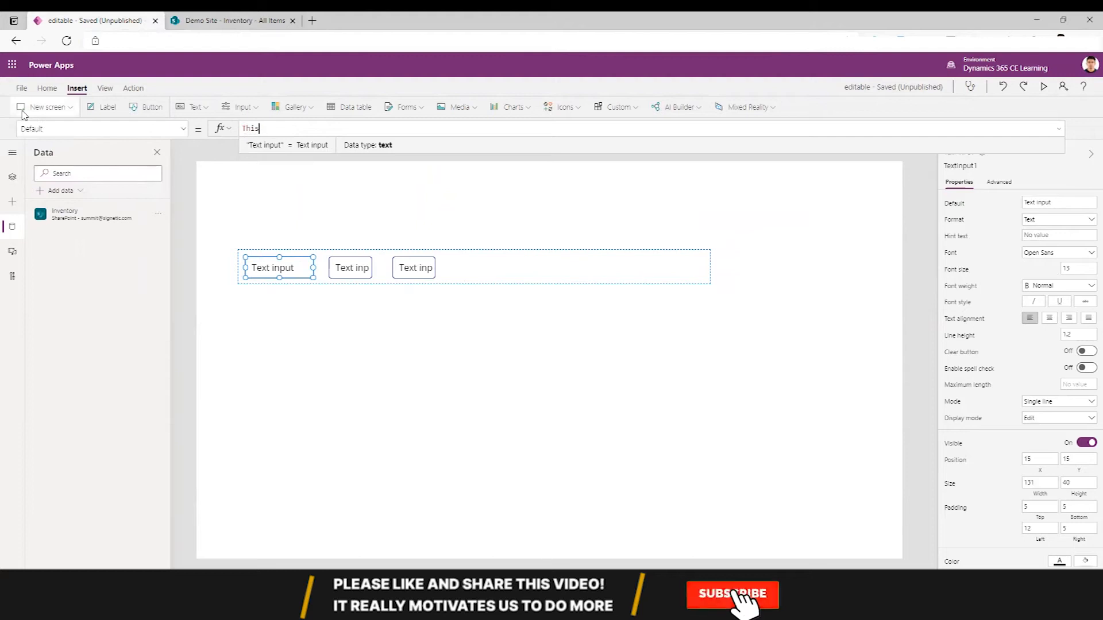
{"action": "type", "text": "ThisItem.Ti"}
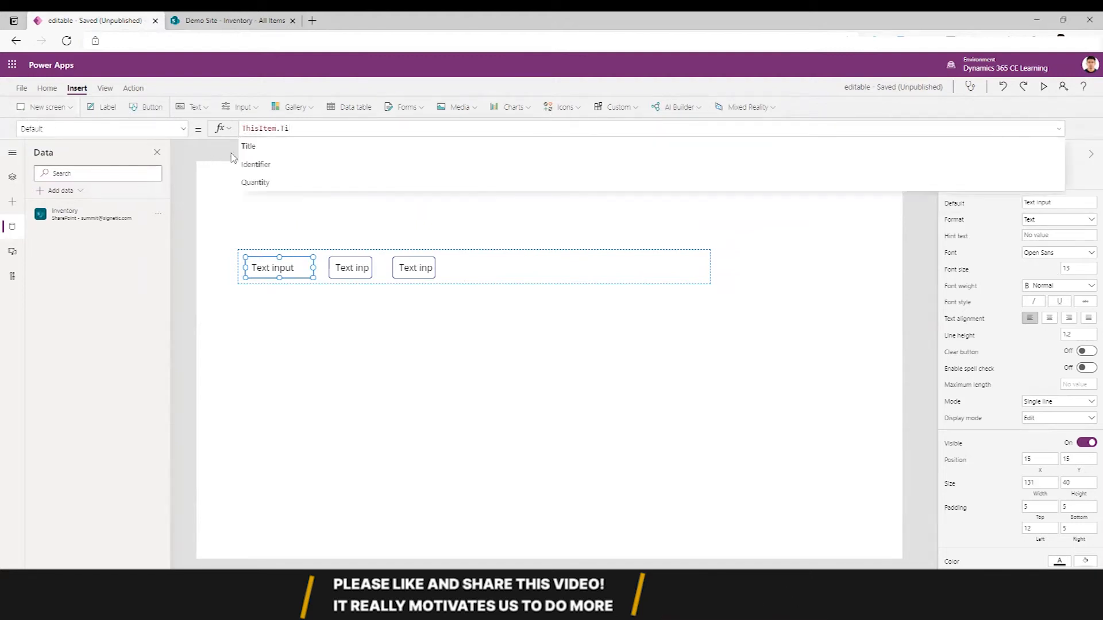
{"action": "left_click", "coordinate": [249, 146]}
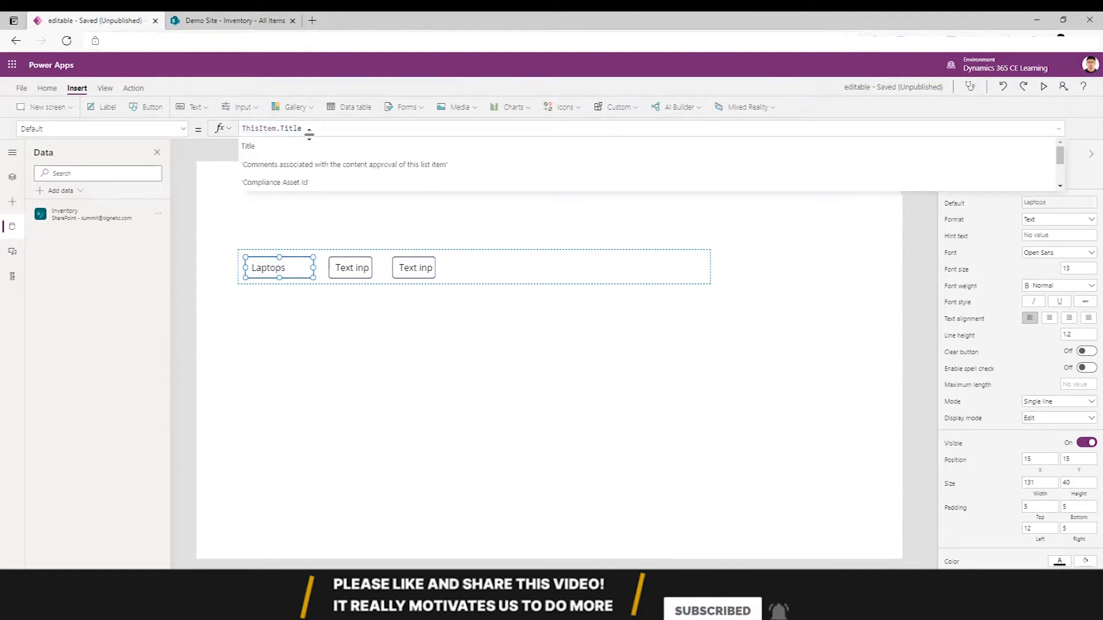
Set the second and third boxes' Defaults to ThisItem.Quantity and ThisItem.Amount
{"action": "left_click", "coordinate": [350, 268]}
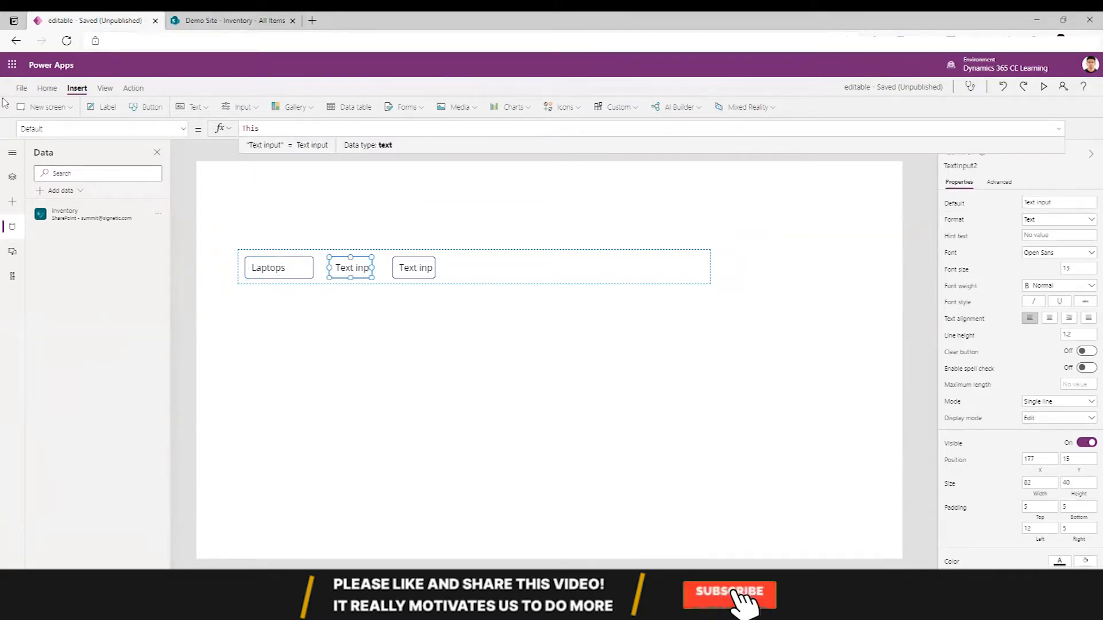
{"action": "type", "text": "ThisItem."}
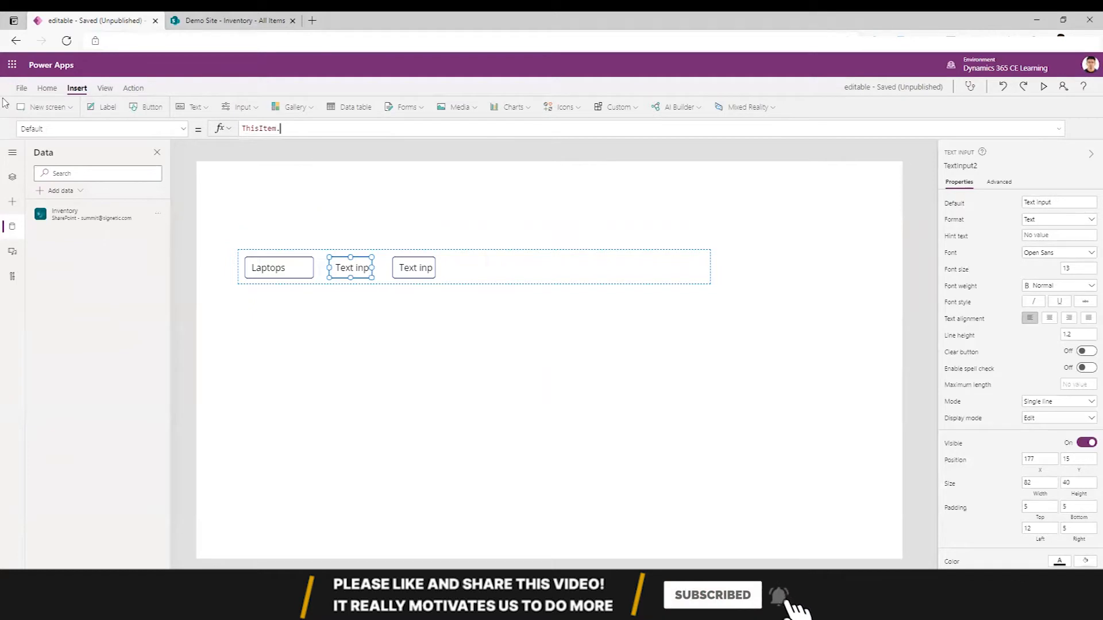
{"action": "type", "text": "Q"}
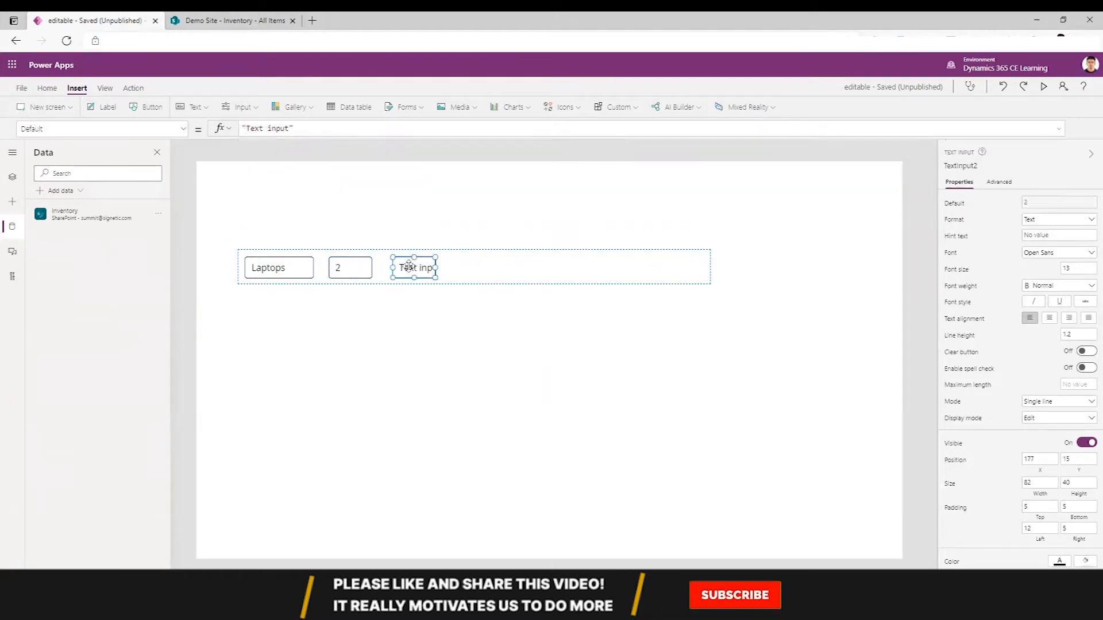
{"action": "type", "text": "ThisItem"}
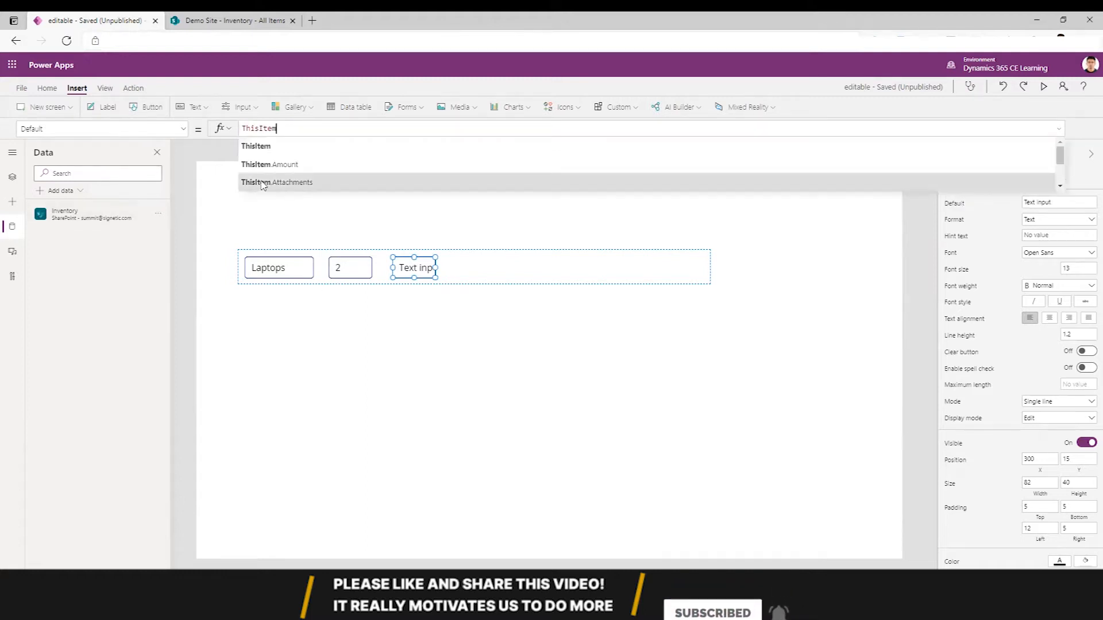
{"action": "type", "text": "."}
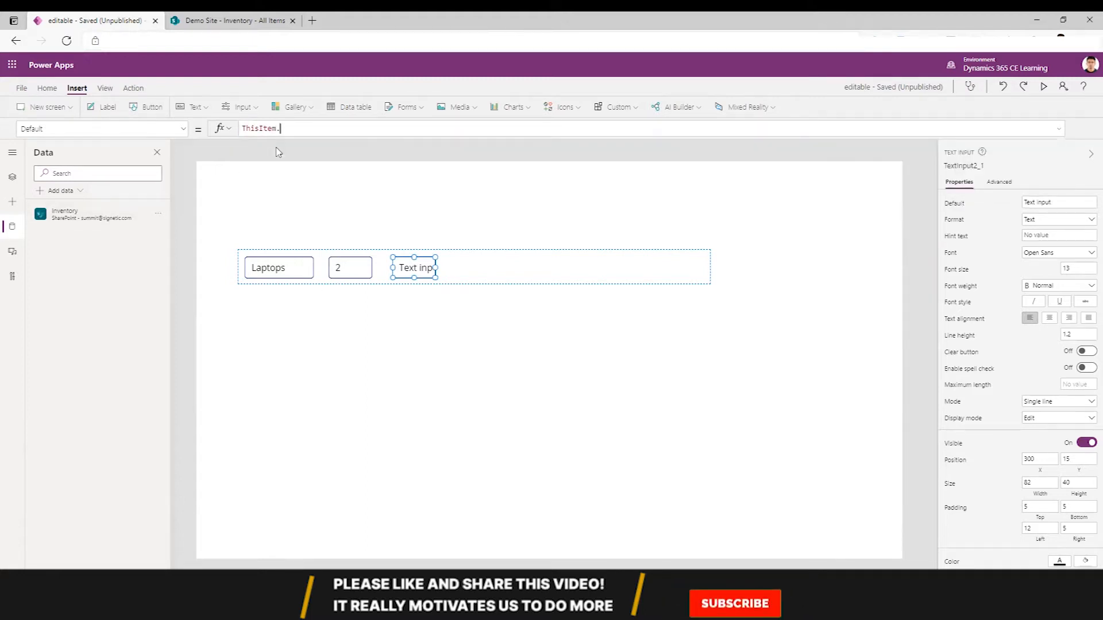
{"action": "type", "text": "Am"}
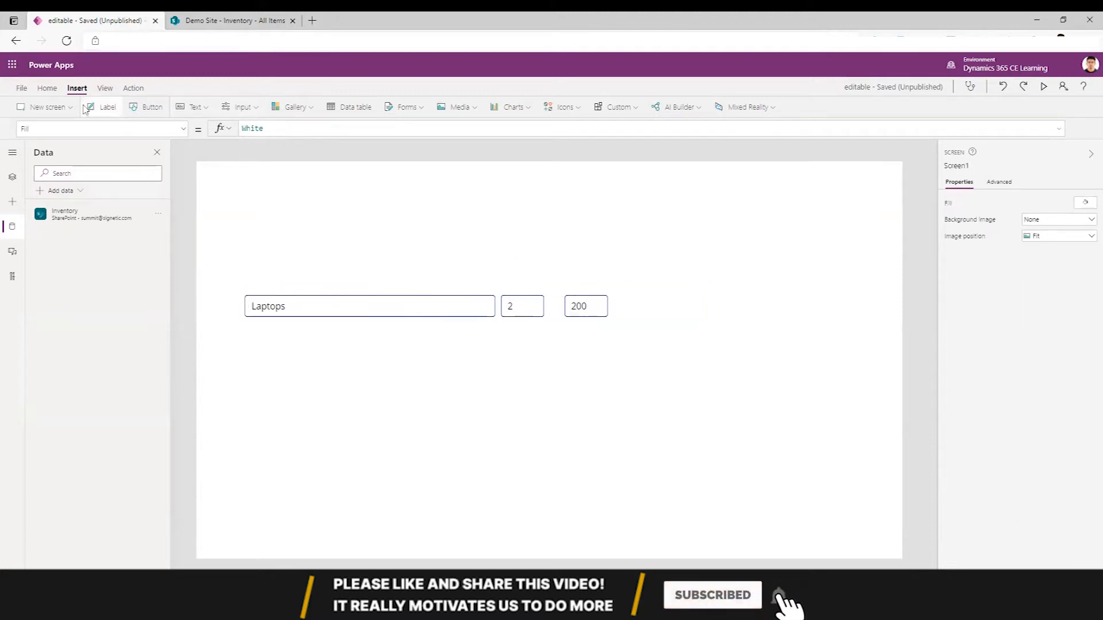
Add an Item label positioned just above the Laptops text box
{"action": "left_click", "coordinate": [108, 107]}
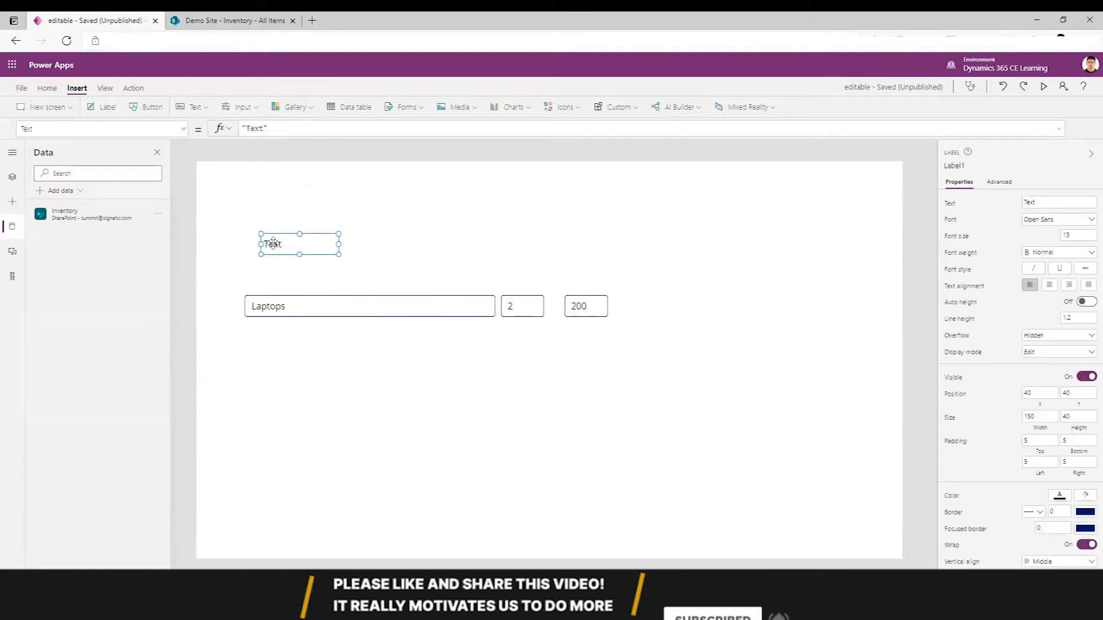
{"action": "left_click_drag", "start_coordinate": [299, 244], "coordinate": [281, 274]}
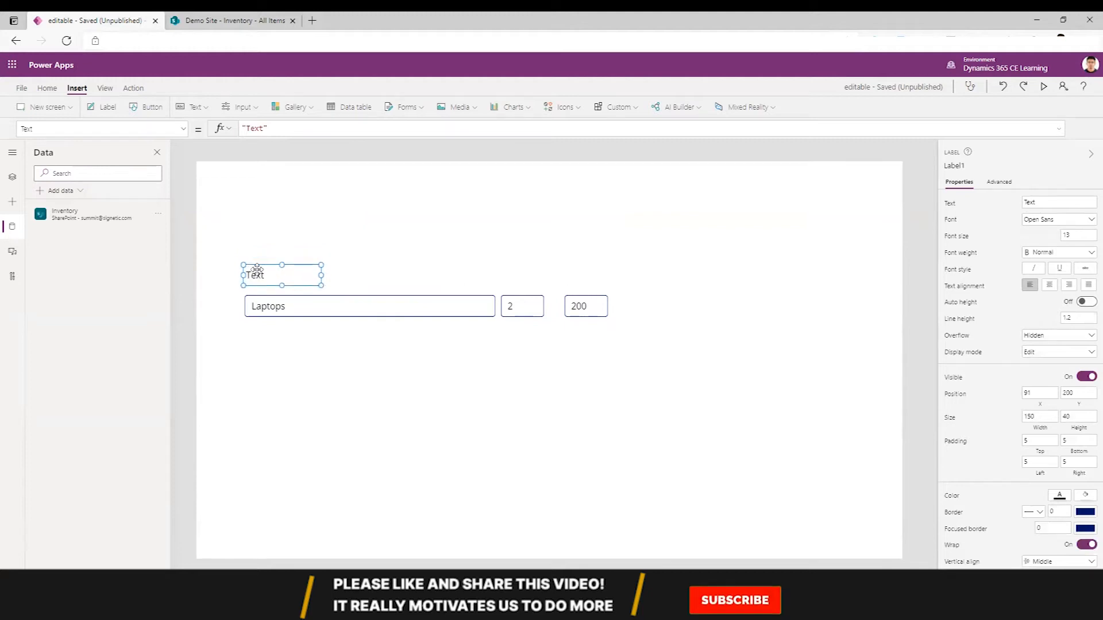
{"action": "type", "text": "Item"}
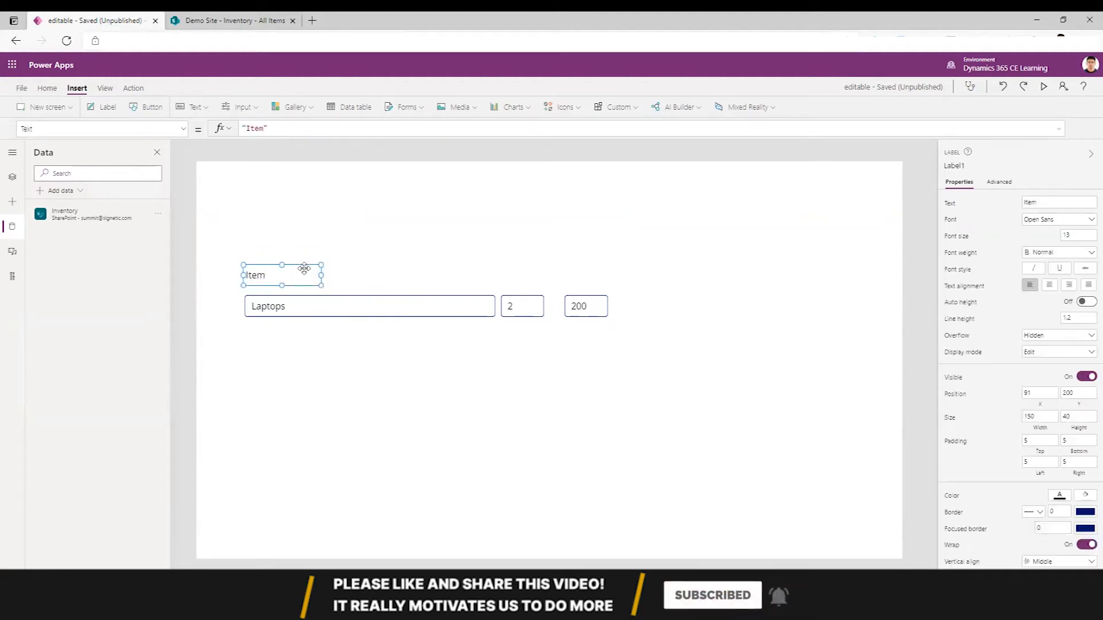
Place narrowed Qty and Amount labels above the quantity and amount boxes
{"action": "left_click_drag", "start_coordinate": [281, 274], "coordinate": [518, 280]}
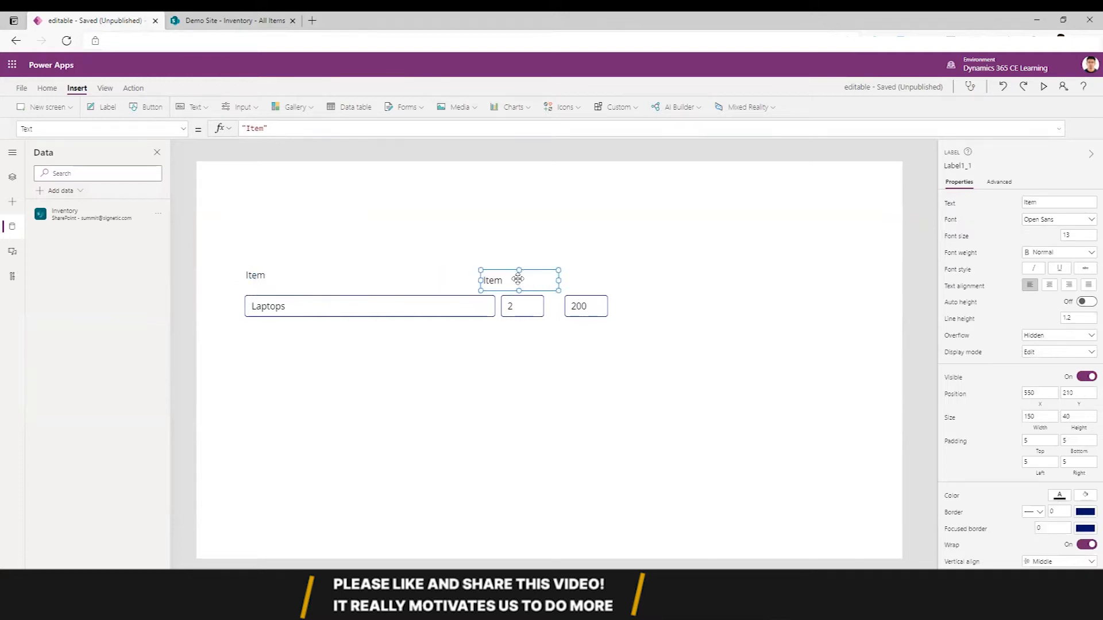
{"action": "left_click_drag", "start_coordinate": [518, 279], "coordinate": [538, 275]}
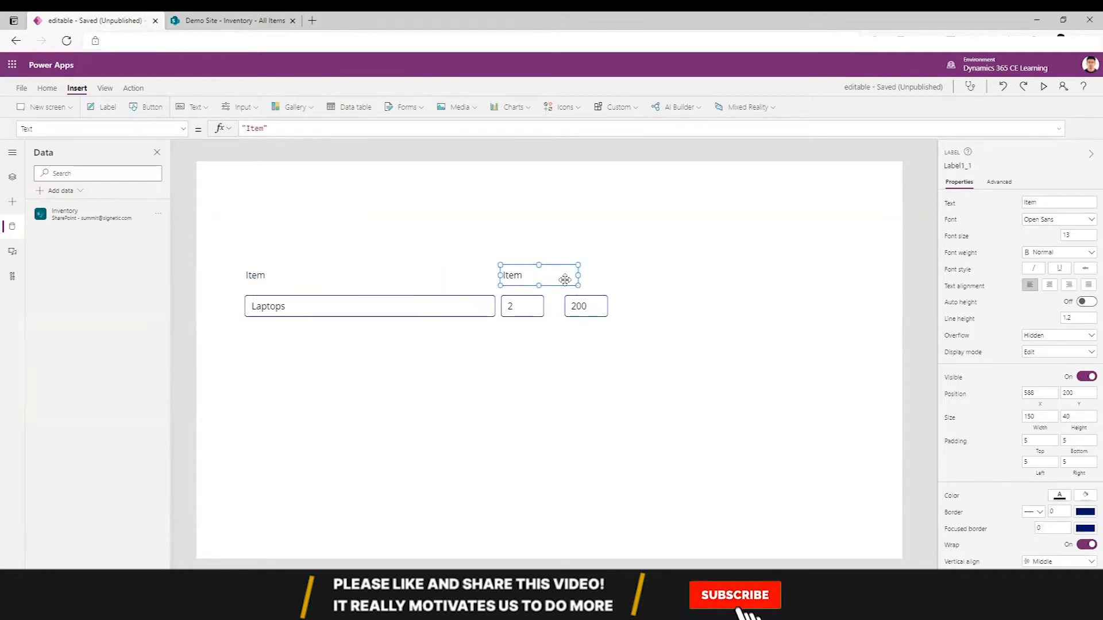
{"action": "left_click_drag", "start_coordinate": [577, 274], "coordinate": [536, 274]}
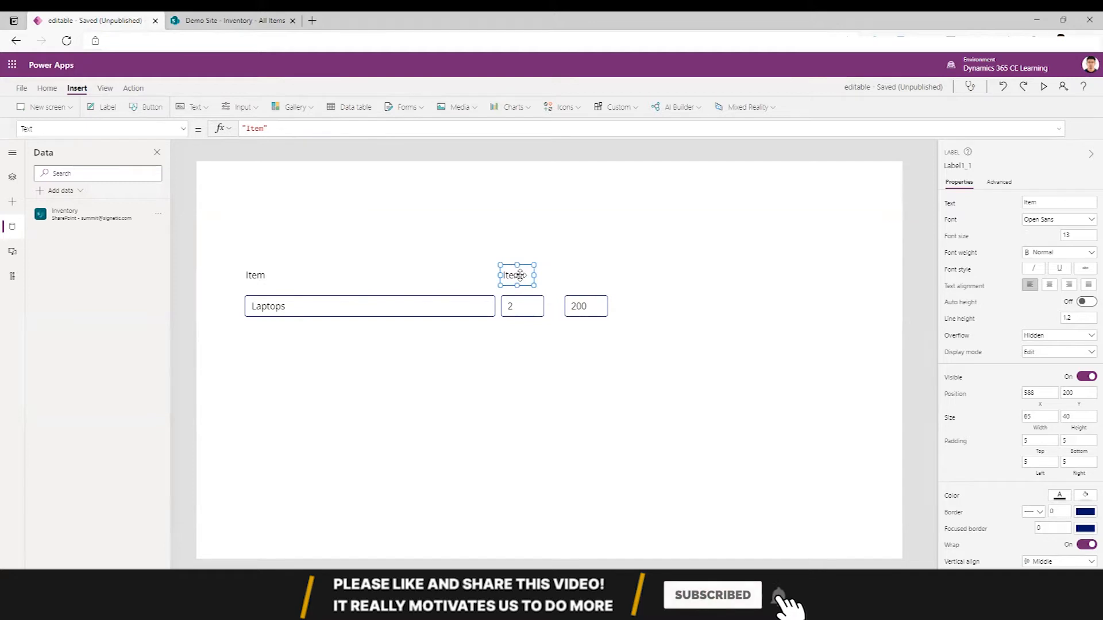
{"action": "type", "text": "Qty"}
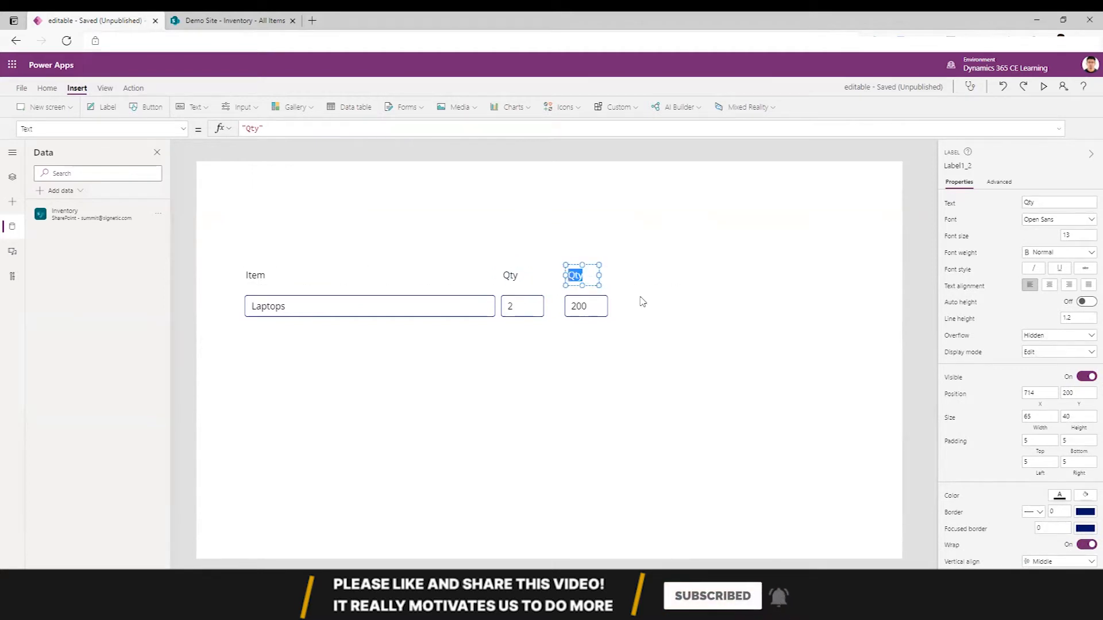
{"action": "type", "text": "Amount"}
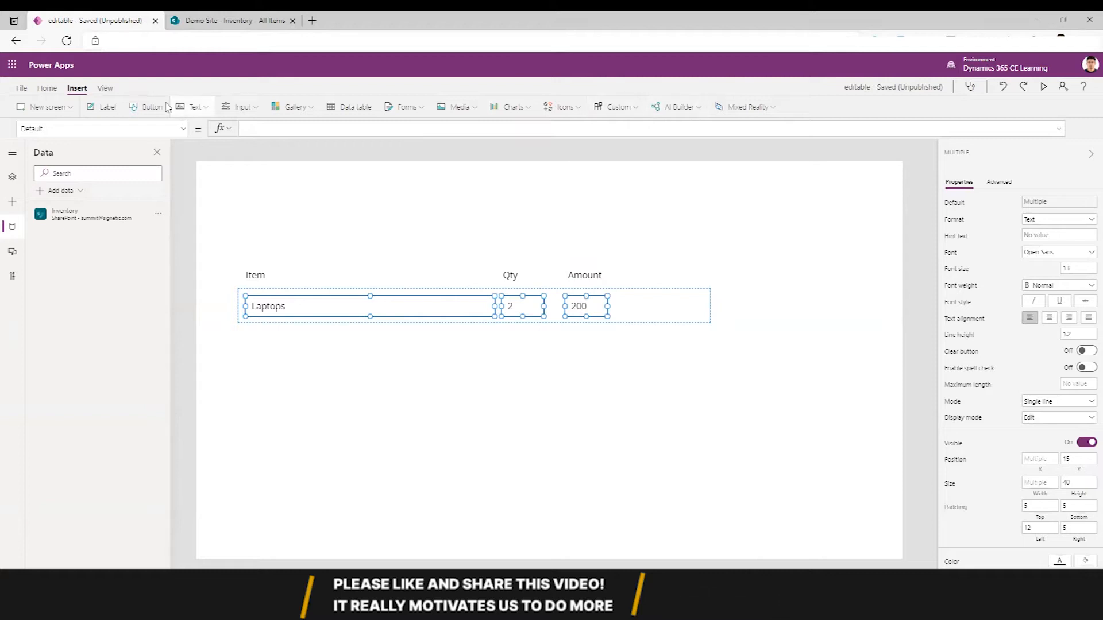
Align the header labels with Home > Align and nudge Qty over its box
{"action": "left_click", "coordinate": [47, 88]}
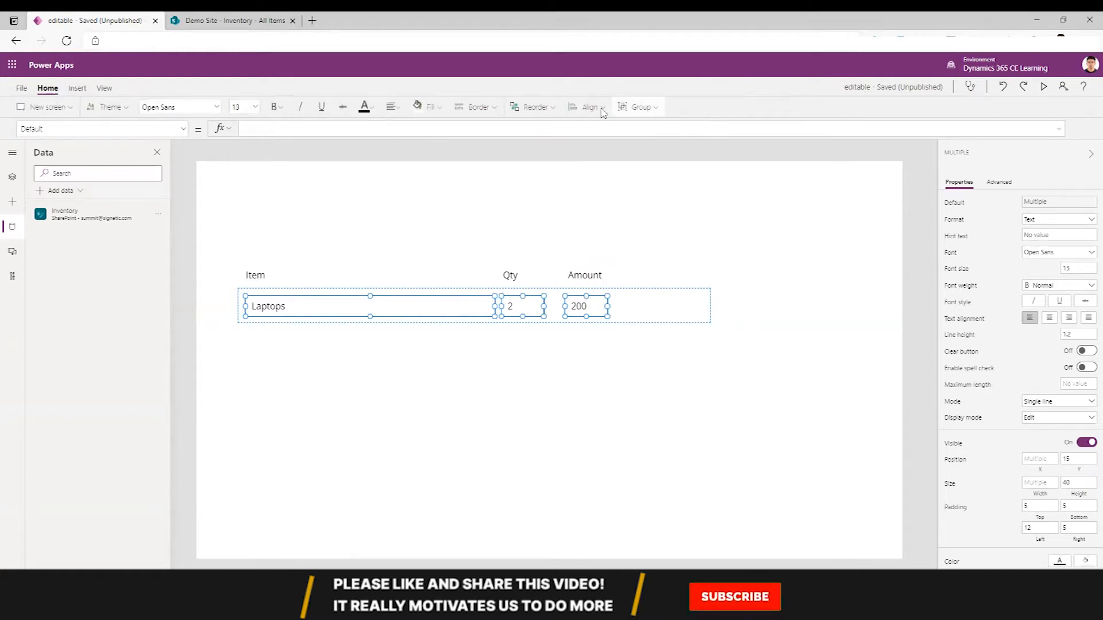
{"action": "left_click", "coordinate": [590, 107]}
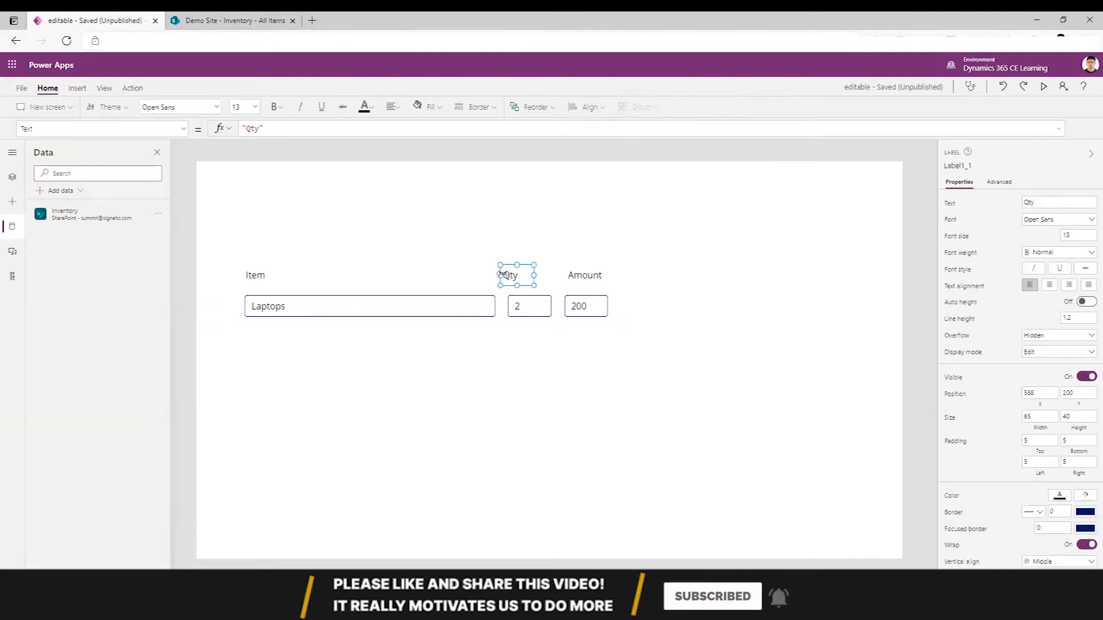
{"action": "left_click_drag", "start_coordinate": [533, 275], "coordinate": [546, 275]}
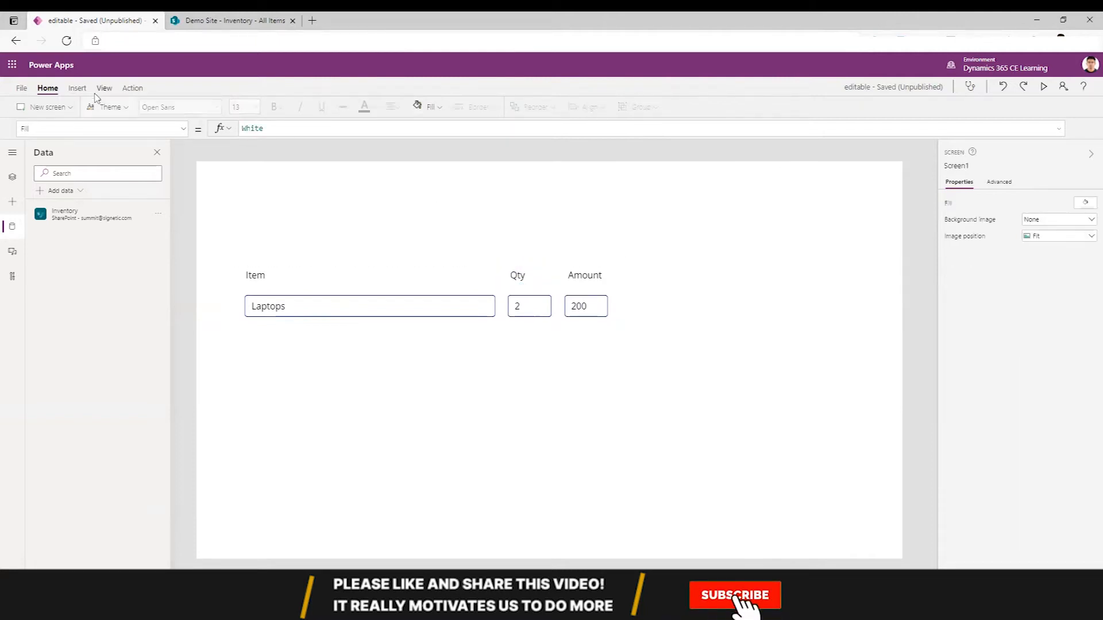
Insert a rectangle from the icons list and stretch it into a header bar behind the labels
{"action": "left_click", "coordinate": [77, 87]}
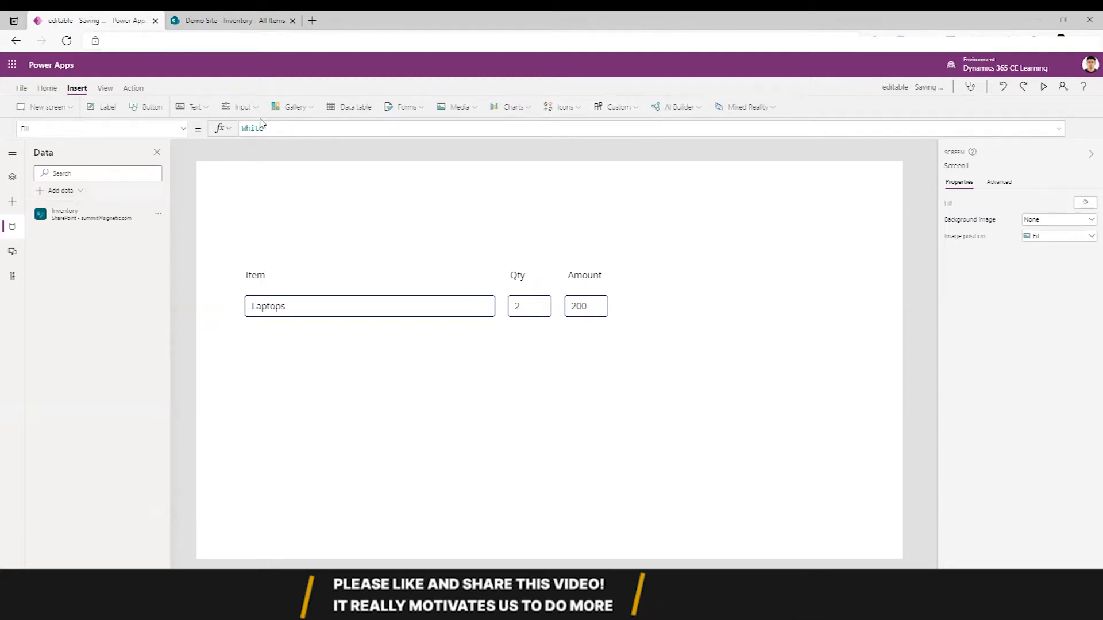
{"action": "left_click", "coordinate": [241, 107]}
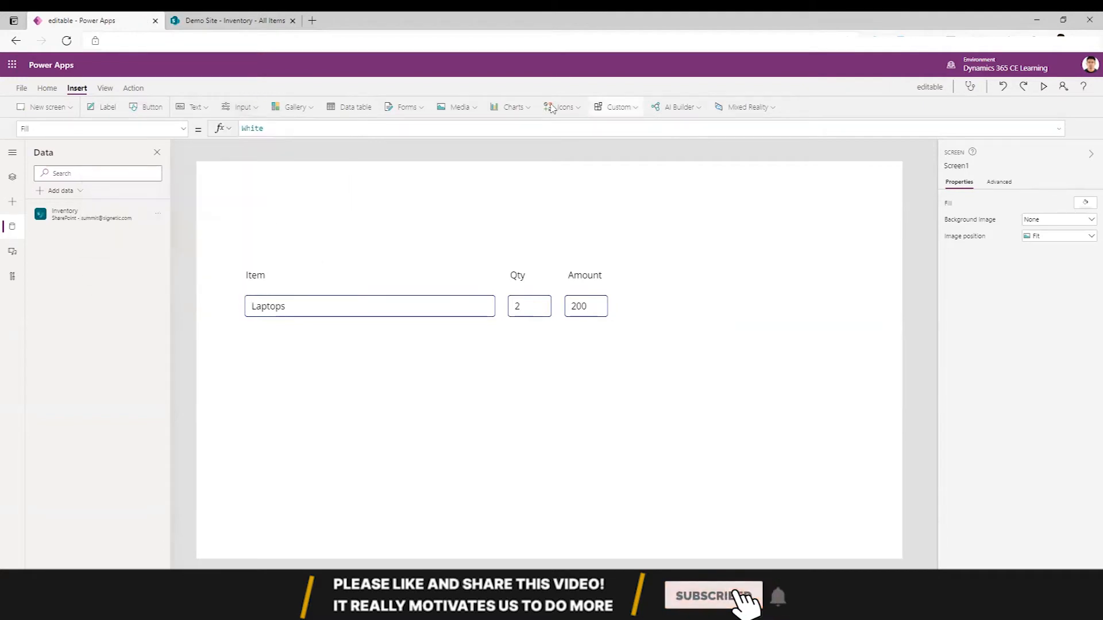
{"action": "left_click", "coordinate": [563, 107]}
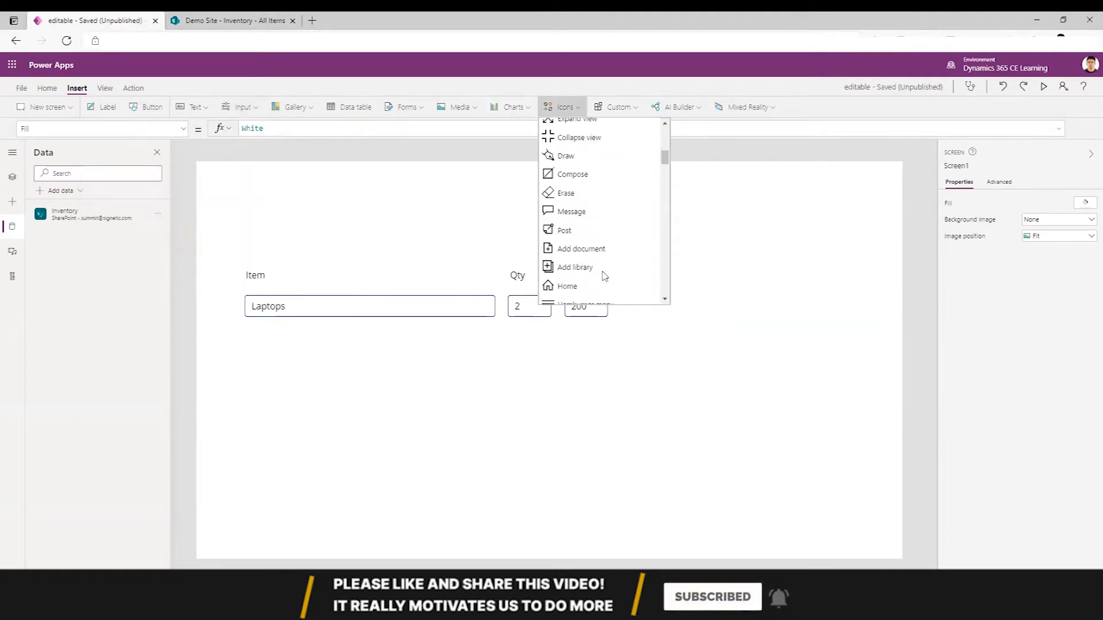
{"action": "scroll", "scroll_direction": "down", "scroll_amount": 3}
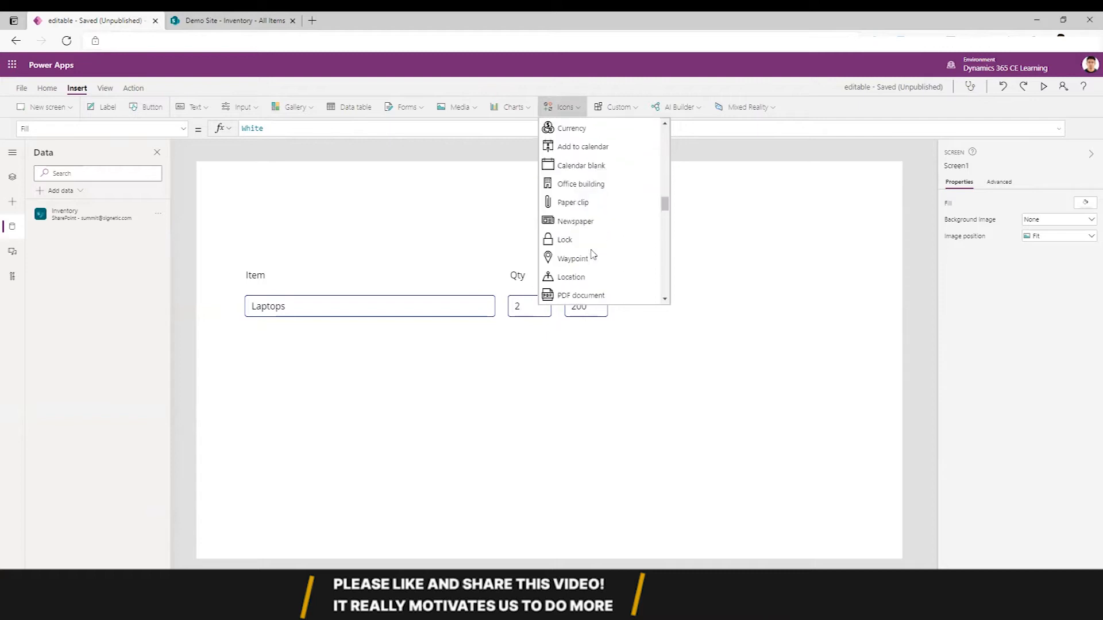
{"action": "scroll", "scroll_direction": "down", "scroll_amount": 3}
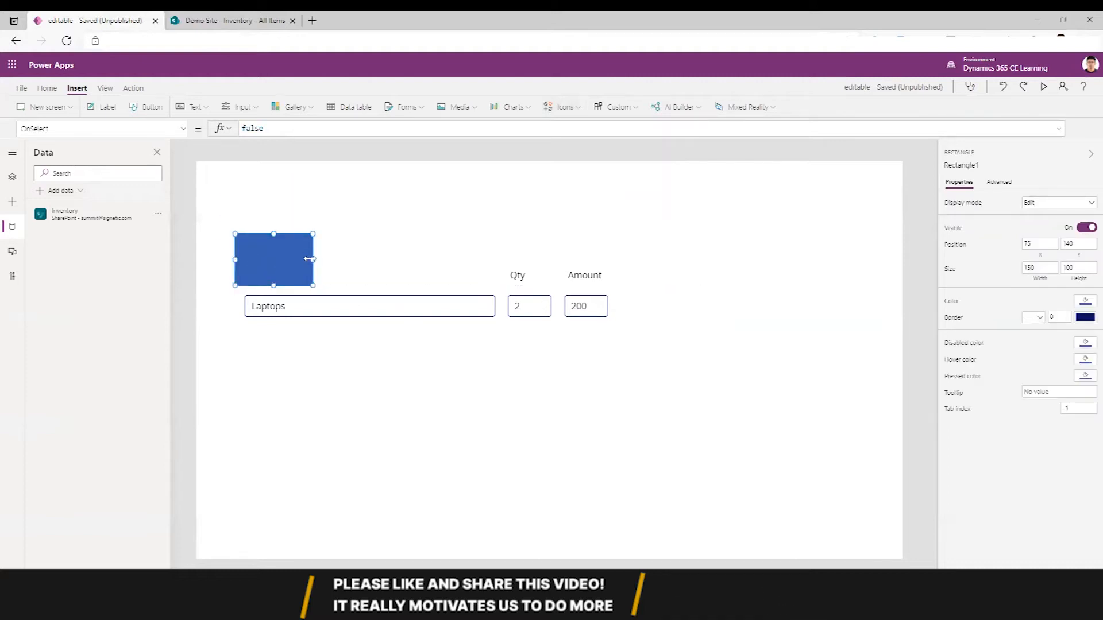
{"action": "left_click_drag", "start_coordinate": [313, 258], "coordinate": [625, 258]}
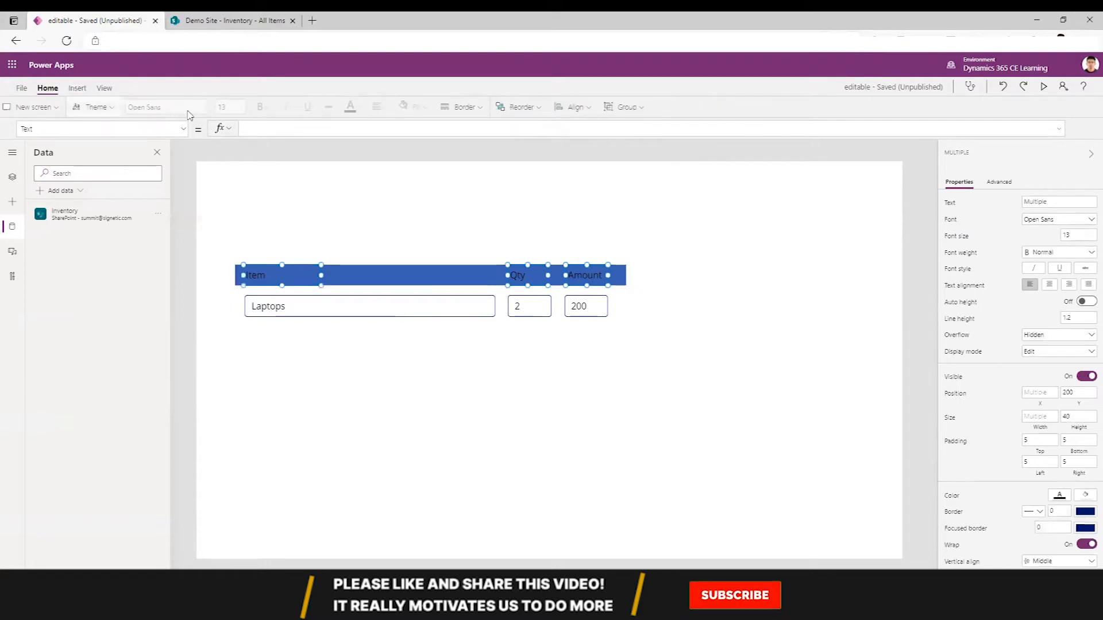
Make the header label text white and resize the gallery to sit under the bar
{"action": "left_click", "coordinate": [349, 107]}
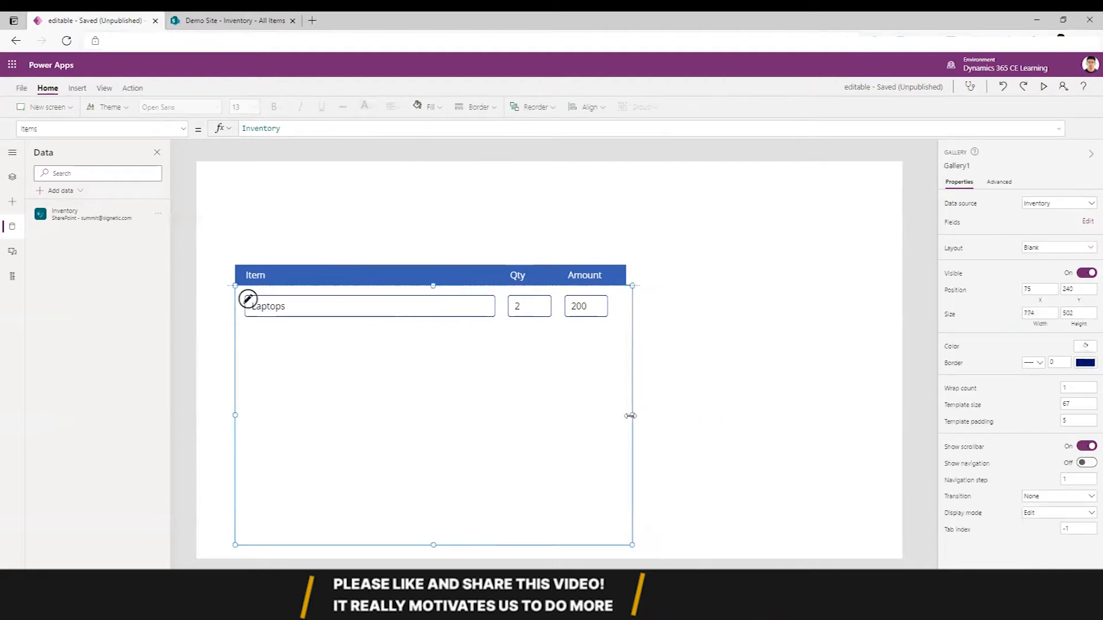
{"action": "left_click_drag", "start_coordinate": [631, 415], "coordinate": [625, 415]}
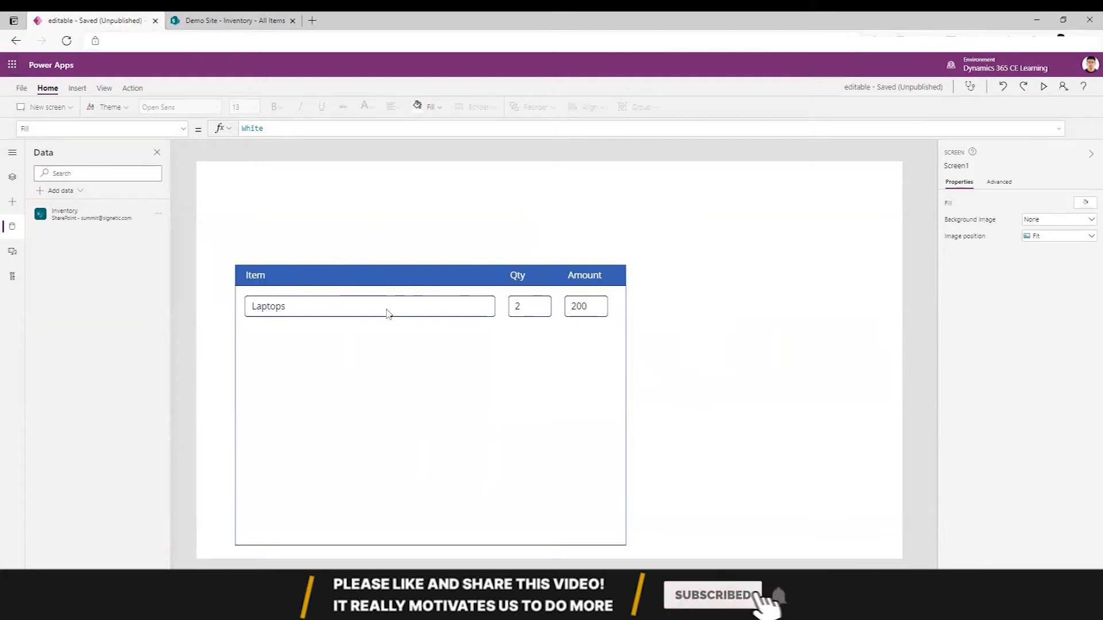
Insert a new button onto the screen for the Add action
{"action": "left_click", "coordinate": [77, 87]}
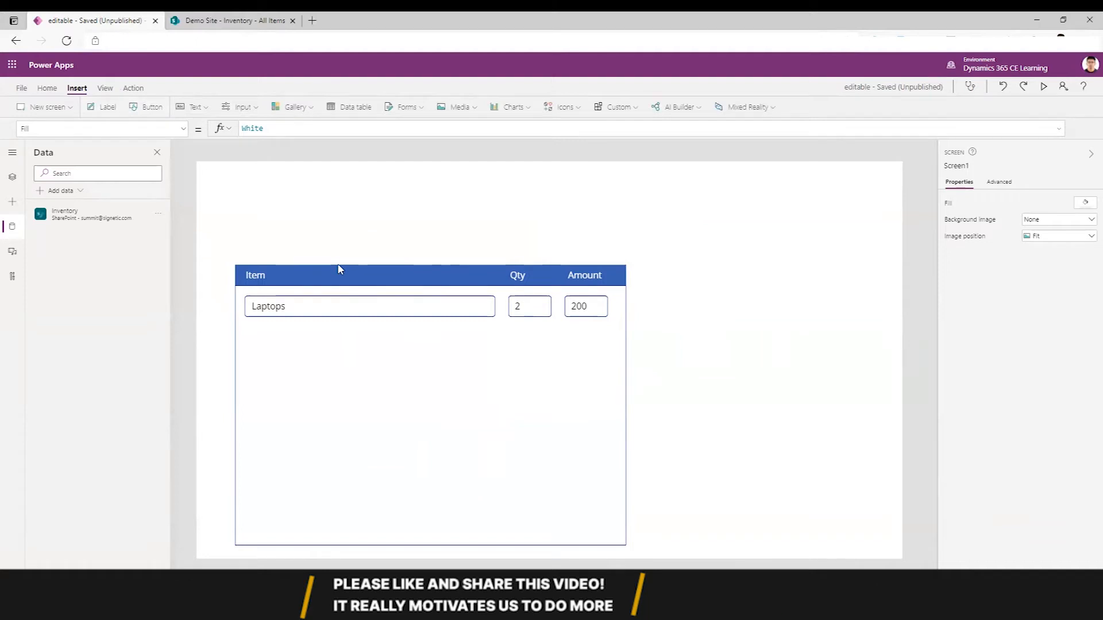
{"action": "left_click", "coordinate": [152, 107]}
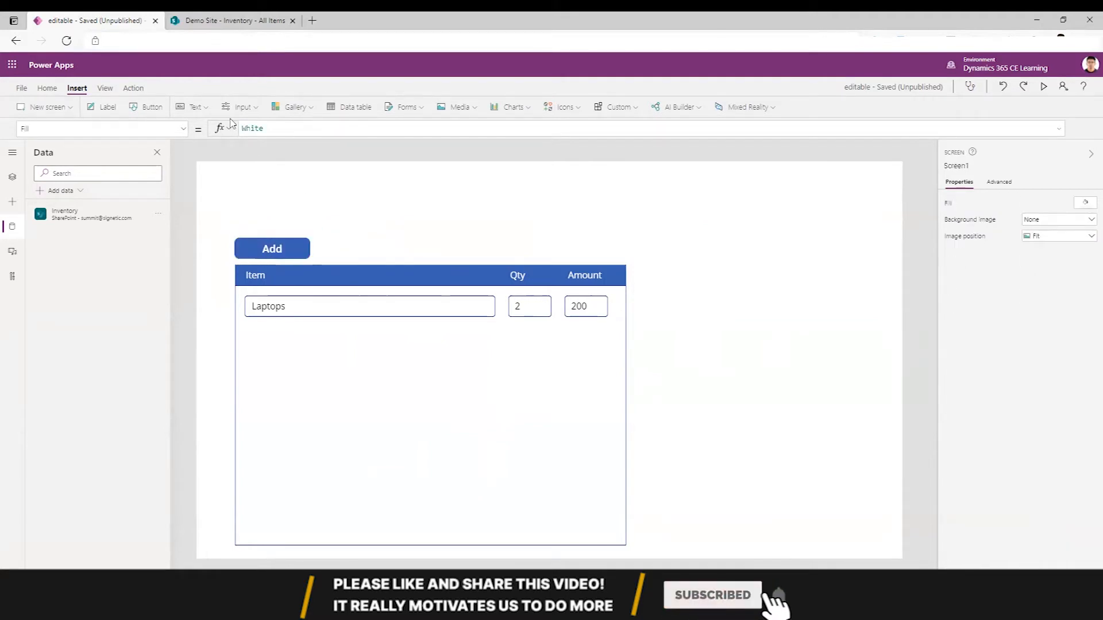
{"action": "mouse_move", "coordinate": [421, 138]}
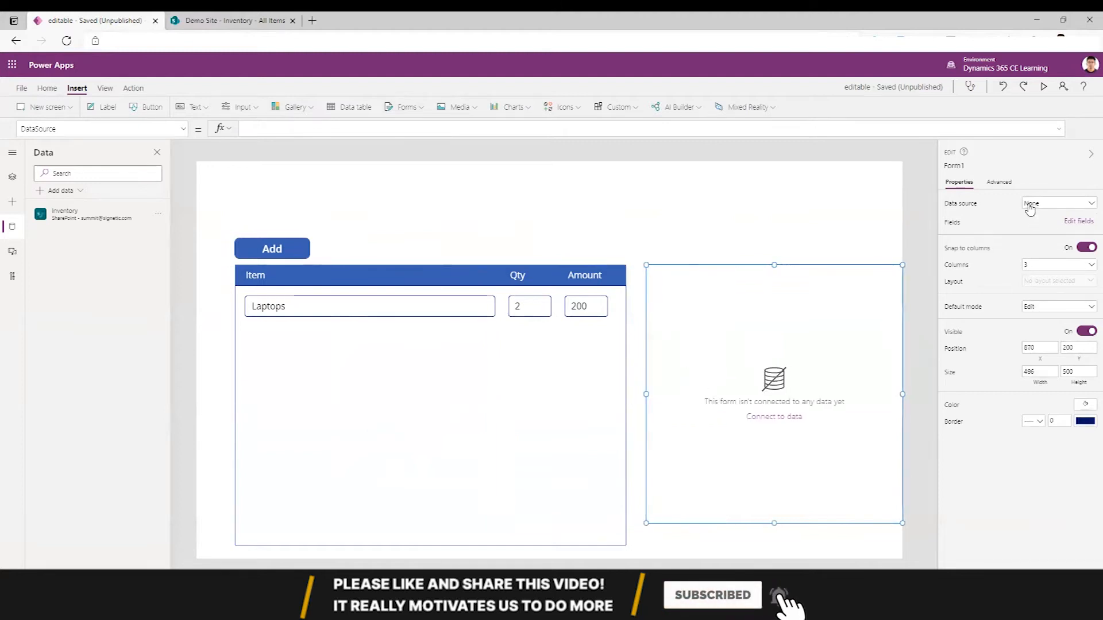
Set the form's data source to Inventory and adjust its column count to 1
{"action": "left_click", "coordinate": [1057, 202]}
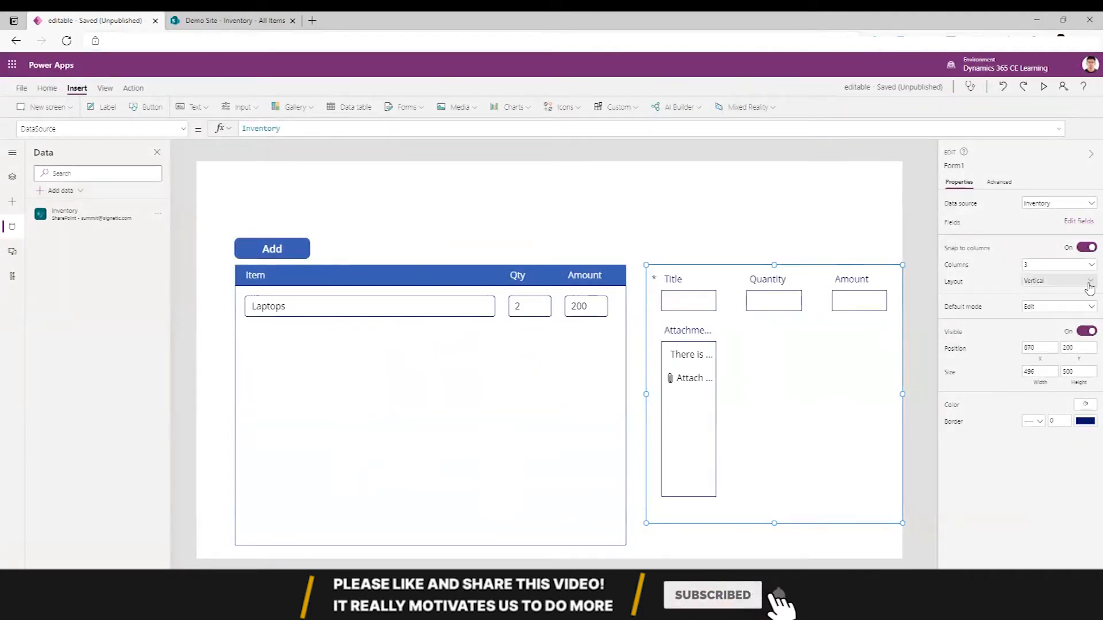
{"action": "left_click", "coordinate": [1090, 264]}
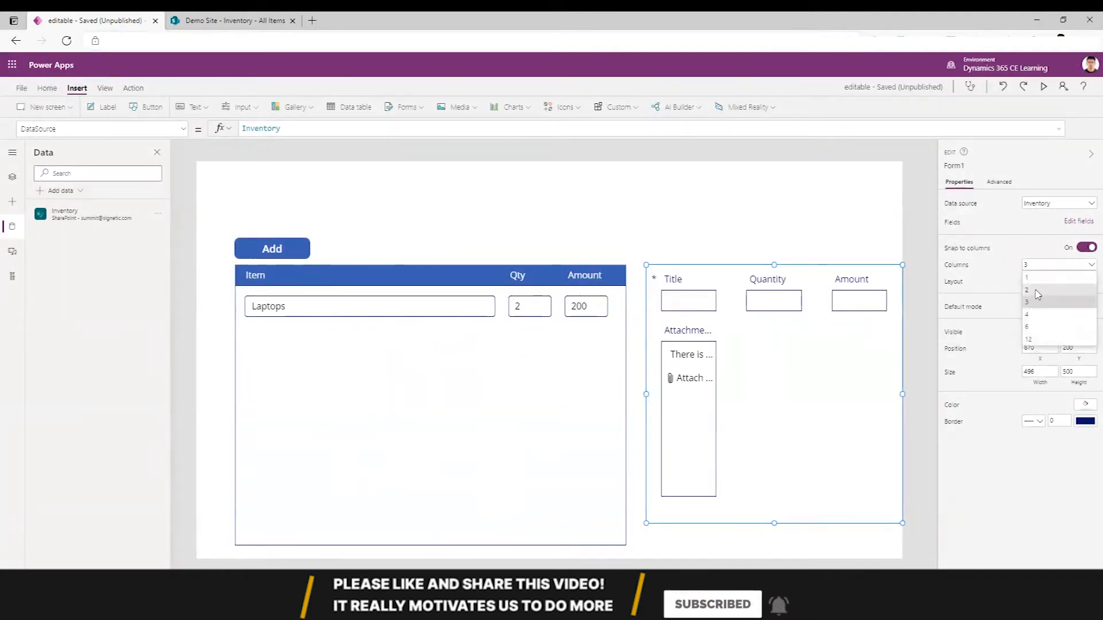
{"action": "left_click", "coordinate": [1026, 289]}
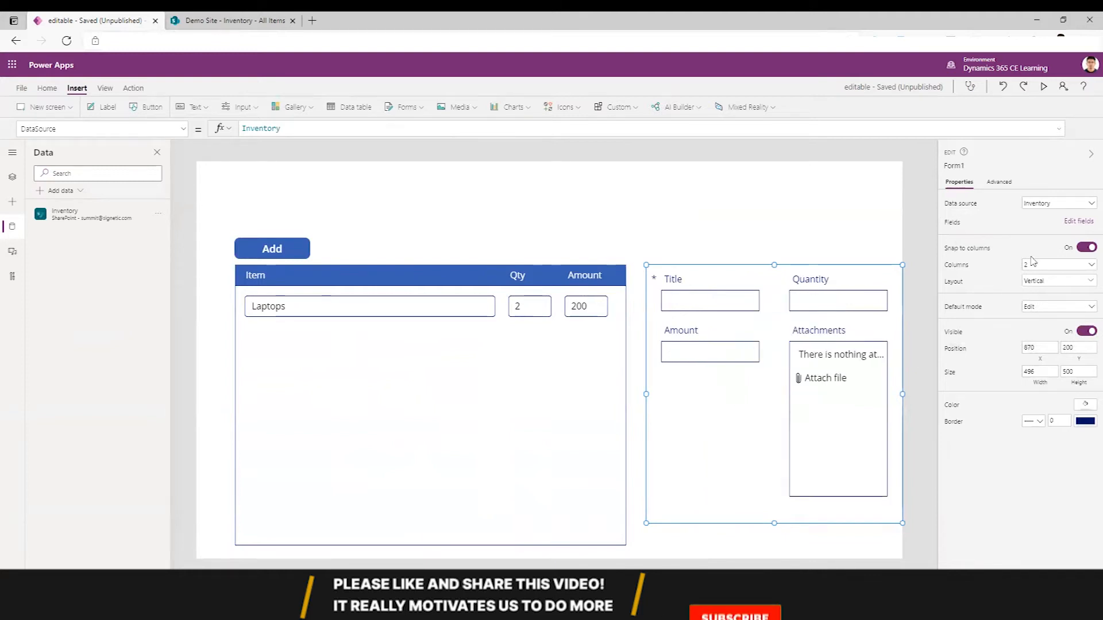
{"action": "left_click", "coordinate": [1059, 265]}
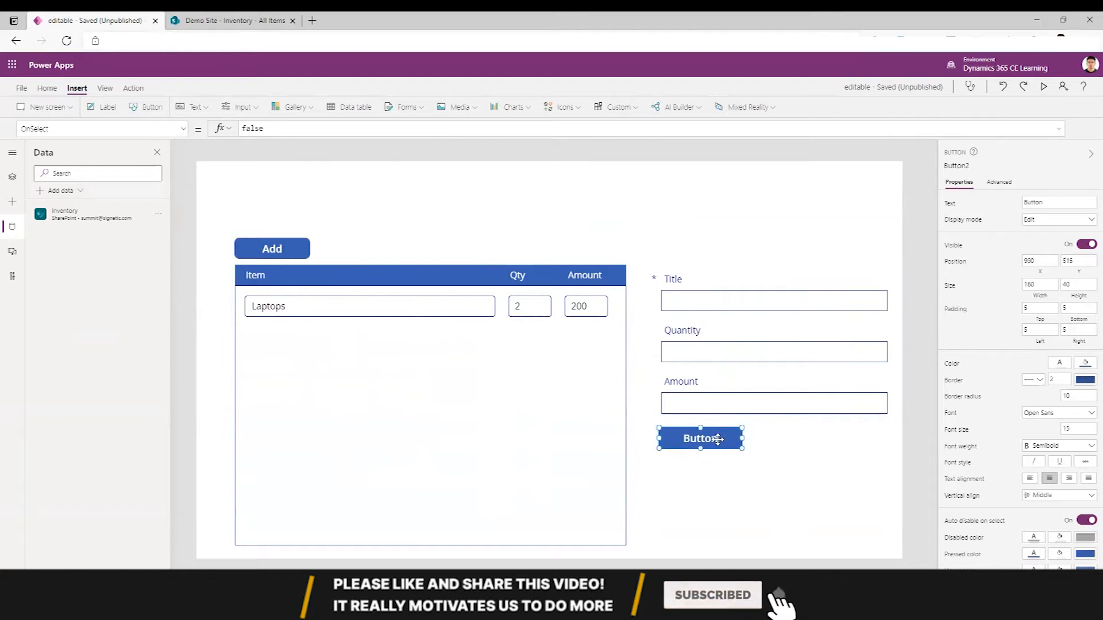
Caption the form's button Save and start the Add button's NewForm action
{"action": "type", "text": "Sav"}
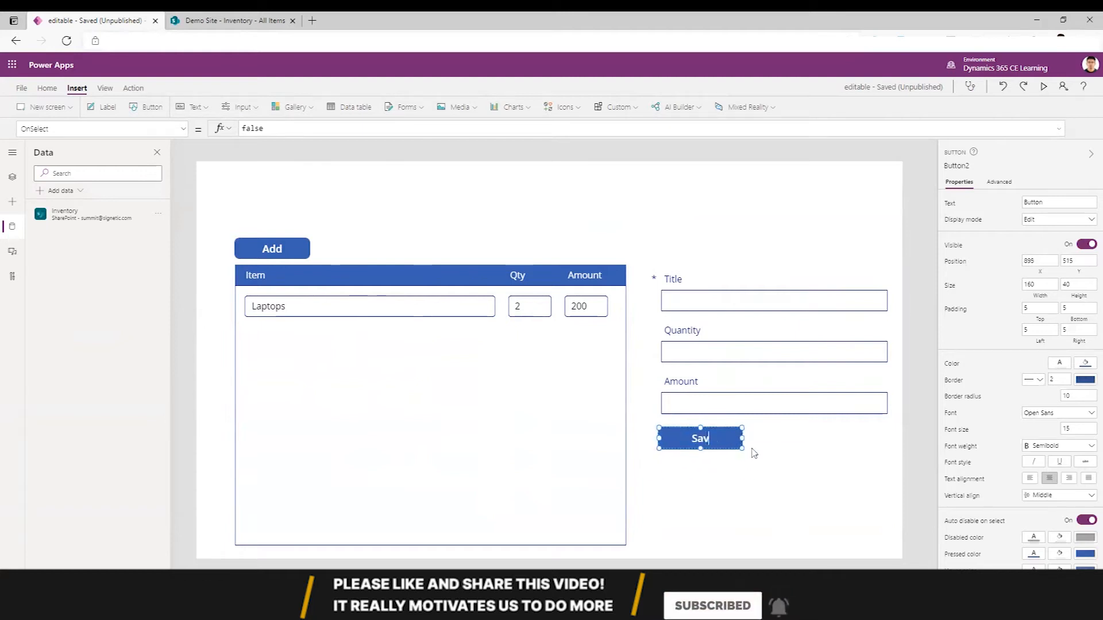
{"action": "left_click", "coordinate": [271, 248]}
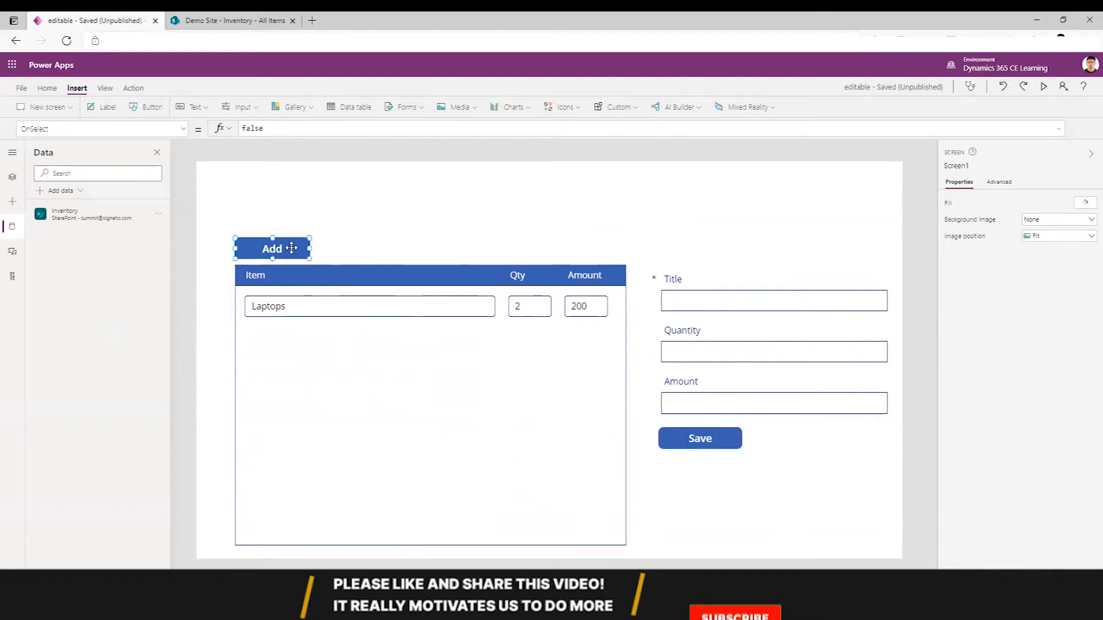
{"action": "left_click", "coordinate": [271, 248]}
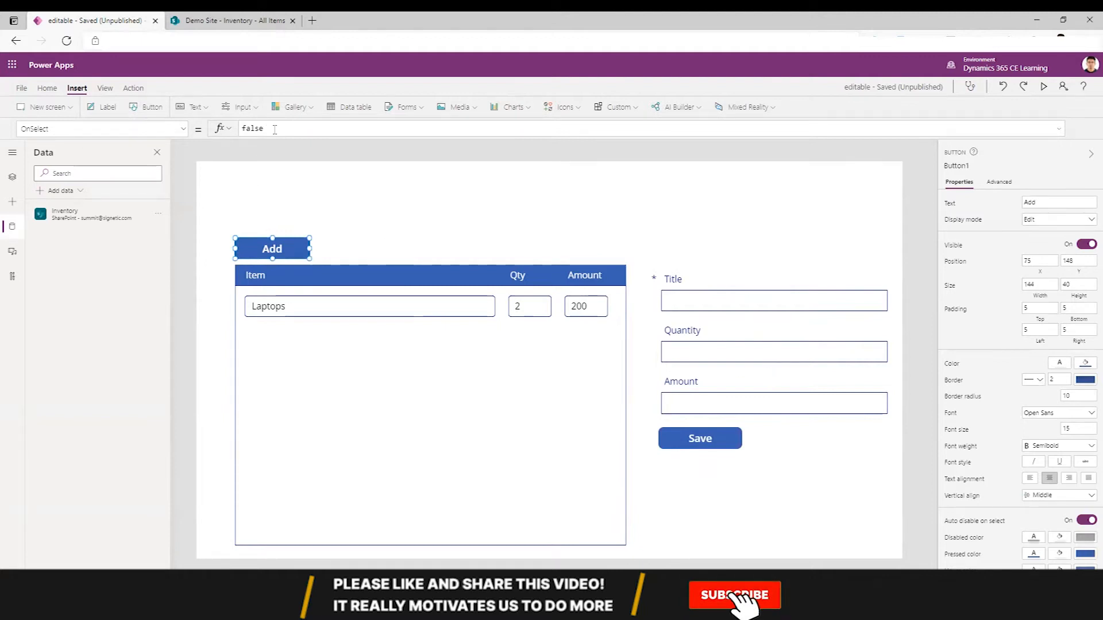
{"action": "type", "text": "New"}
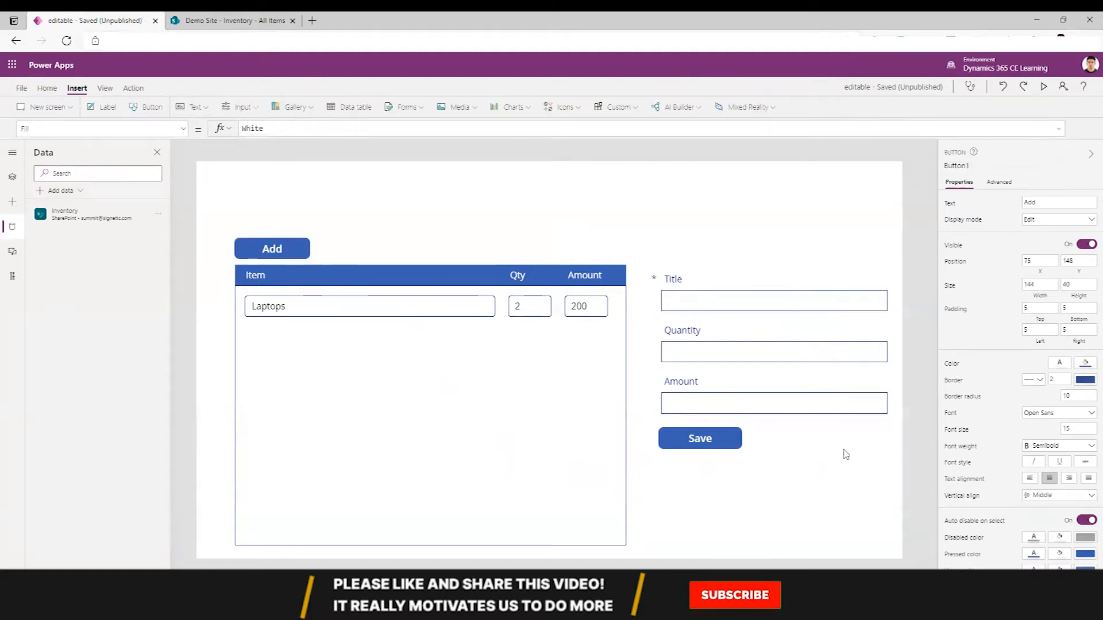
Rename Form1 to frmInventory and select the Save button for its action
{"action": "left_click", "coordinate": [775, 352]}
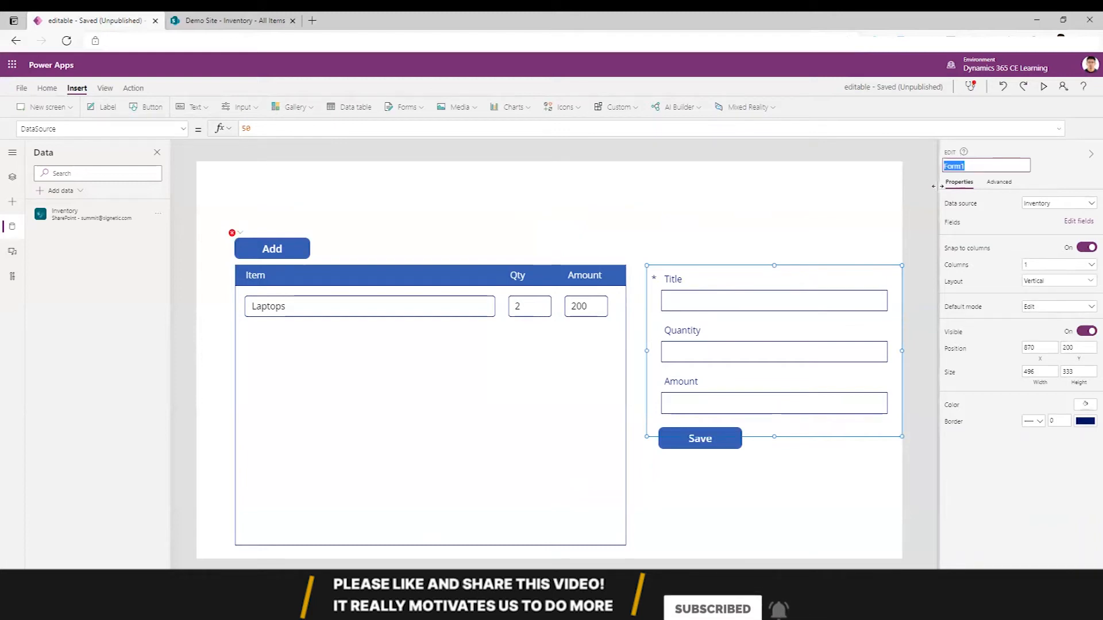
{"action": "type", "text": "frm"}
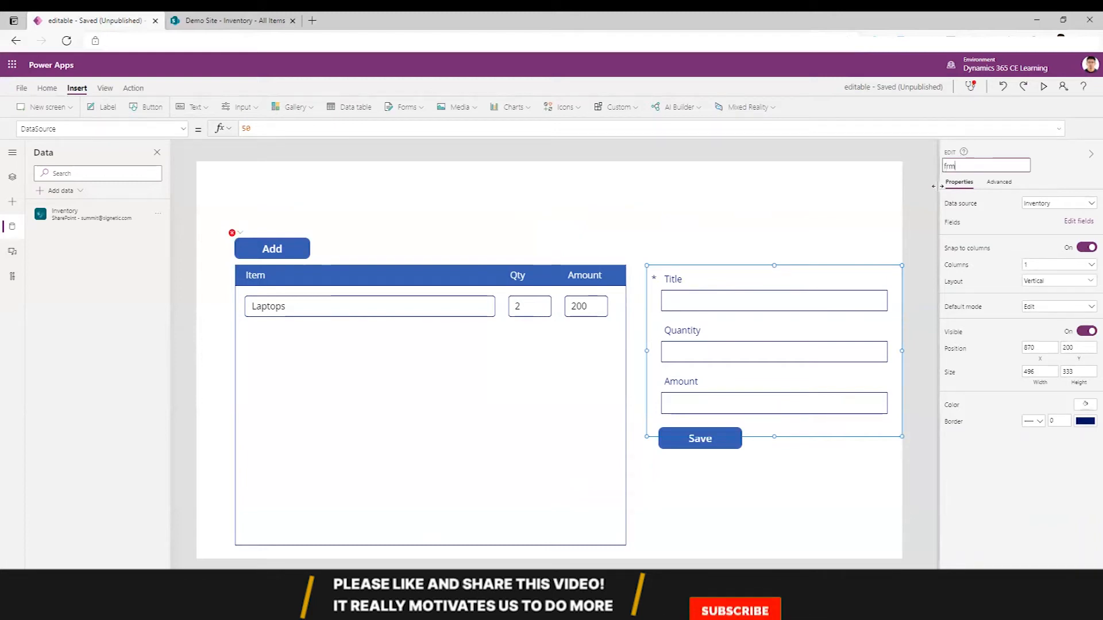
{"action": "type", "text": "Inventory"}
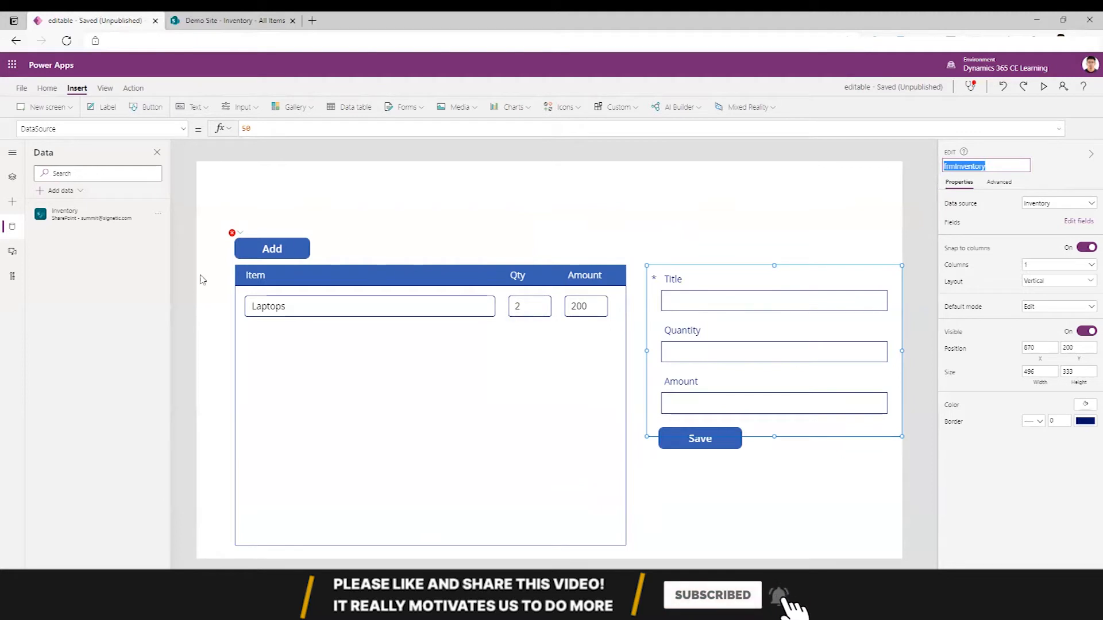
{"action": "left_click", "coordinate": [271, 248]}
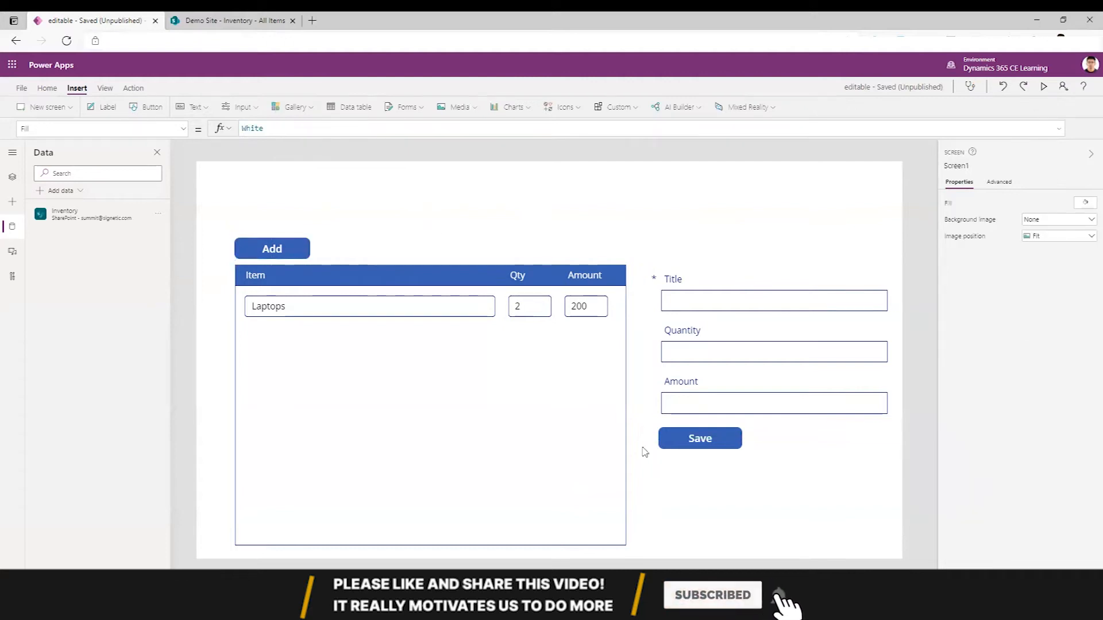
{"action": "left_click", "coordinate": [700, 439]}
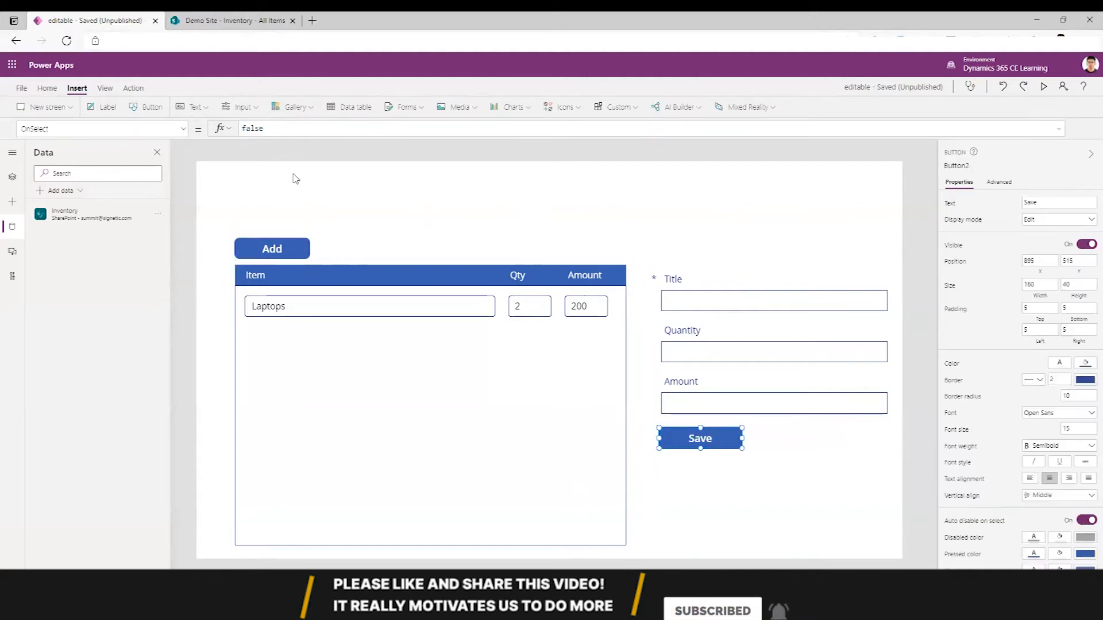
Set the Save button's OnSelect to SubmitForm(frmInventory)
{"action": "type", "text": "submit"}
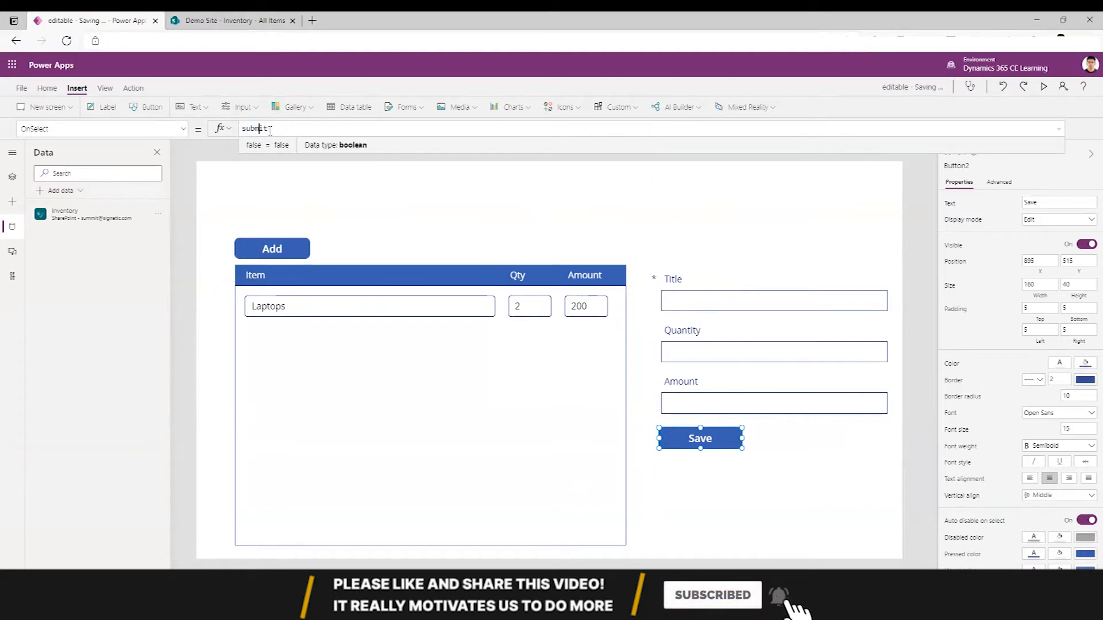
{"action": "type", "text": "SubmitForm(t"}
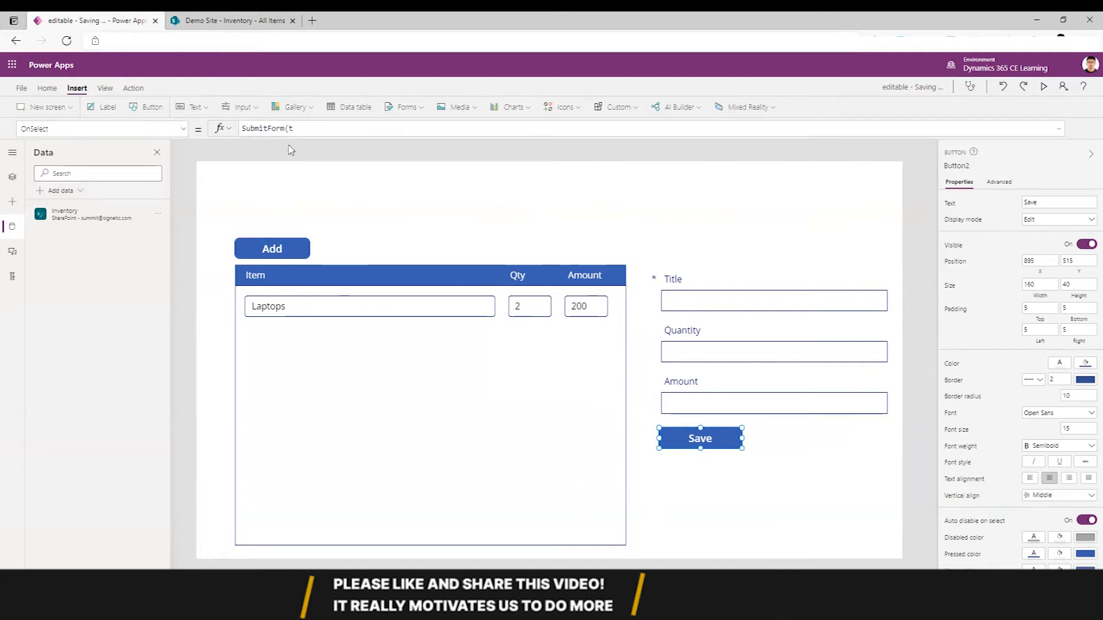
{"action": "type", "text": "frmInventory"}
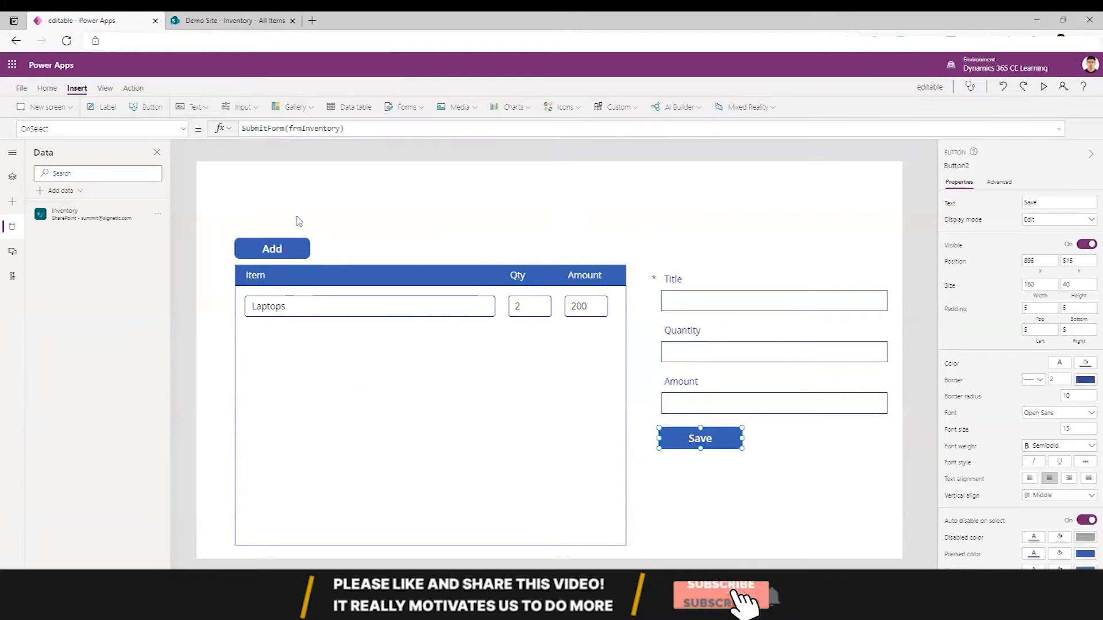
{"action": "left_click", "coordinate": [320, 129]}
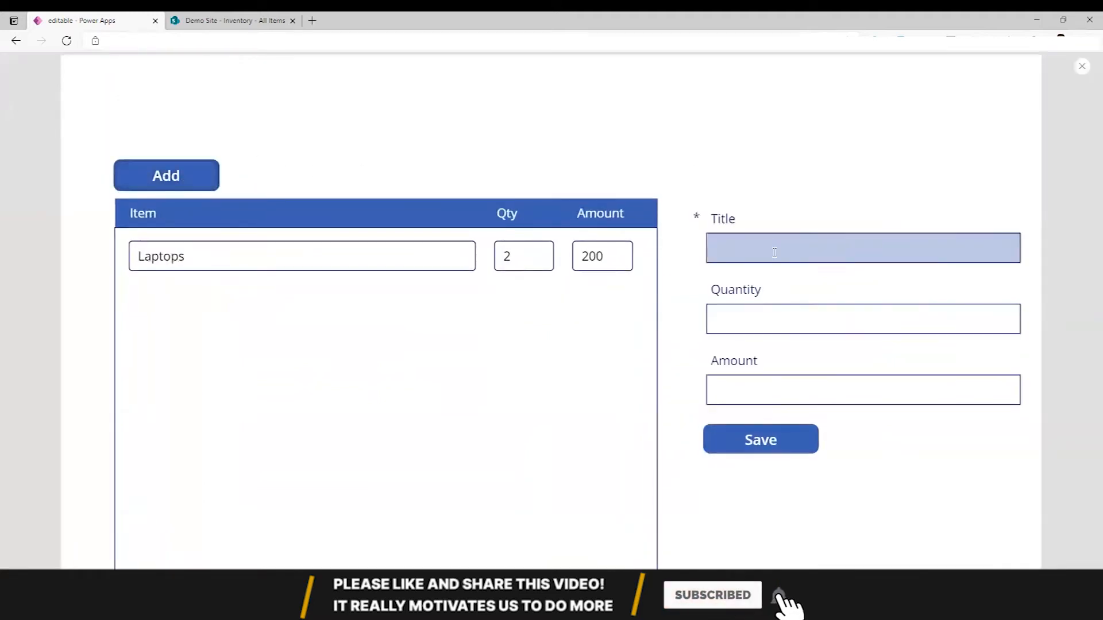
In preview, save a Water bottles item with amount 20 via the form, then exit preview
{"action": "left_click", "coordinate": [862, 245]}
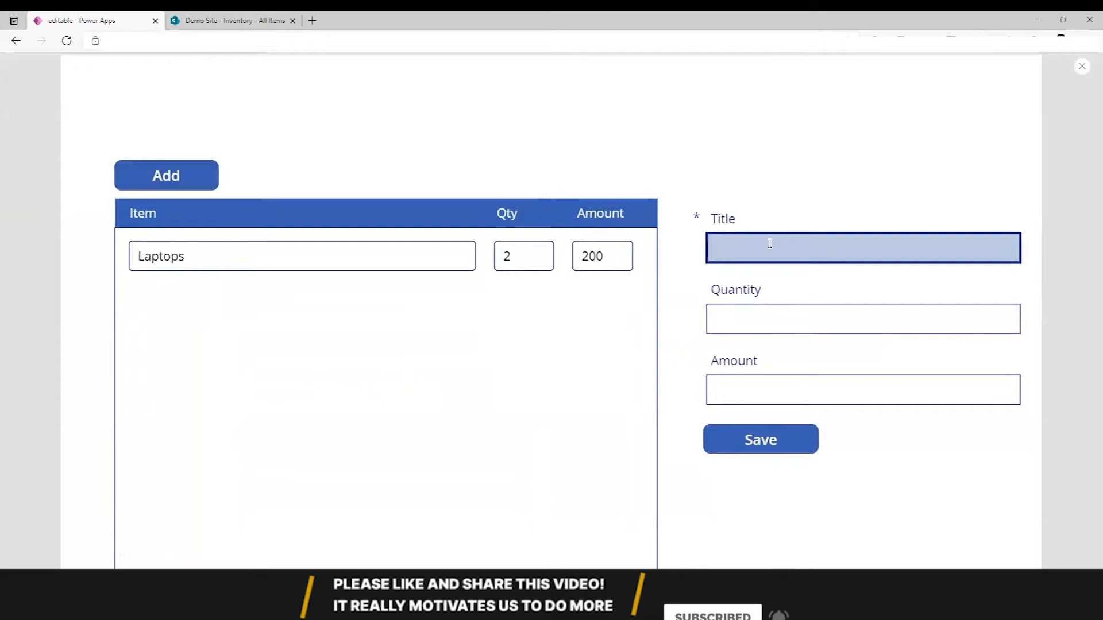
{"action": "type", "text": "Water bottles"}
{"action": "left_click", "coordinate": [863, 318]}
{"action": "type", "text": "100"}
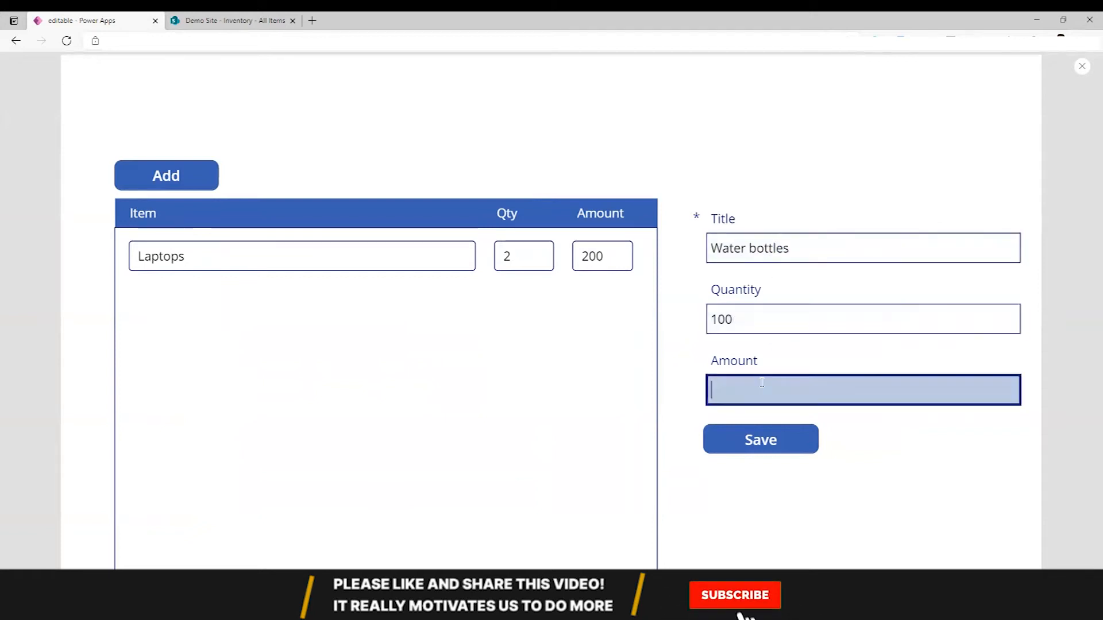
{"action": "type", "text": "20"}
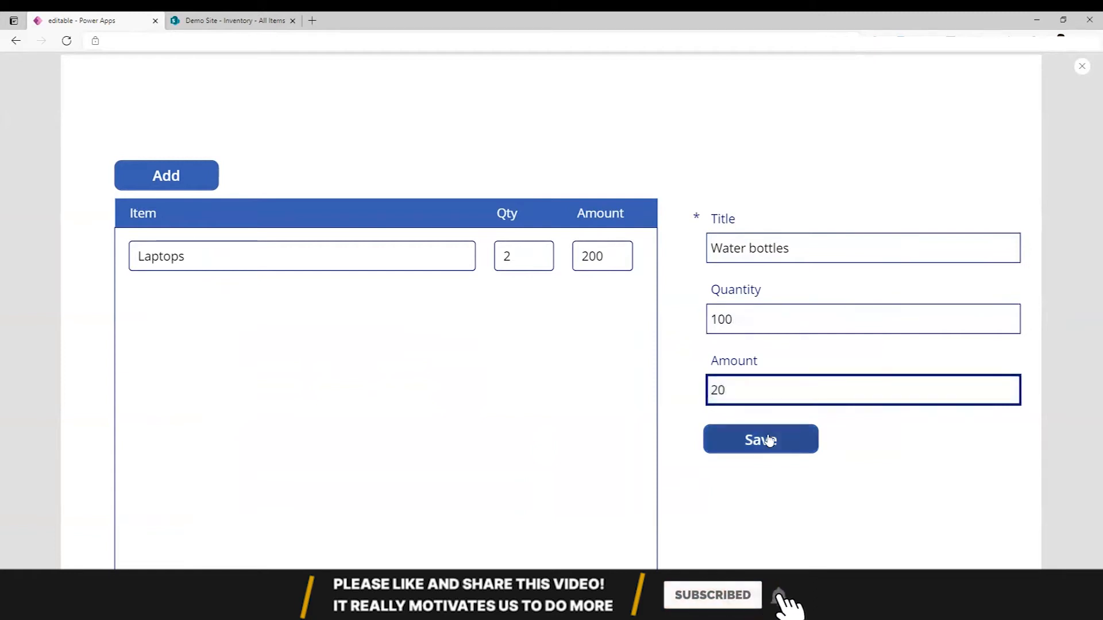
{"action": "left_click", "coordinate": [761, 438]}
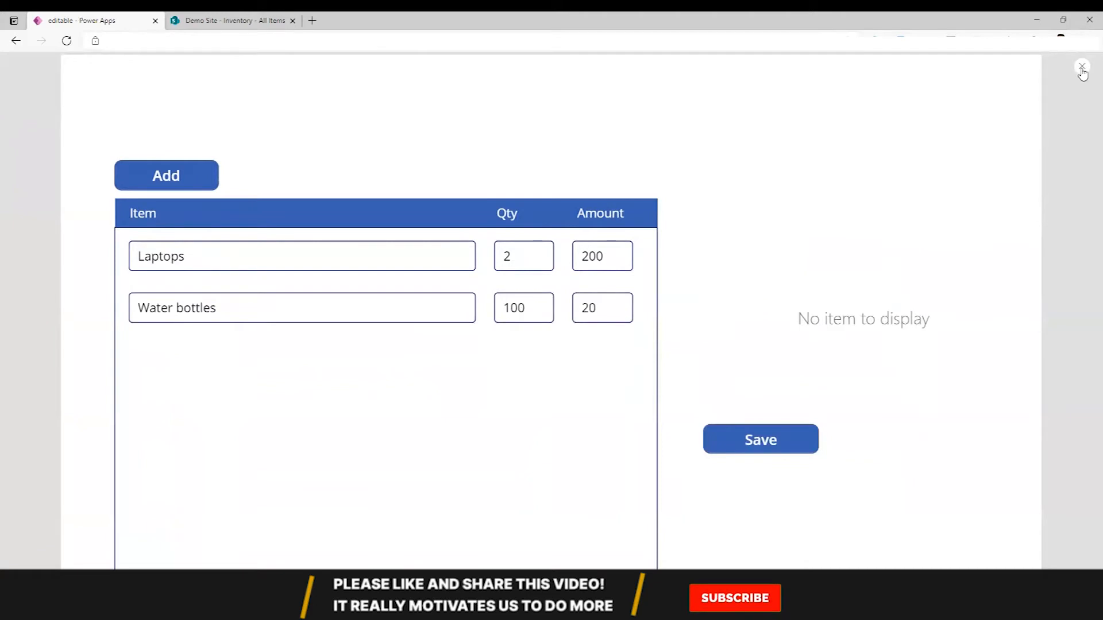
{"action": "left_click", "coordinate": [1081, 67]}
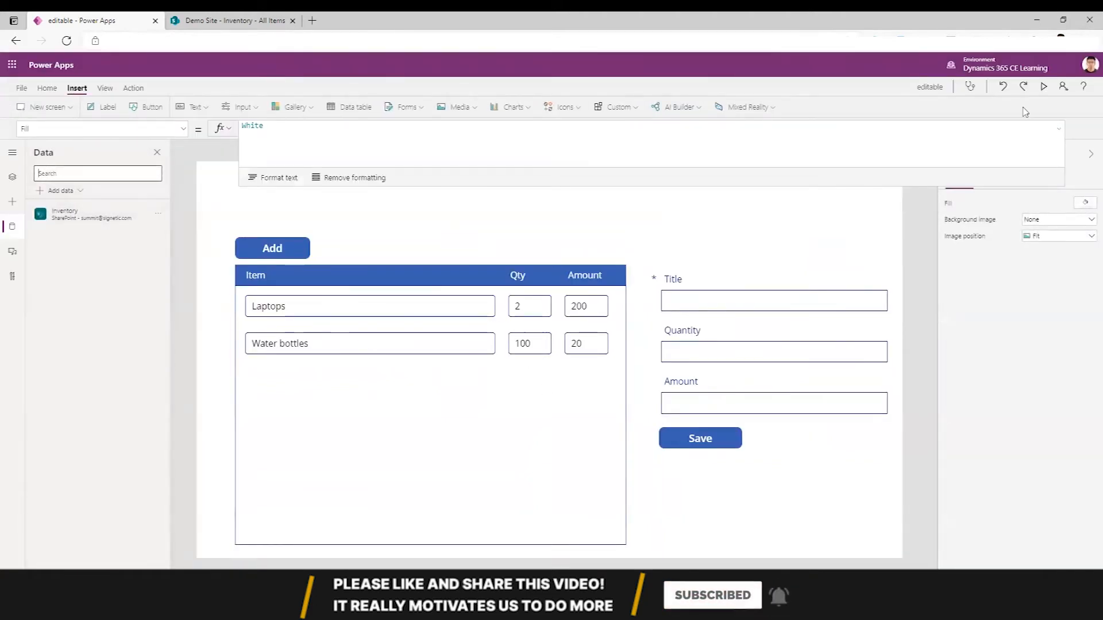
Select the gallery row's text inputs and expand the Default formula bar for a long formula
{"action": "left_click", "coordinate": [529, 305]}
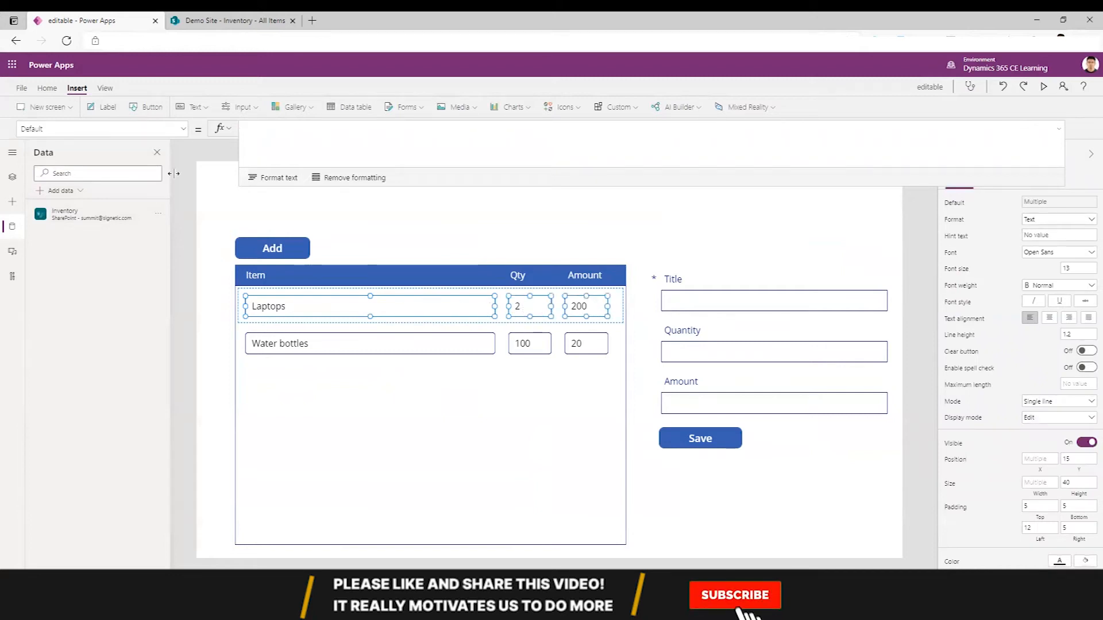
{"action": "left_click", "coordinate": [736, 595]}
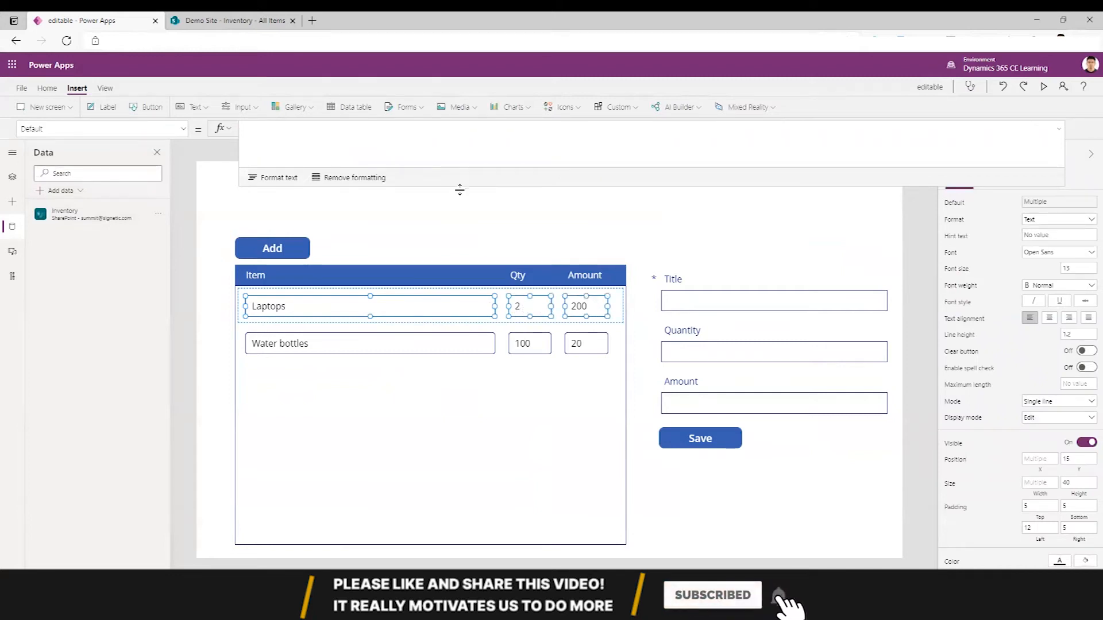
{"action": "mouse_move", "coordinate": [283, 305]}
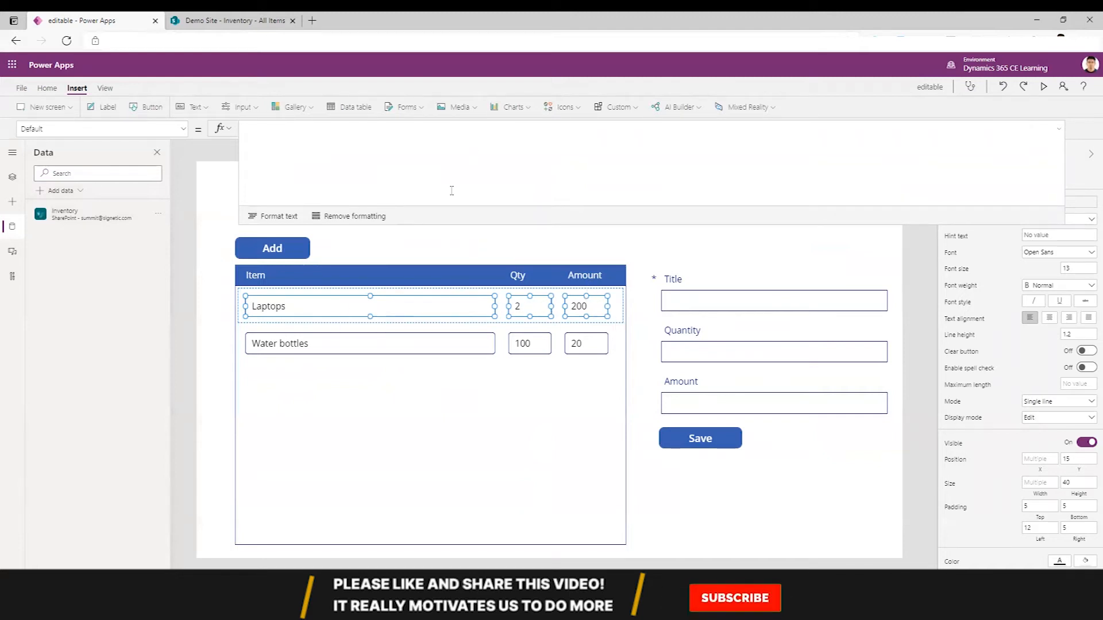
{"action": "mouse_move", "coordinate": [437, 301]}
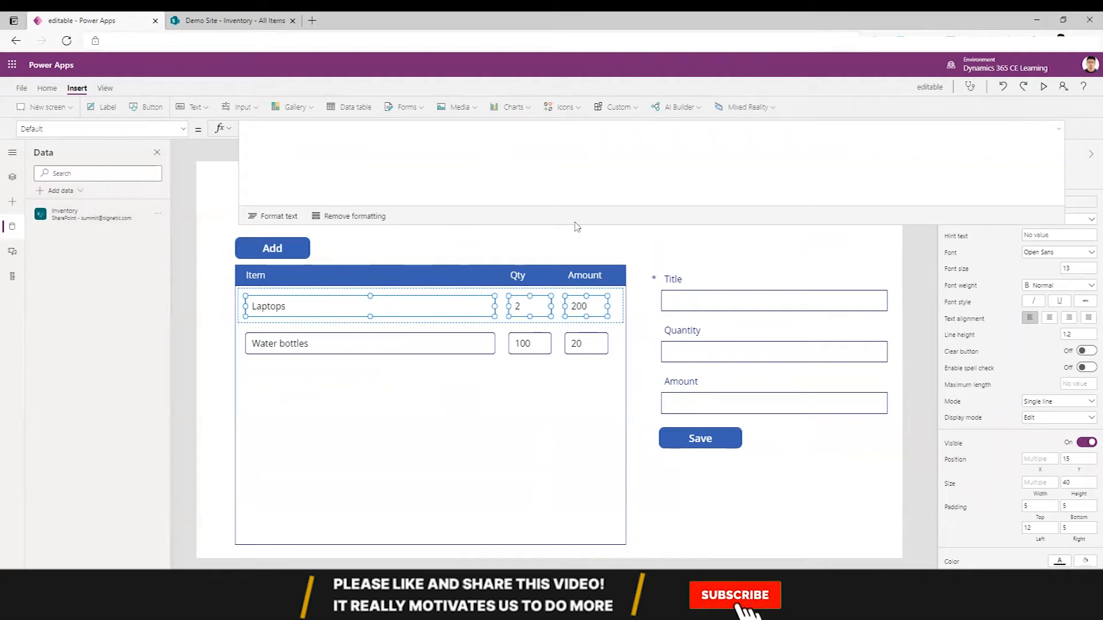
{"action": "left_click", "coordinate": [736, 612]}
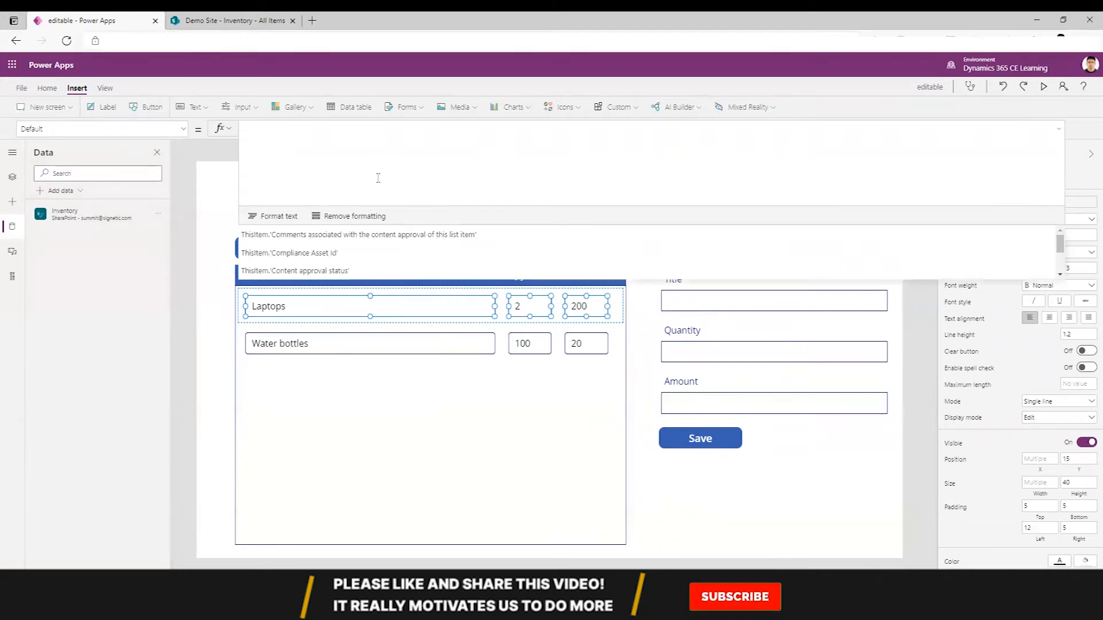
Write the formula start Patch(Inventory, LookUp(Inventory,ID=
{"action": "type", "text": "Patch"}
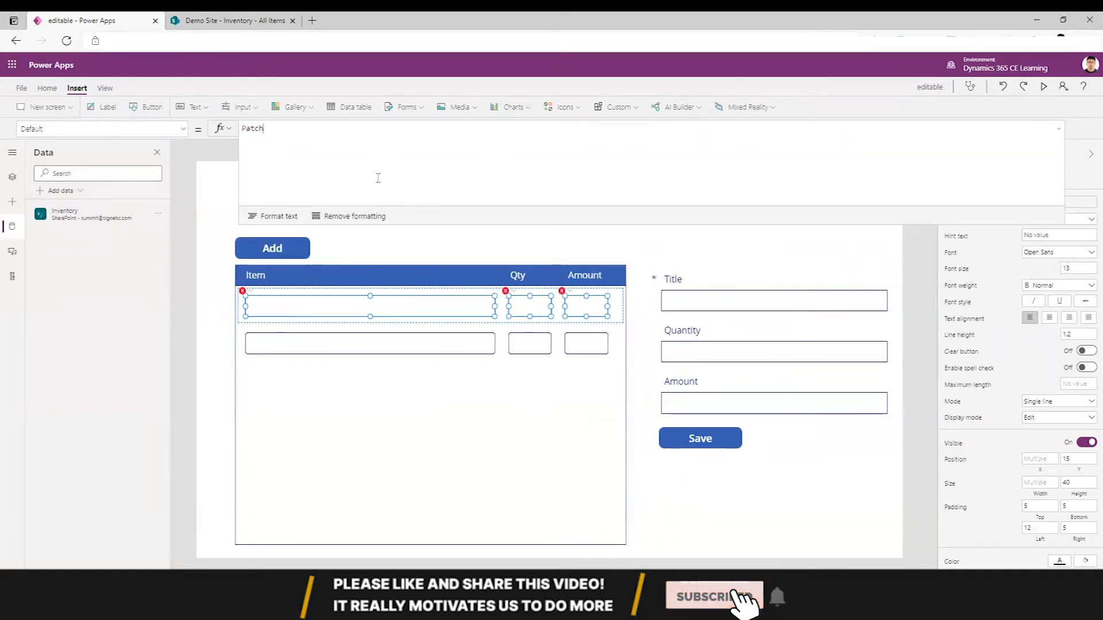
{"action": "type", "text": "("}
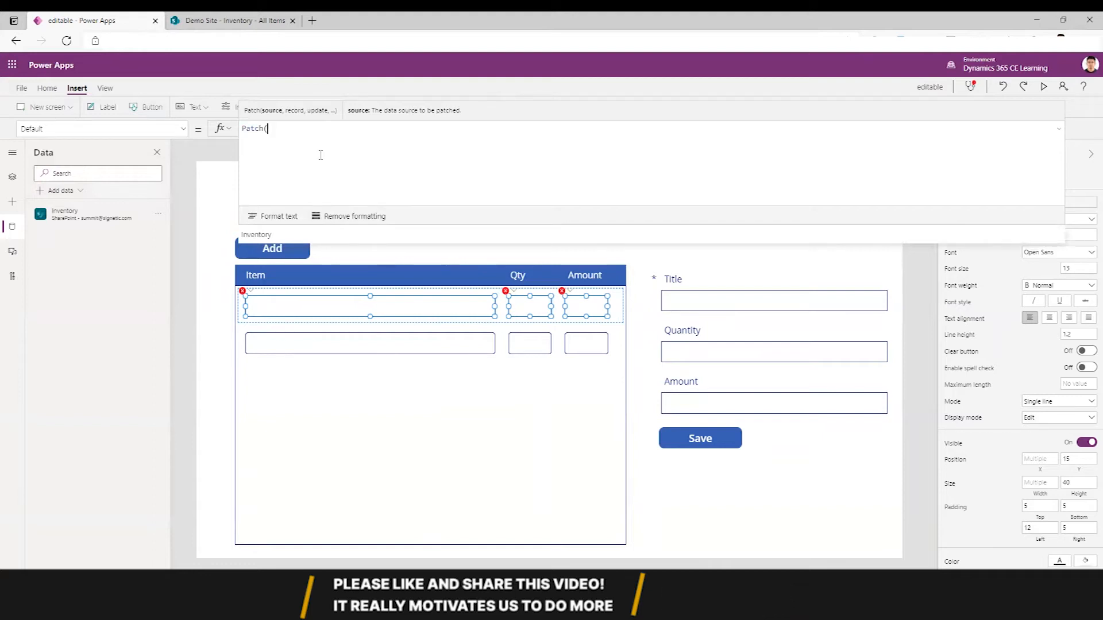
{"action": "type", "text": "Inventory"}
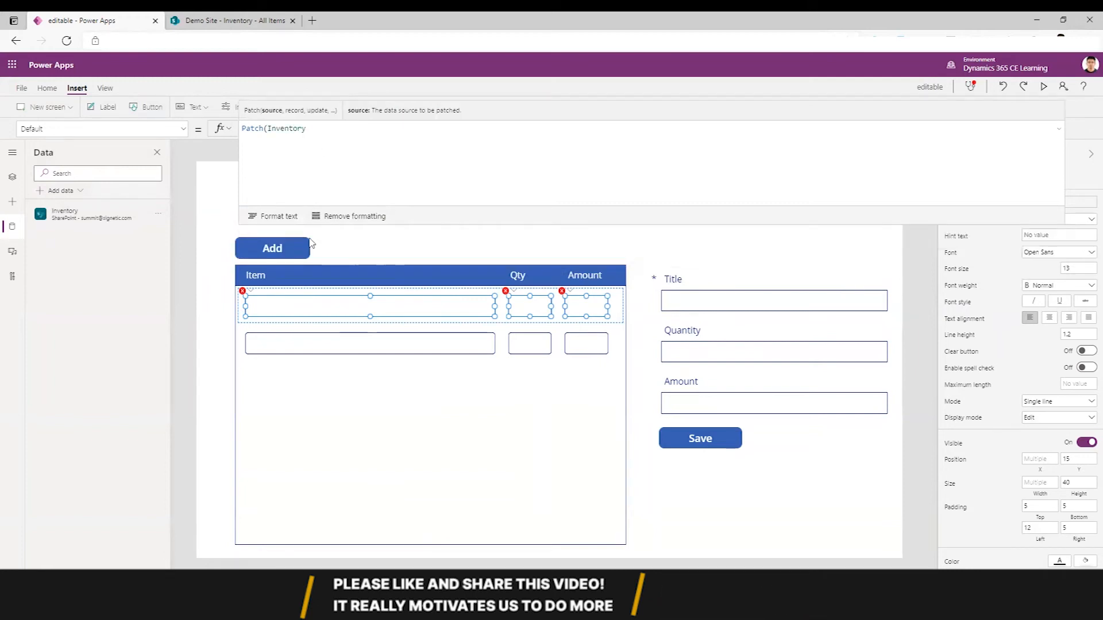
{"action": "type", "text": ","}
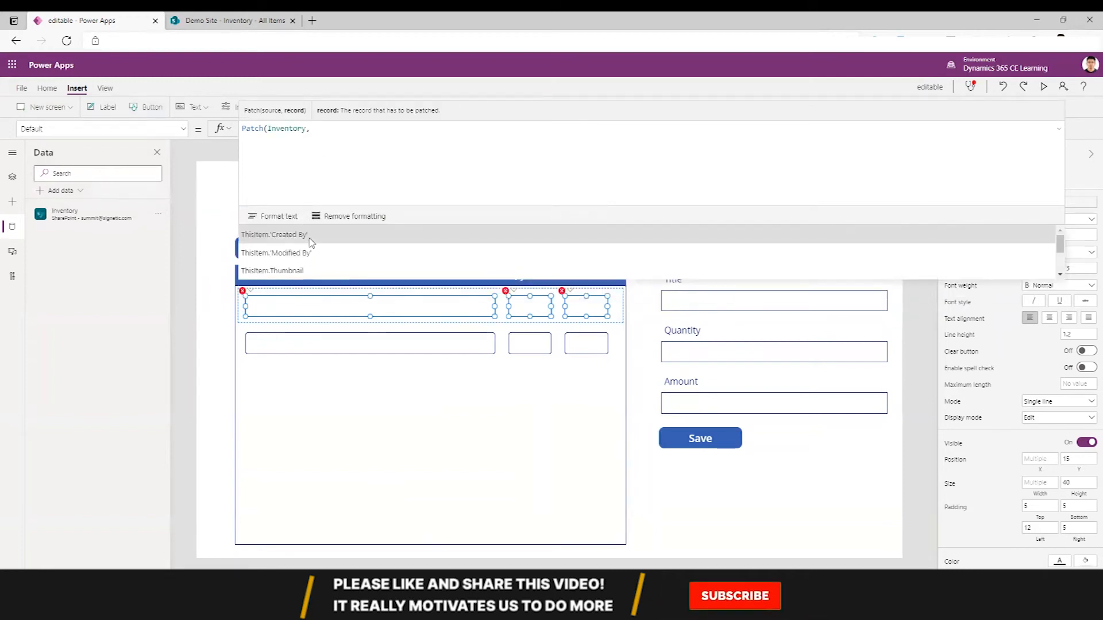
{"action": "type", "text": "LookUp("}
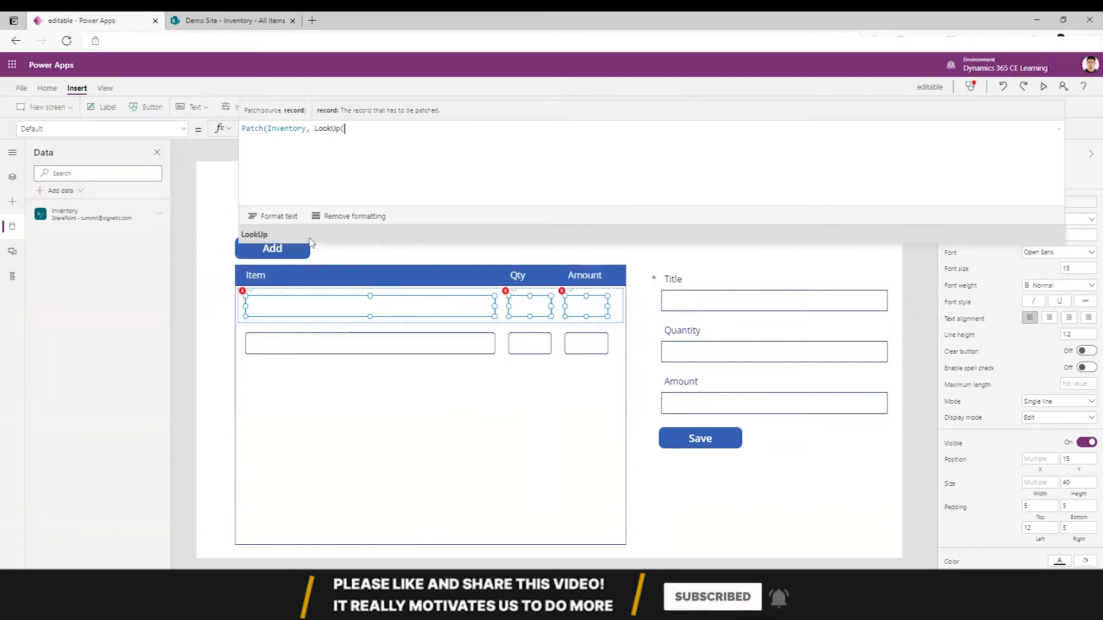
{"action": "type", "text": "In"}
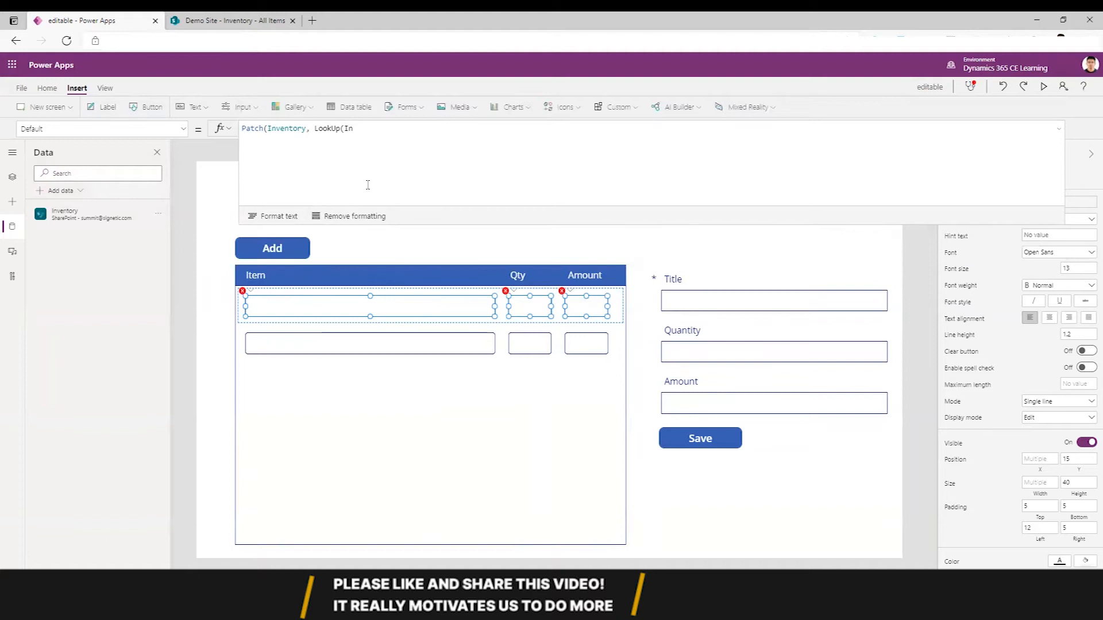
{"action": "type", "text": "In"}
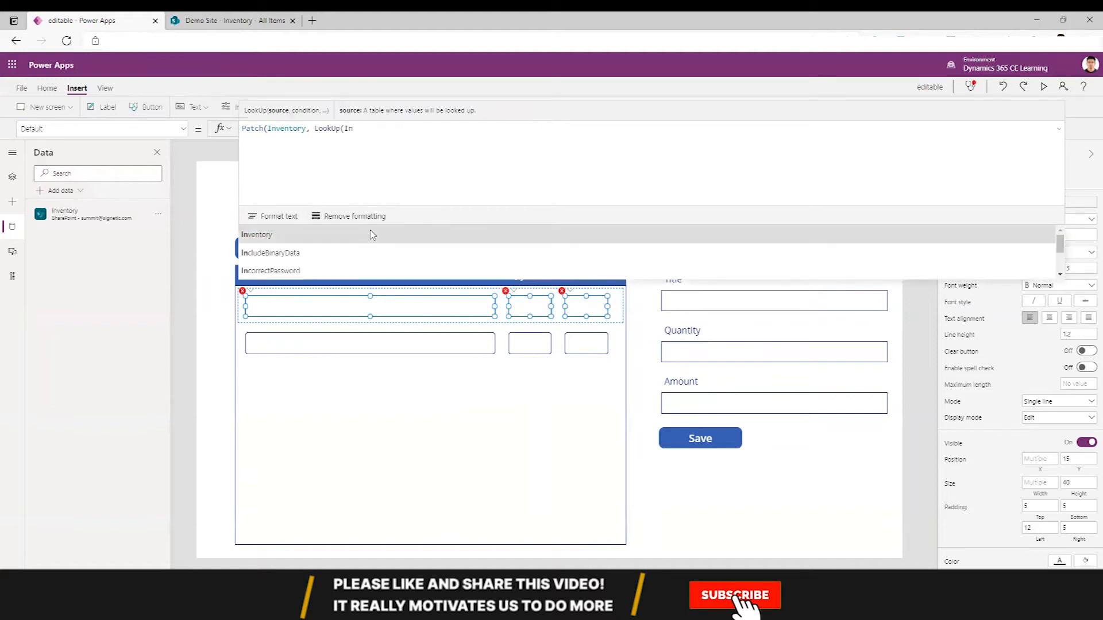
{"action": "type", "text": "Inventory,"}
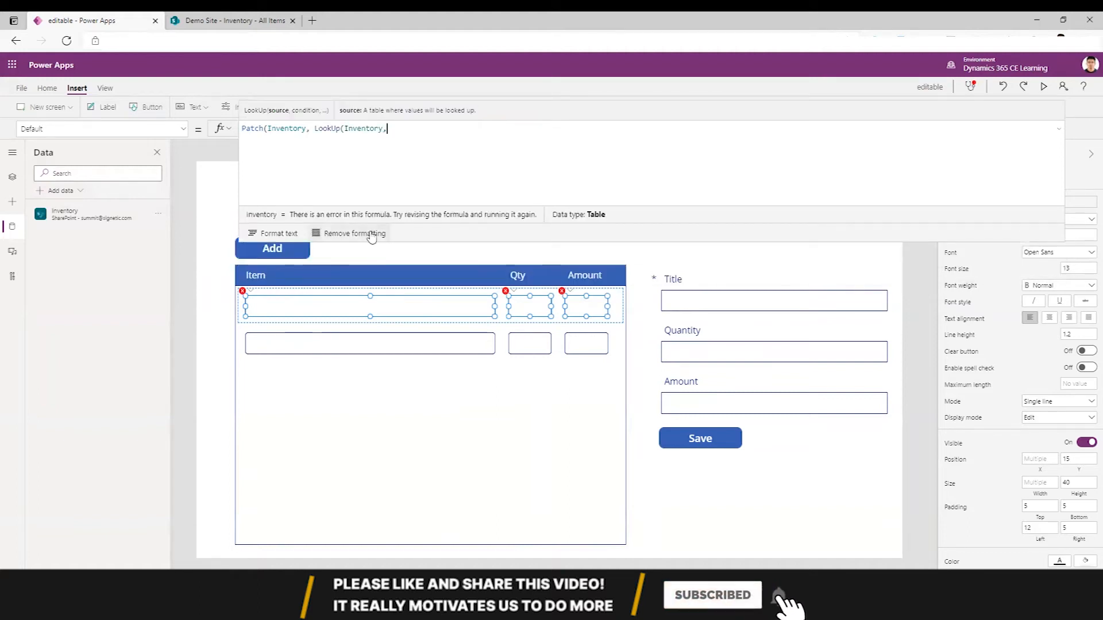
{"action": "type", "text": "ID="}
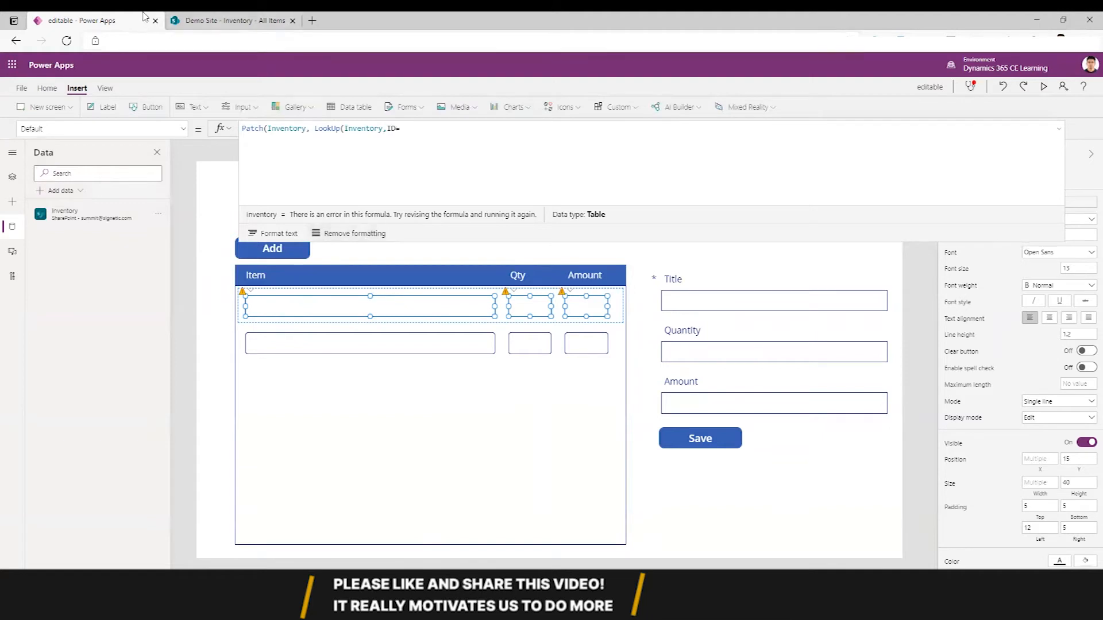
Check the ID column in the SharePoint Inventory list and return to the app editor
{"action": "left_click", "coordinate": [233, 21]}
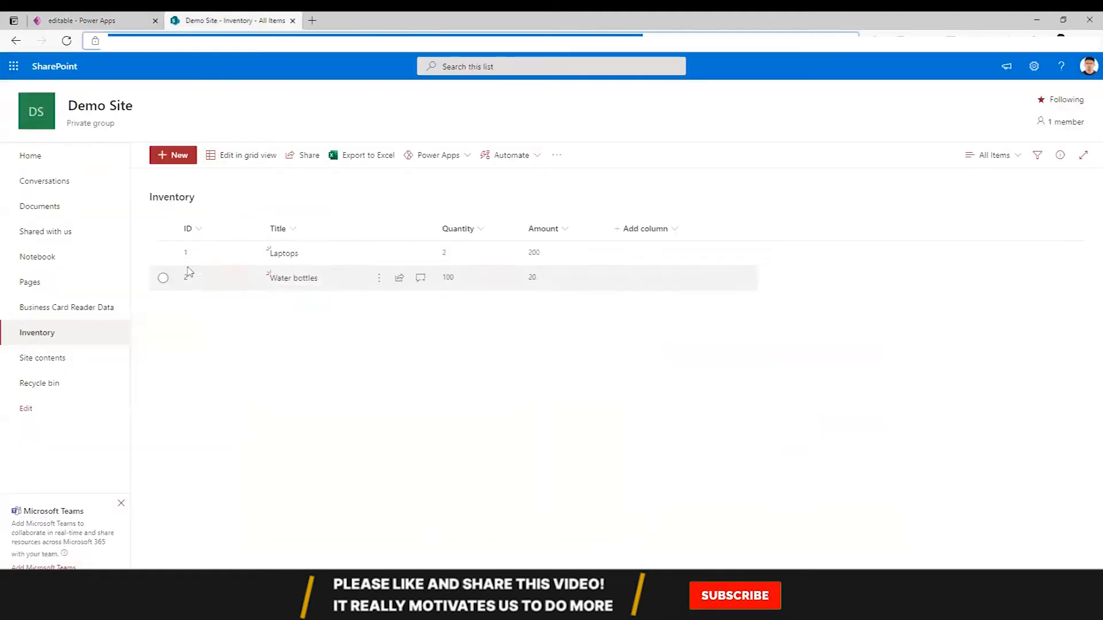
{"action": "left_click", "coordinate": [80, 21]}
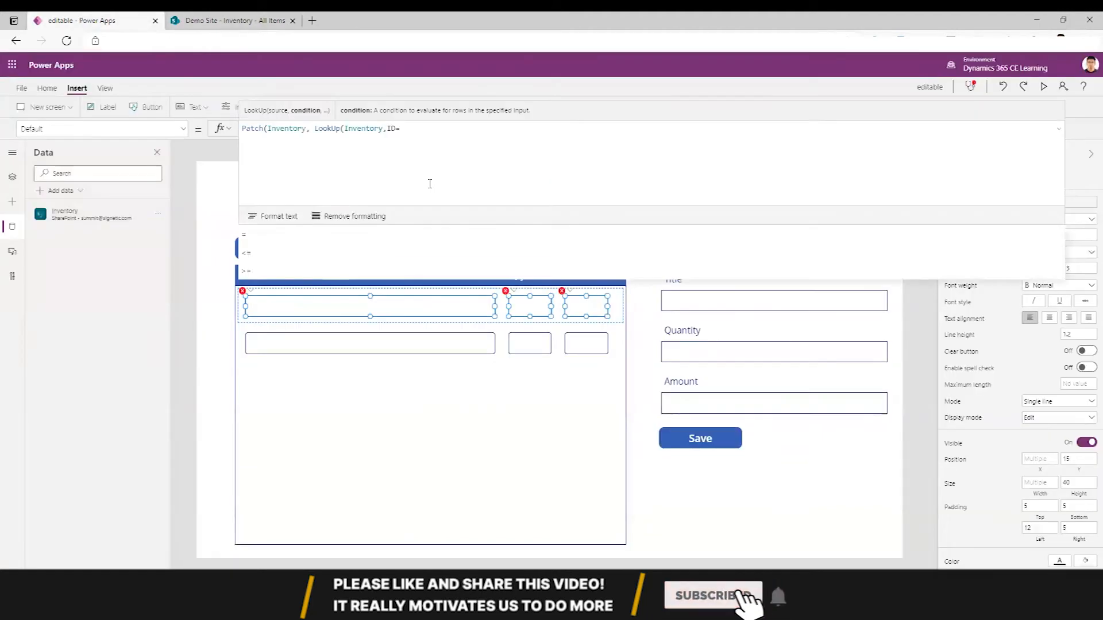
Extend the formula to LookUp(Inventory,ID=ThisItem.ID),{Title: to begin the update record
{"action": "type", "text": "ThisItem"}
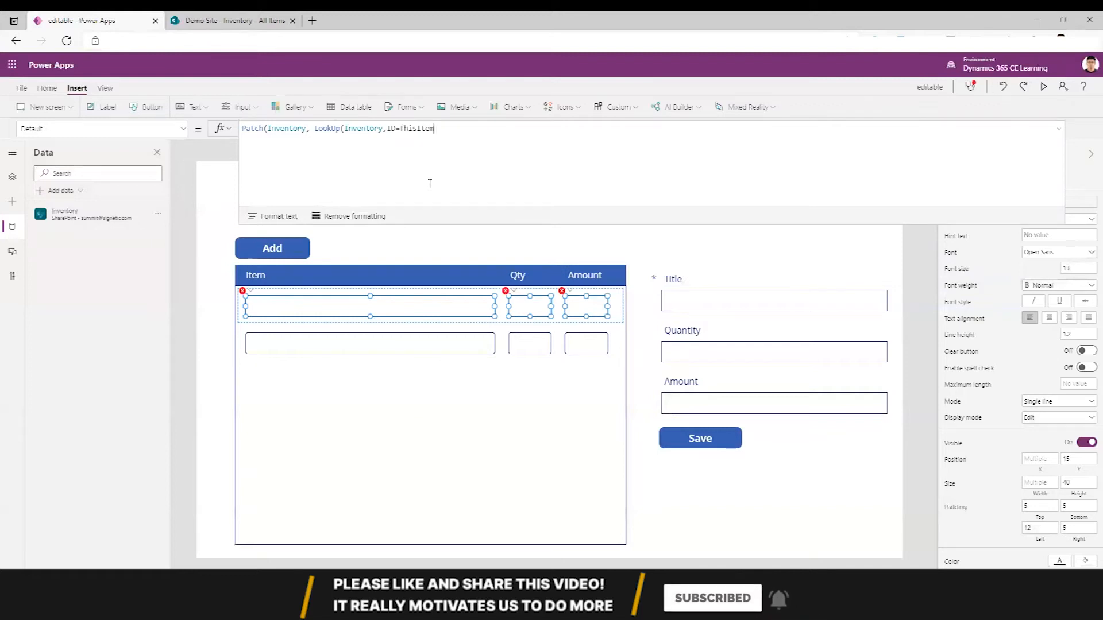
{"action": "type", "text": ".ID)"}
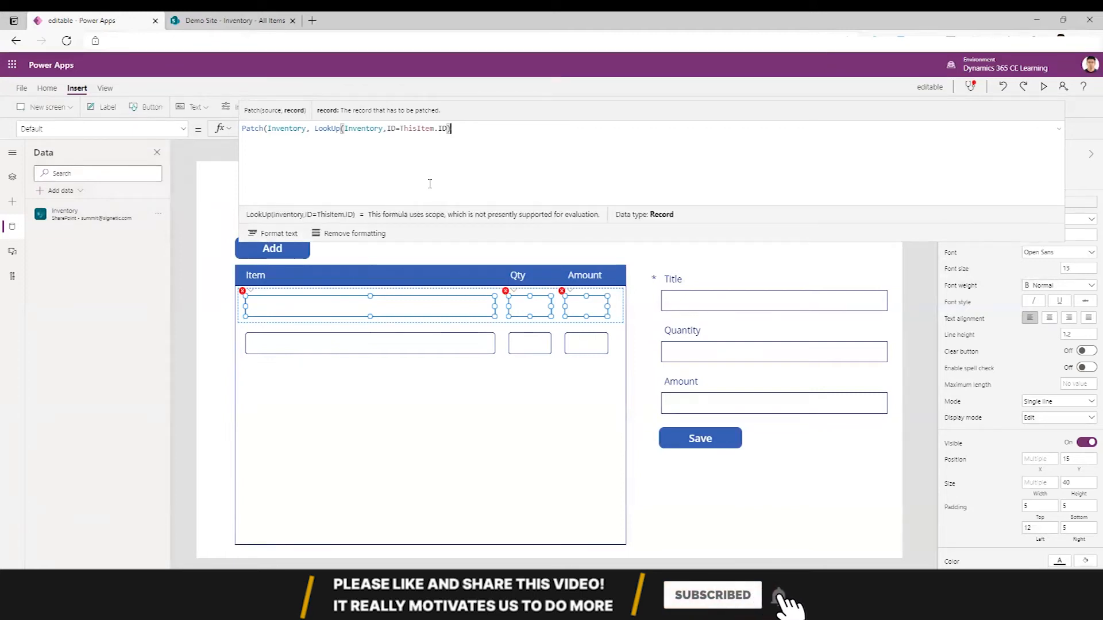
{"action": "type", "text": ",{"}
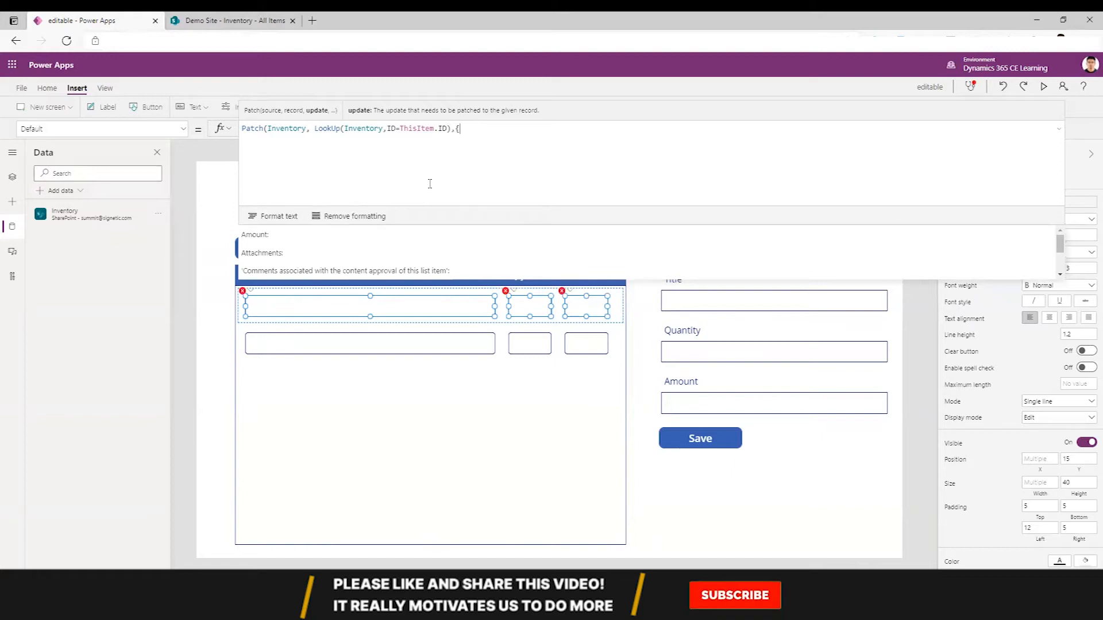
{"action": "type", "text": "Title"}
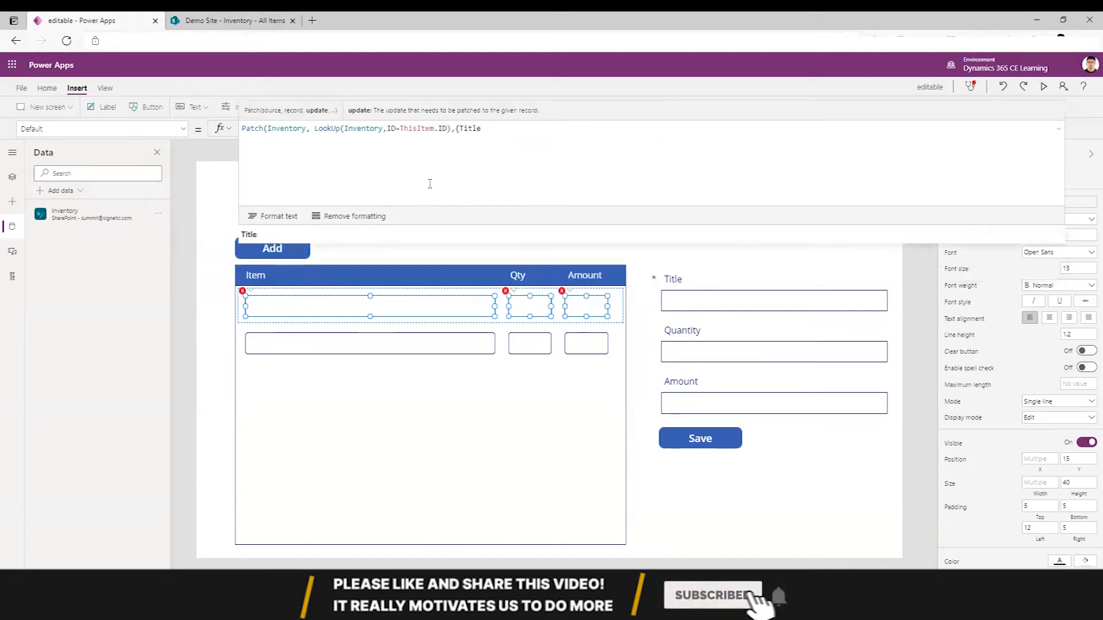
{"action": "type", "text": ":"}
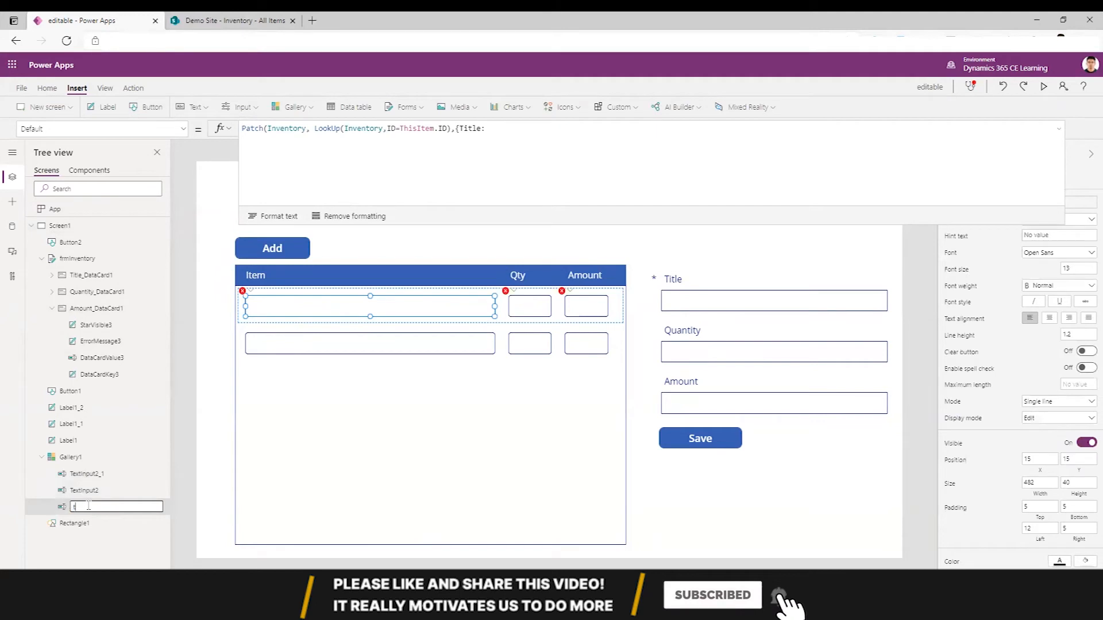
Reference the row inputs txtTitle, txtQty and txtAmount in the update record
{"action": "type", "text": "txtTitle"}
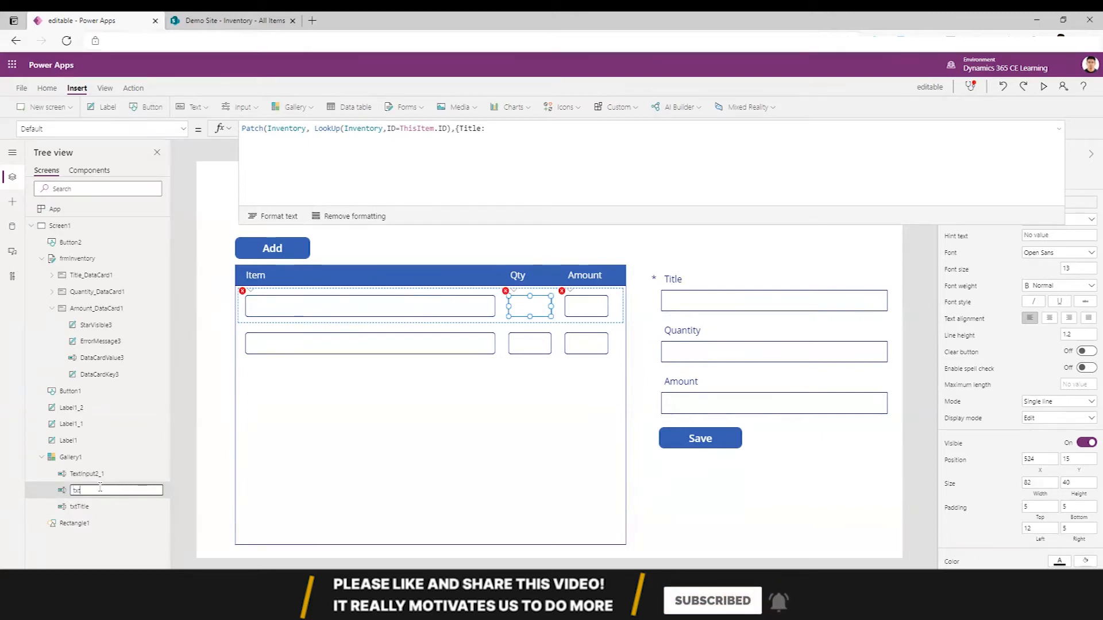
{"action": "type", "text": "txtQty"}
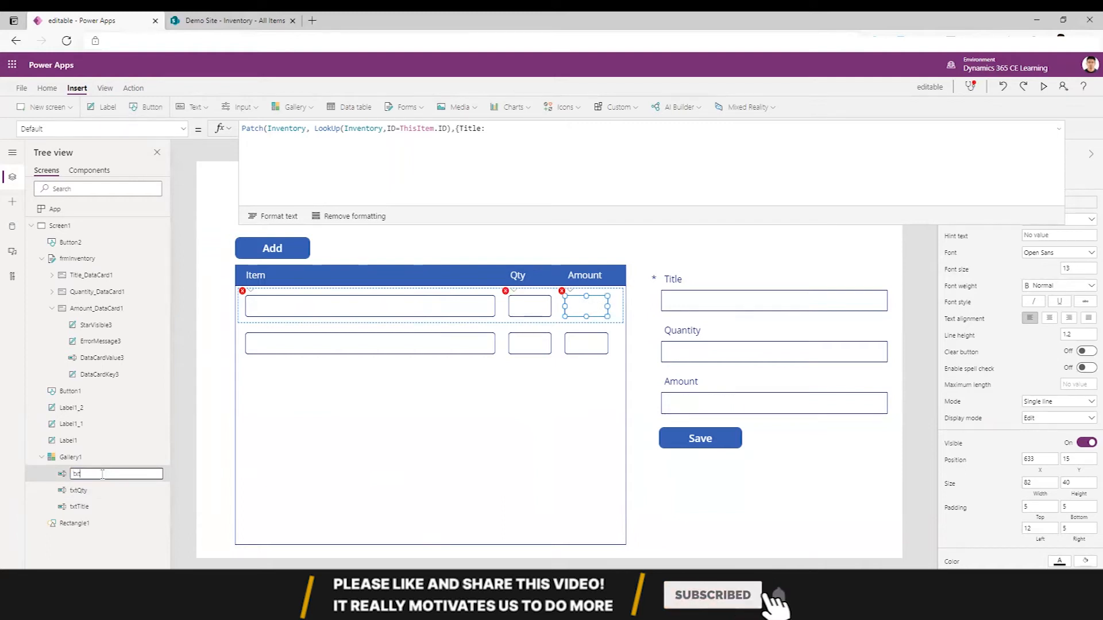
{"action": "type", "text": "txtAmount"}
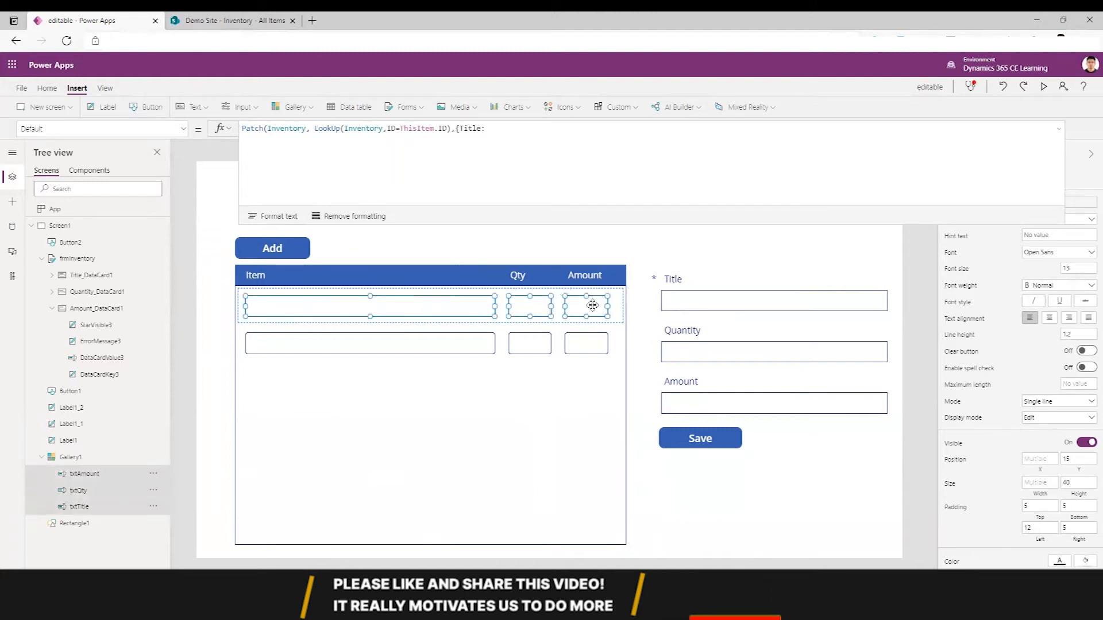
Complete the record with Title:txtTitle.Text, Quantity:txtQty and Amount:txtAmount
{"action": "type", "text": "txtTitle"}
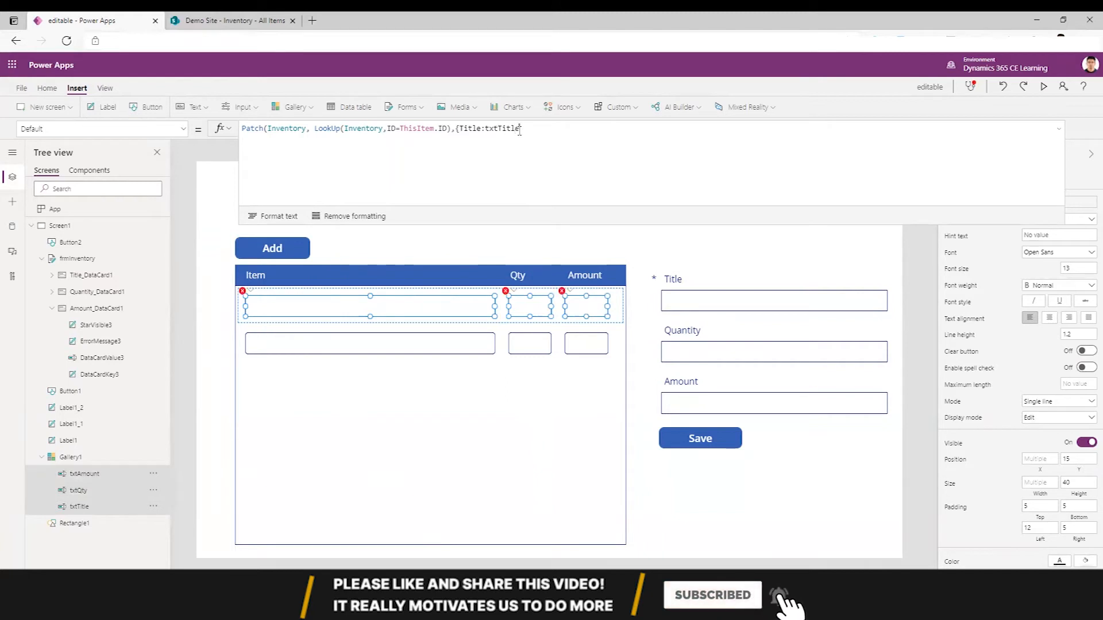
{"action": "type", "text": ".Text,"}
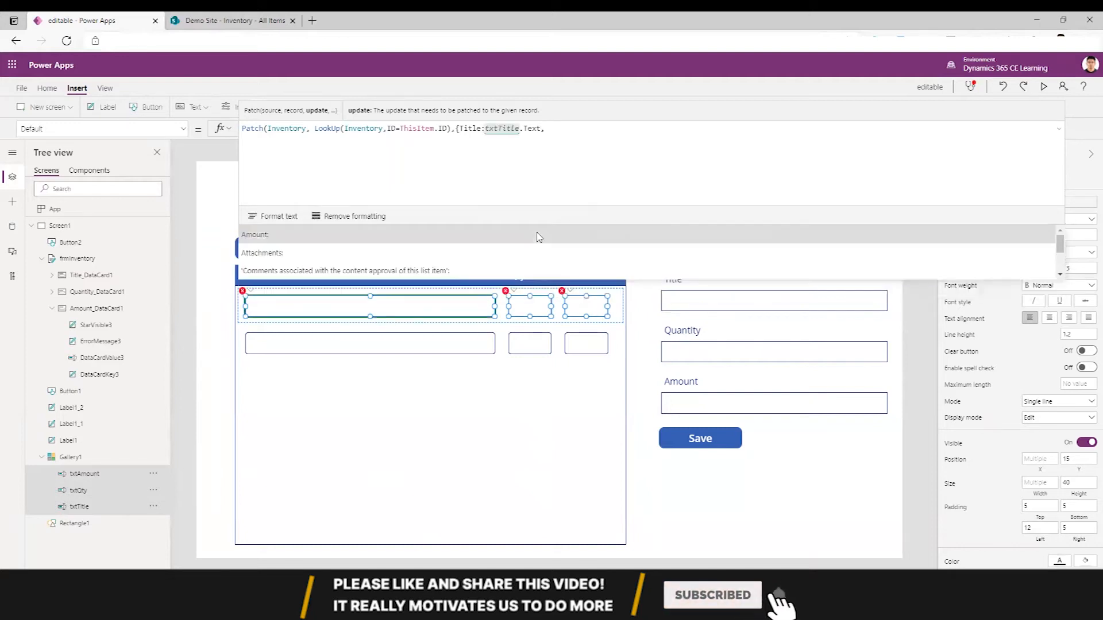
{"action": "type", "text": "Q"}
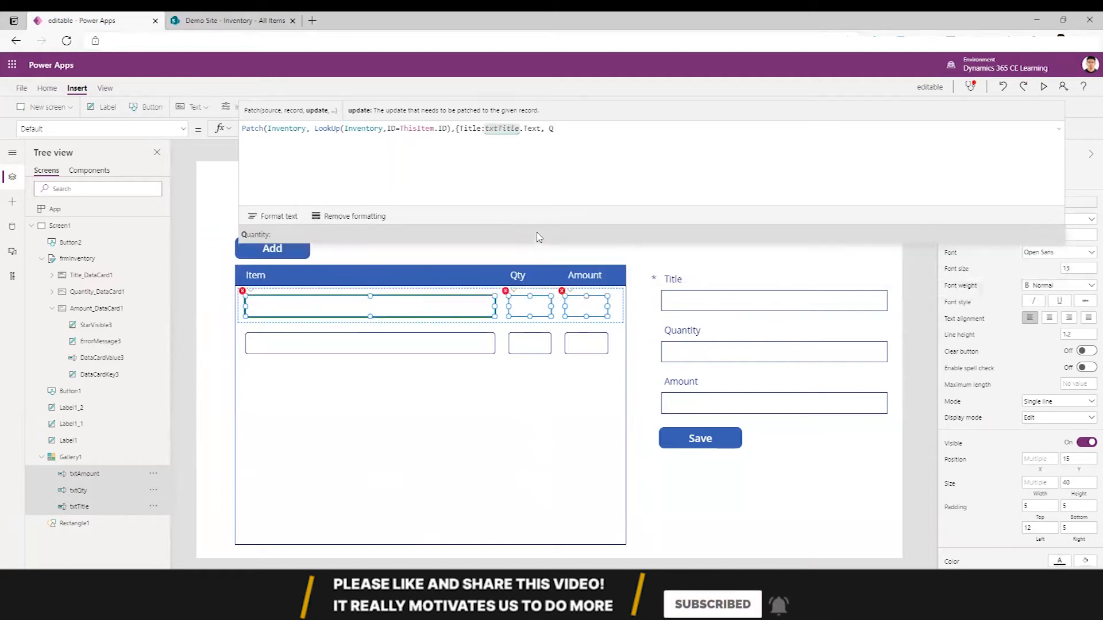
{"action": "type", "text": "uantity:txtQty,"}
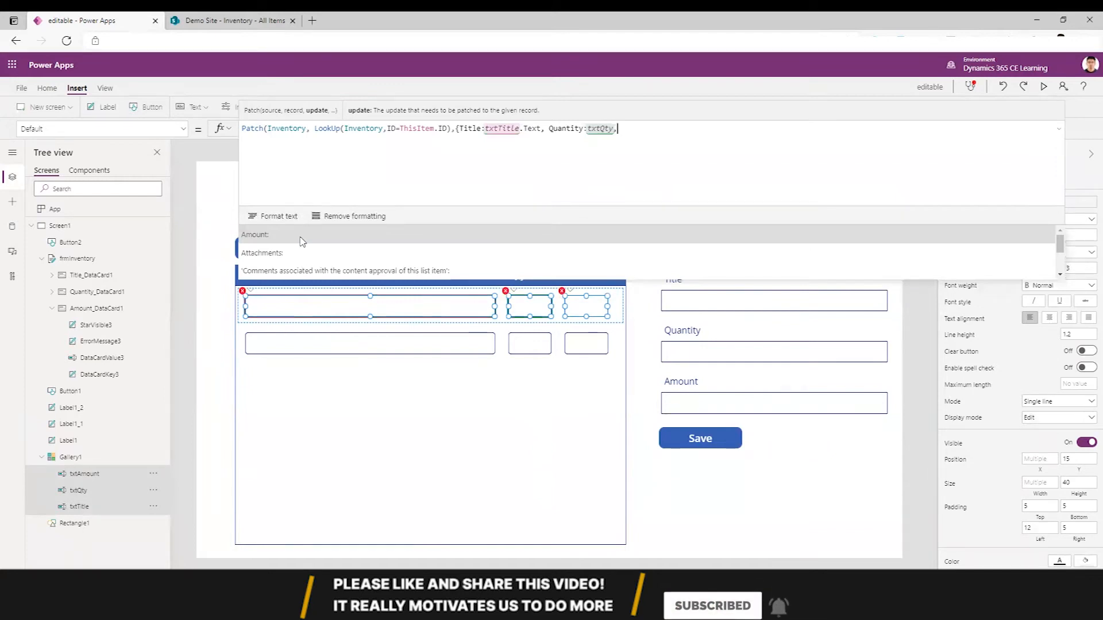
{"action": "type", "text": "T"}
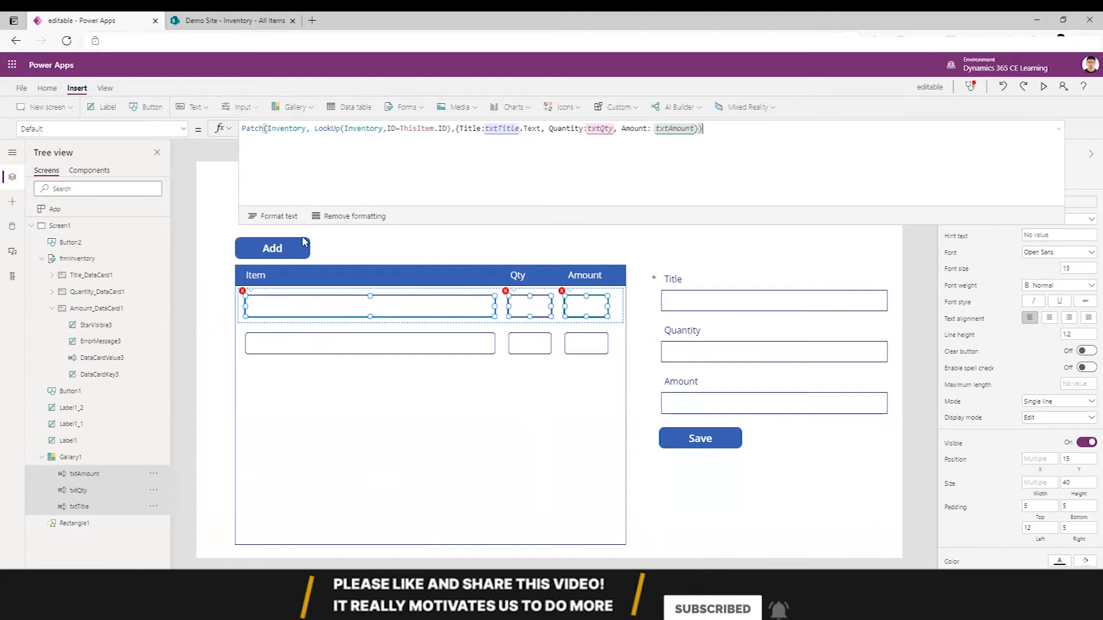
{"action": "mouse_move", "coordinate": [457, 225]}
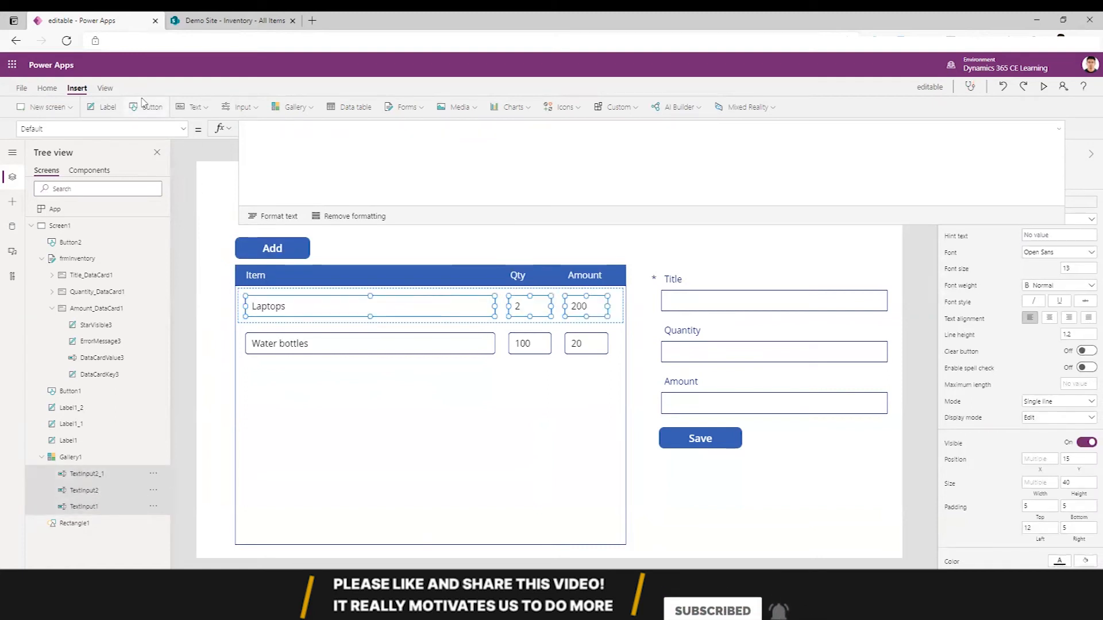
Move the Patch formula to the inputs' OnChange property and format it onto indented lines
{"action": "left_click", "coordinate": [102, 129]}
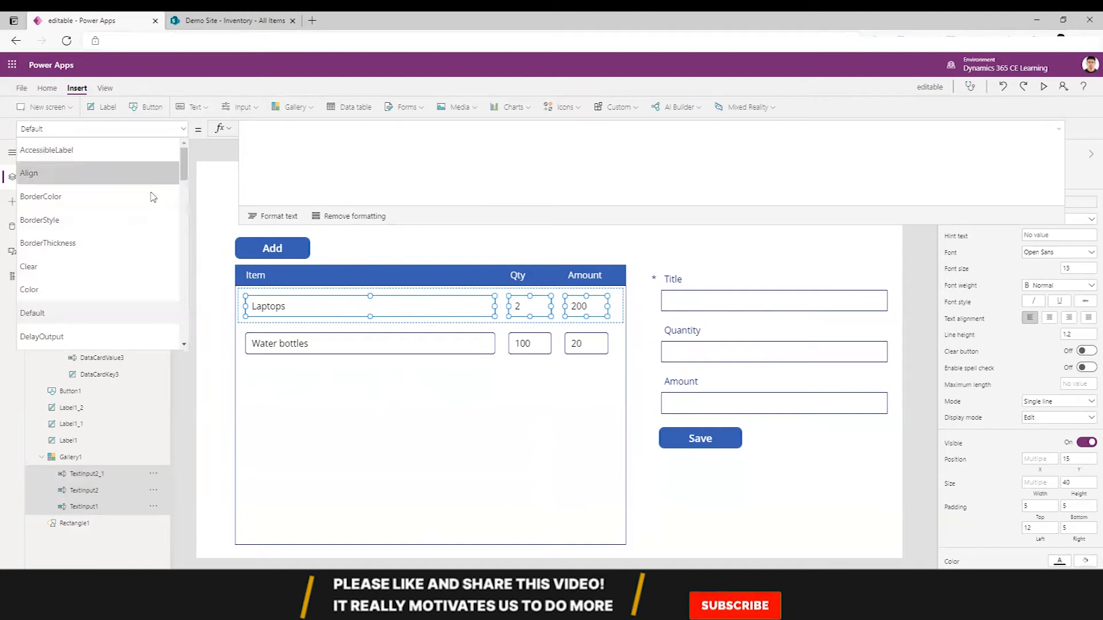
{"action": "scroll", "scroll_direction": "down", "scroll_amount": 3}
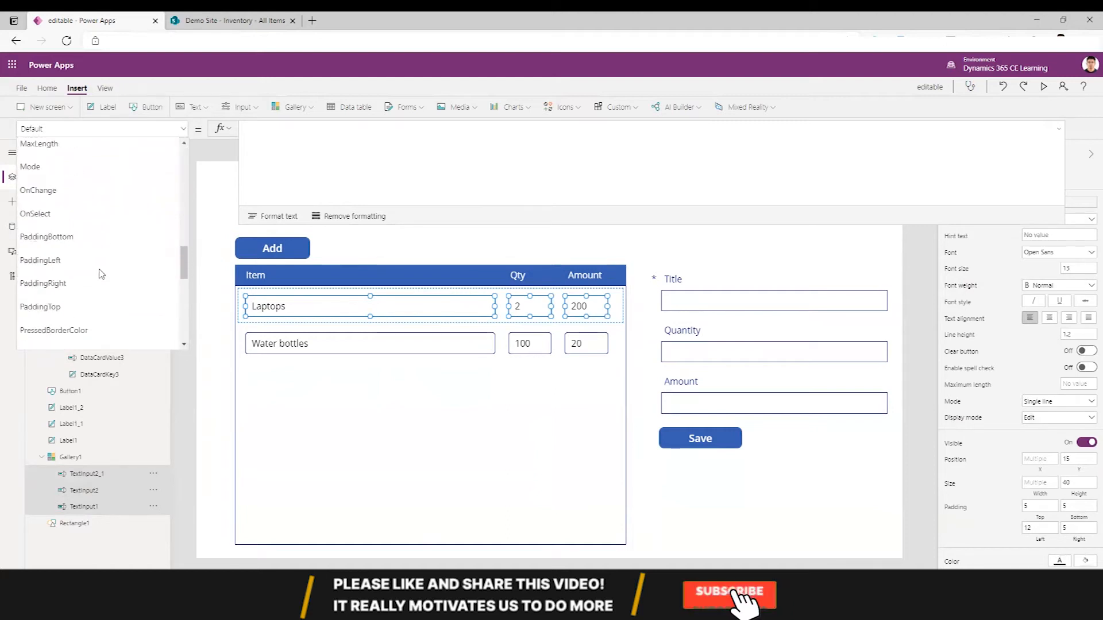
{"action": "left_click", "coordinate": [38, 190]}
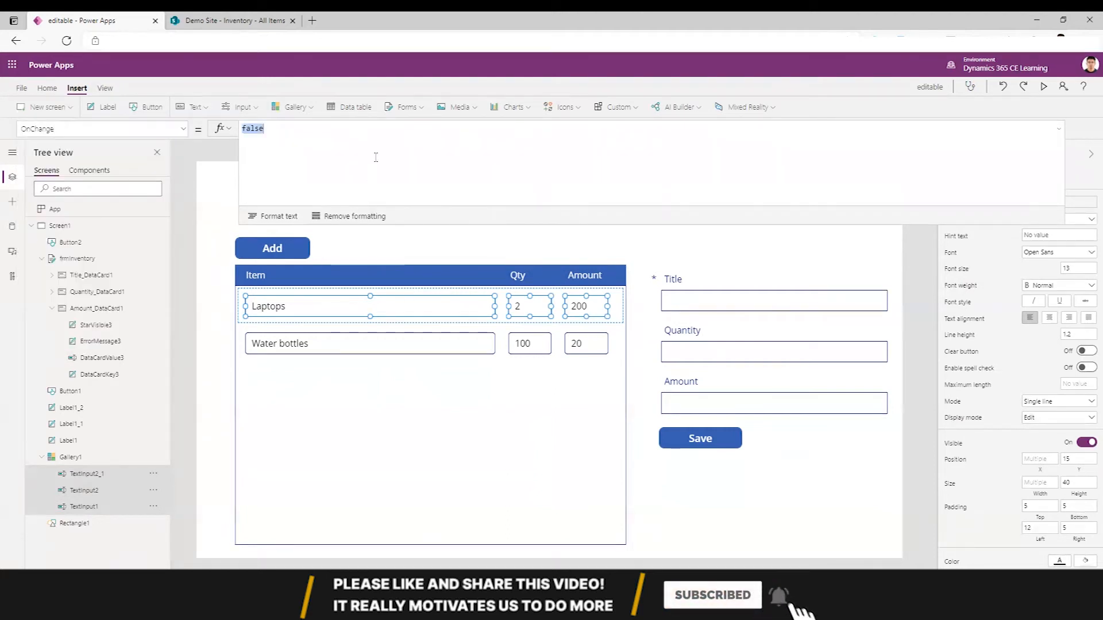
{"action": "type", "text": "Patch(Inventory, LookUp(Inventory,ID=ThisItem.ID),{Title:txtTitle.Text, Quantity:txtQty, Amount: txtAmount})"}
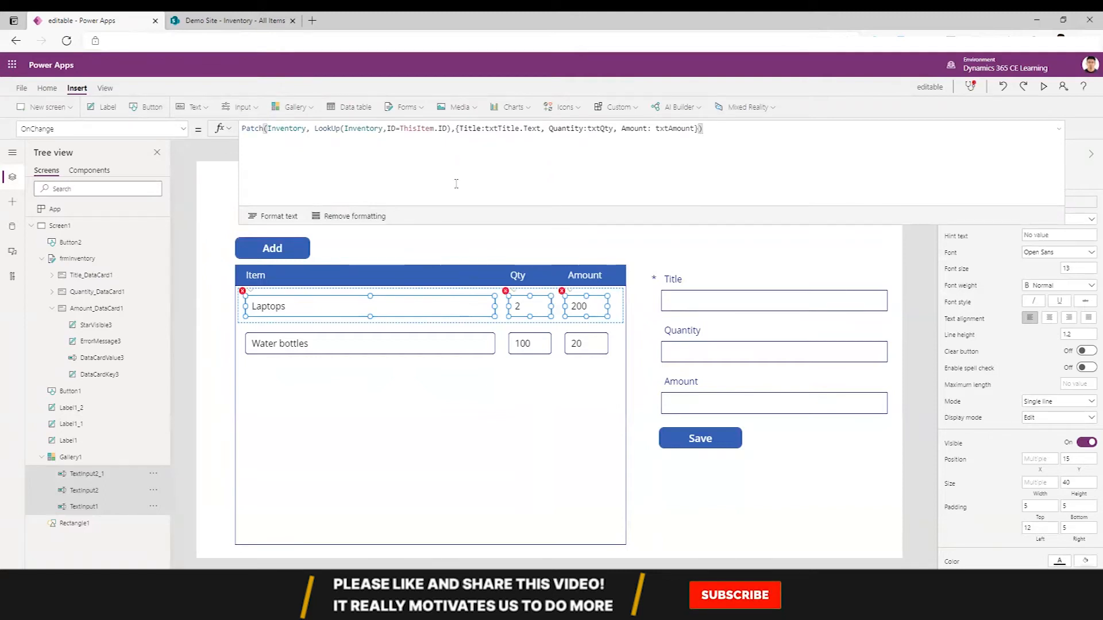
{"action": "left_click", "coordinate": [735, 612]}
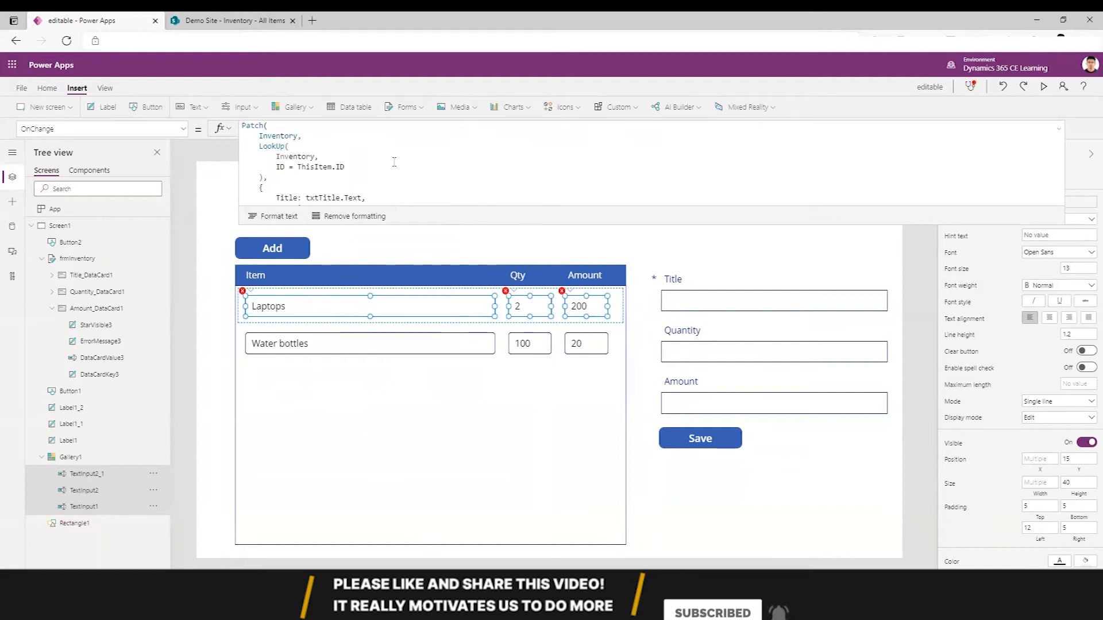
Convert Quantity and Amount to numbers with Value(txtQty.Text) and Value(txtAmount.Text)
{"action": "type", "text": "Quantity: txtQty,"}
{"action": "type", "text": "Amount: txtAmount"}
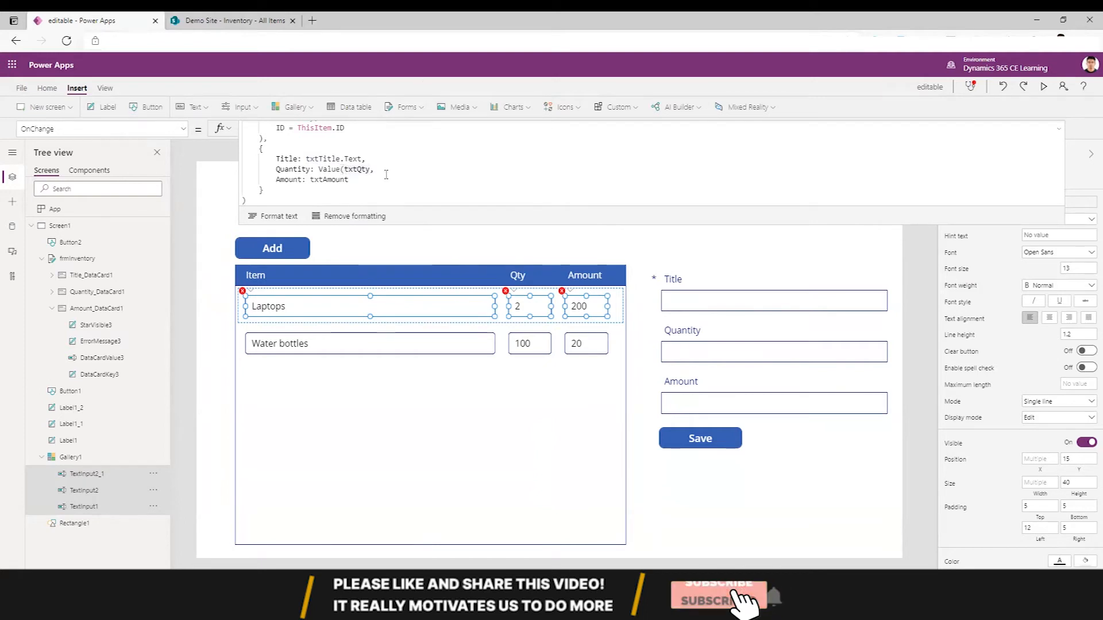
{"action": "double_click", "coordinate": [328, 169]}
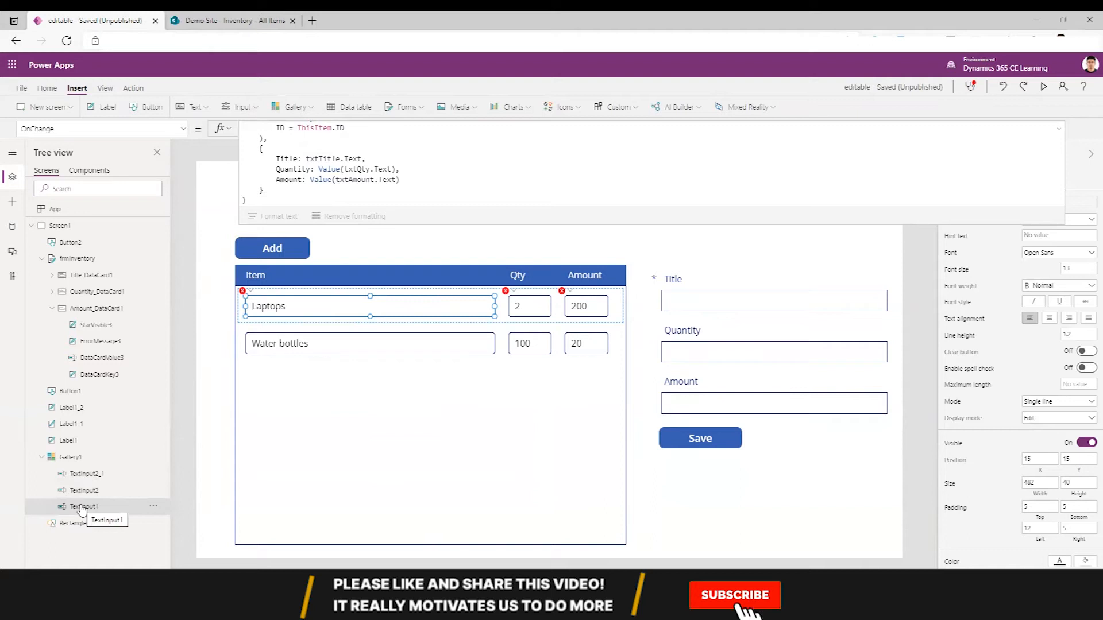
Rename the three gallery text boxes in the Tree view to txtTitle, txtQty and txtAmount
{"action": "double_click", "coordinate": [82, 507]}
{"action": "type", "text": "txtTitle"}
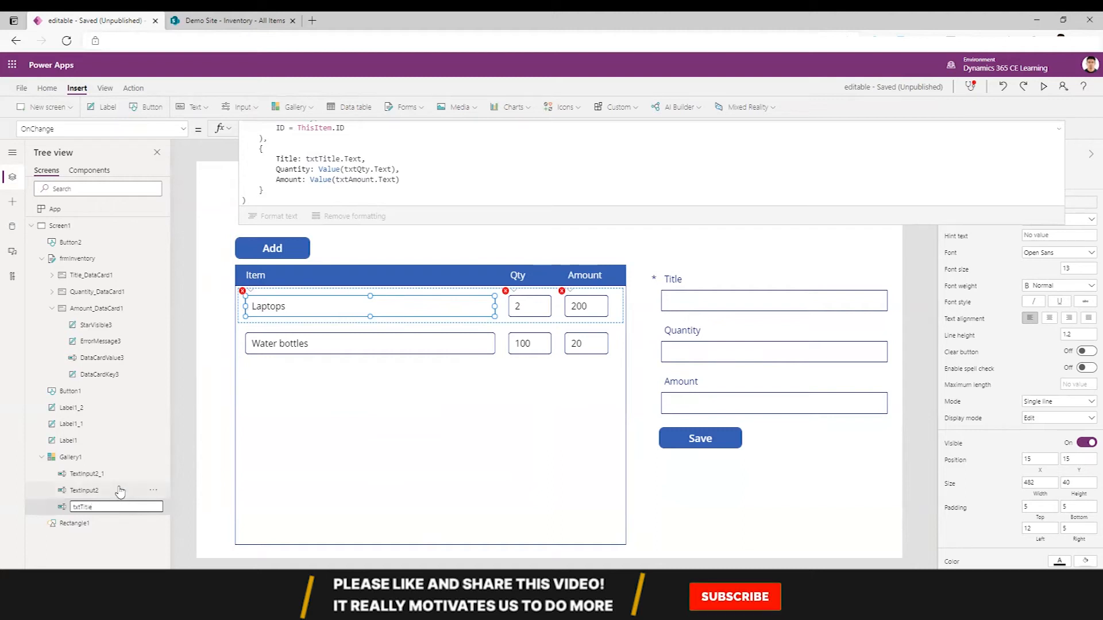
{"action": "left_click", "coordinate": [84, 489]}
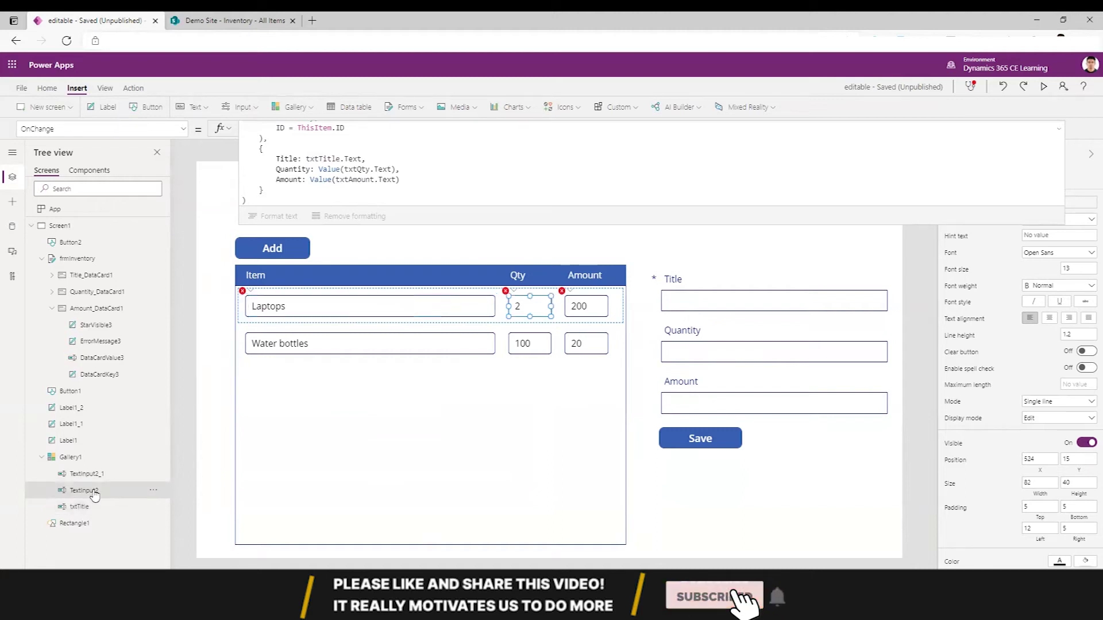
{"action": "double_click", "coordinate": [84, 490]}
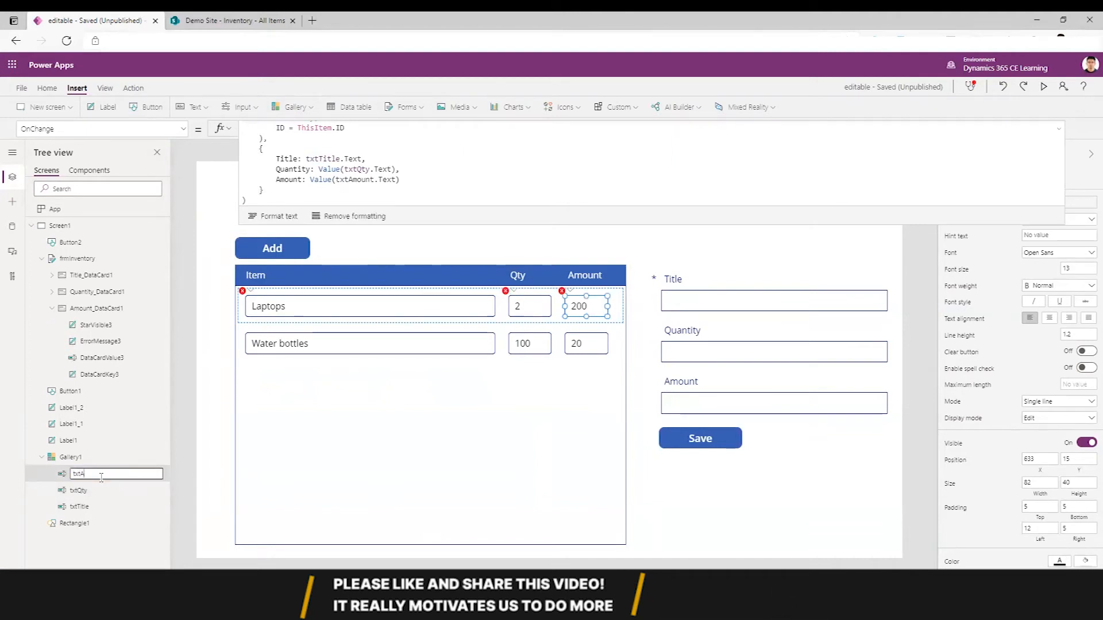
{"action": "key", "text": "Enter"}
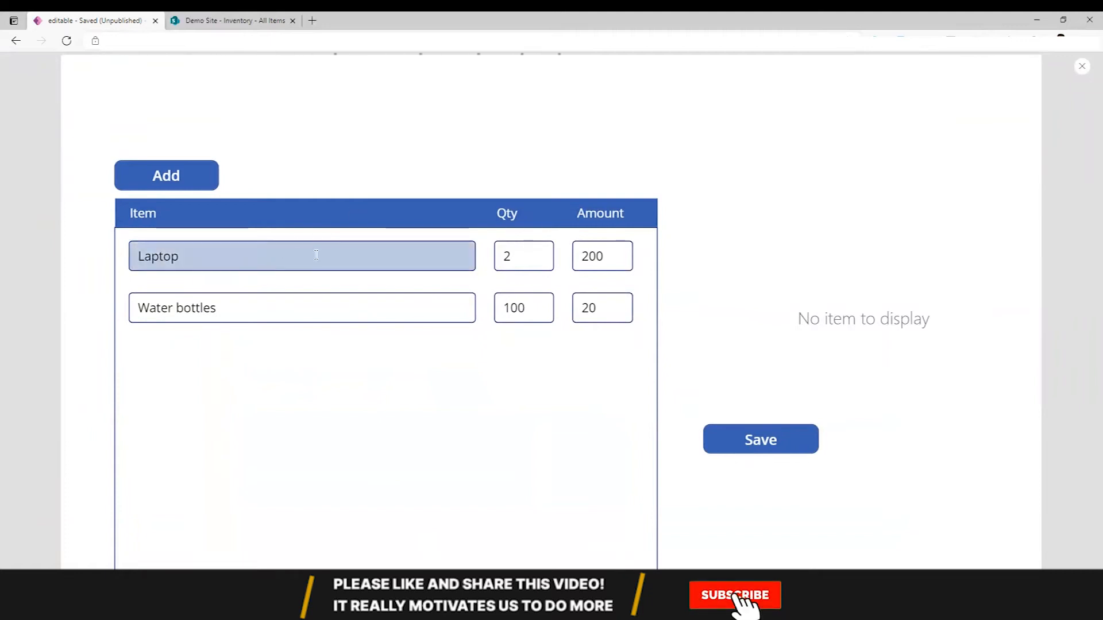
Set the Laptop quantity to 4 in the running app and confirm it in the SharePoint list
{"action": "left_click", "coordinate": [227, 21]}
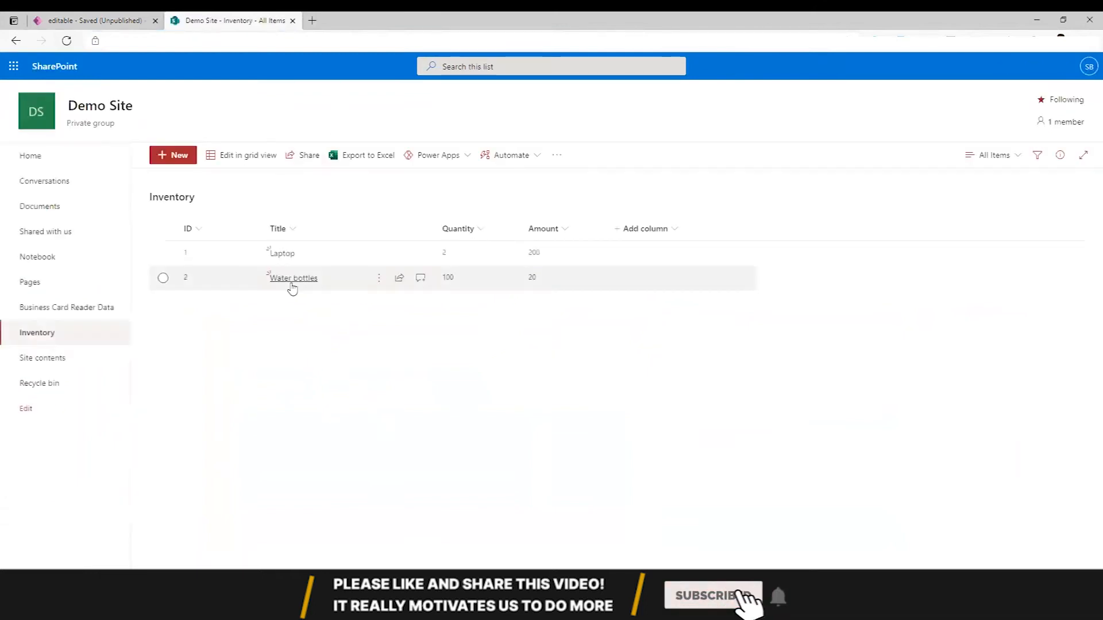
{"action": "left_click", "coordinate": [92, 21]}
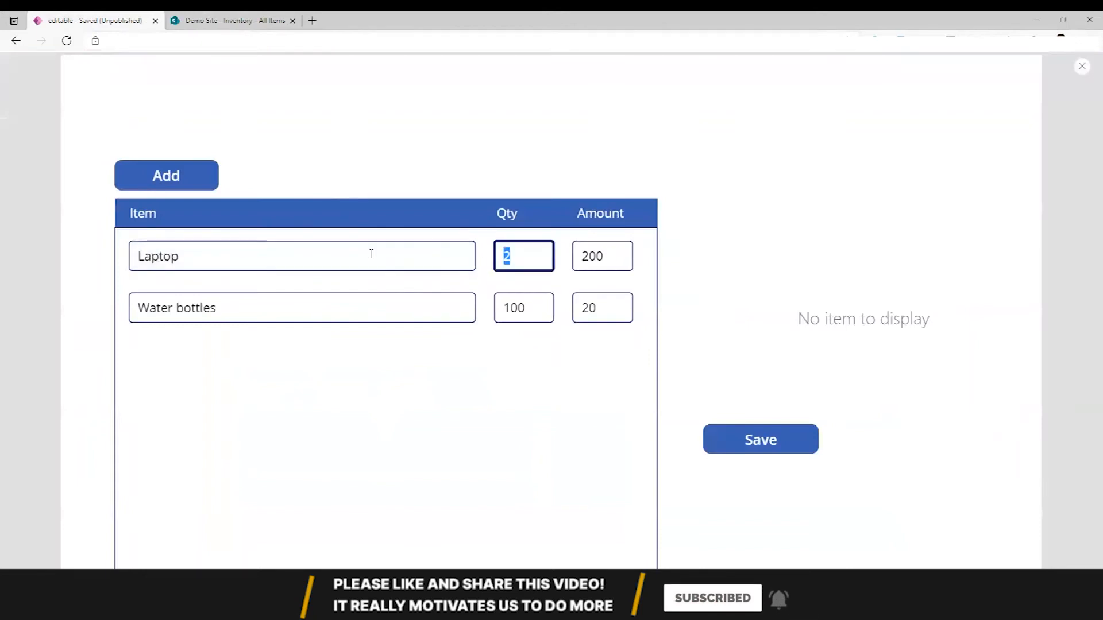
{"action": "type", "text": "4"}
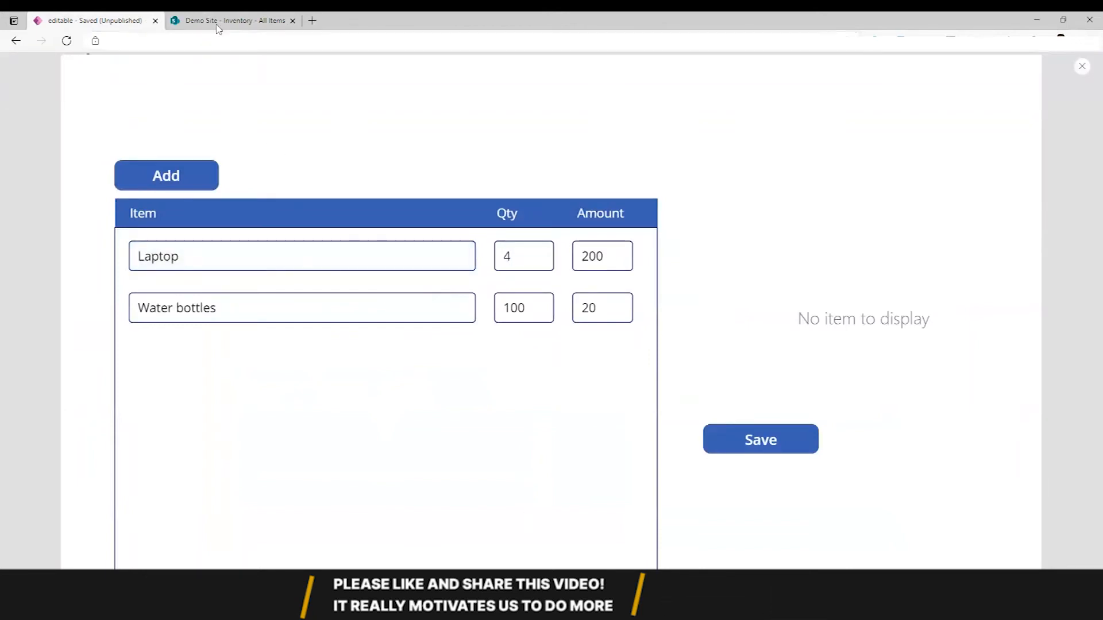
{"action": "left_click", "coordinate": [230, 20]}
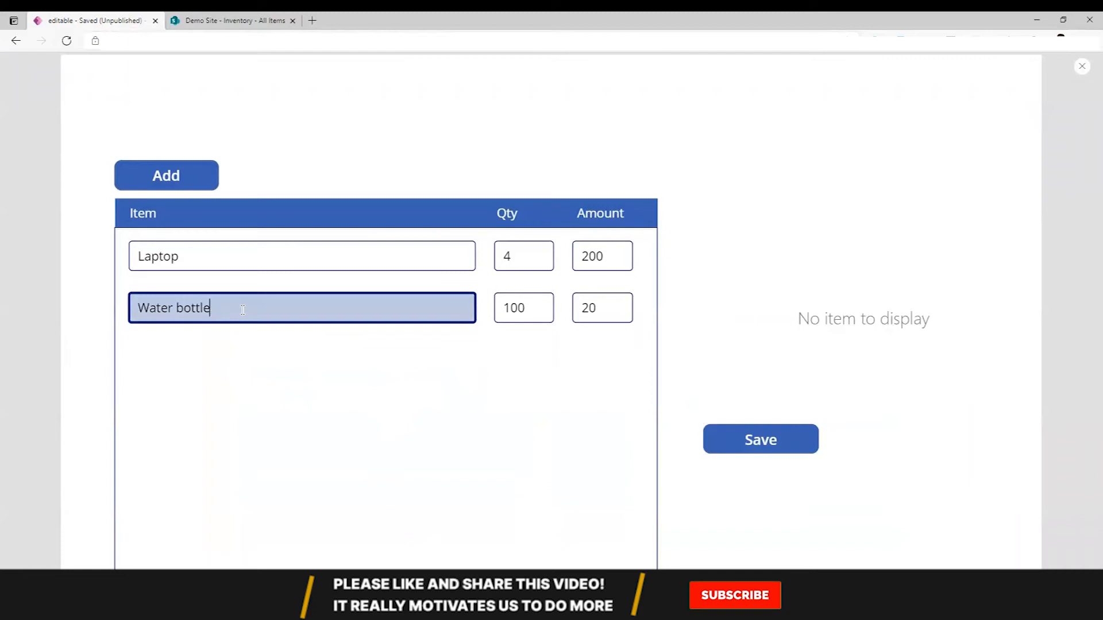
Verify the renamed Water bottle item in SharePoint, then return to the editor screen
{"action": "left_click", "coordinate": [233, 21]}
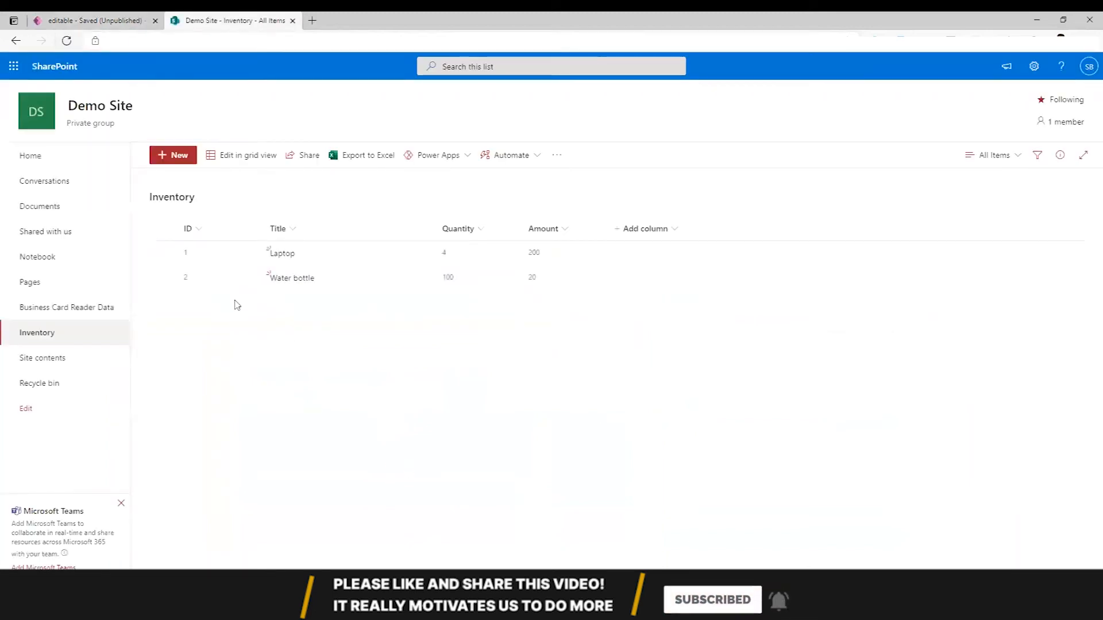
{"action": "left_click", "coordinate": [92, 21]}
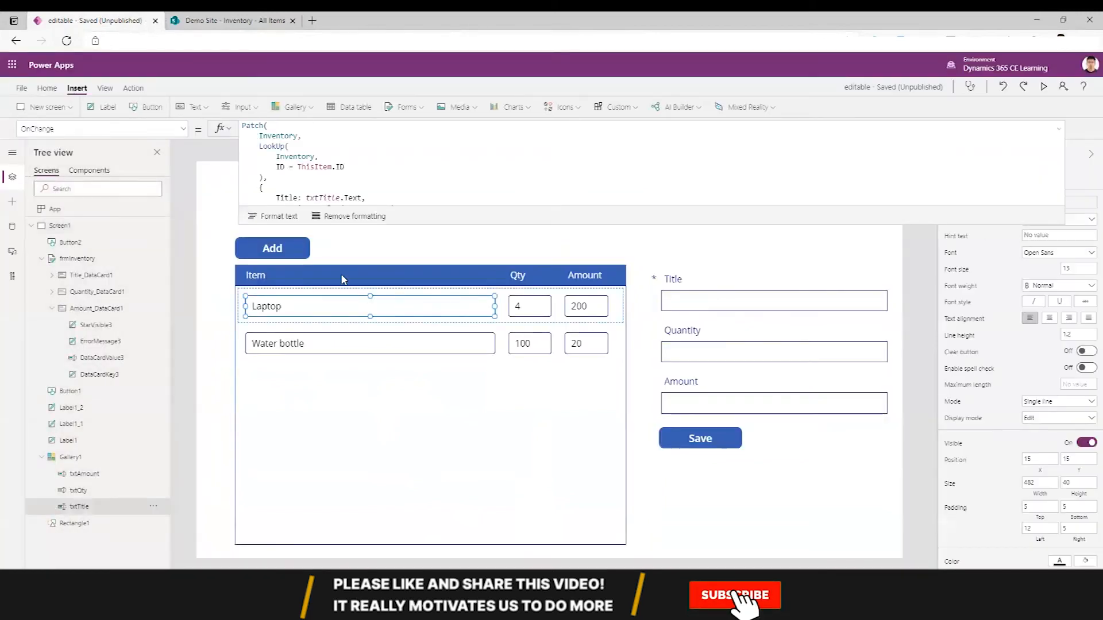
{"action": "left_click", "coordinate": [735, 595]}
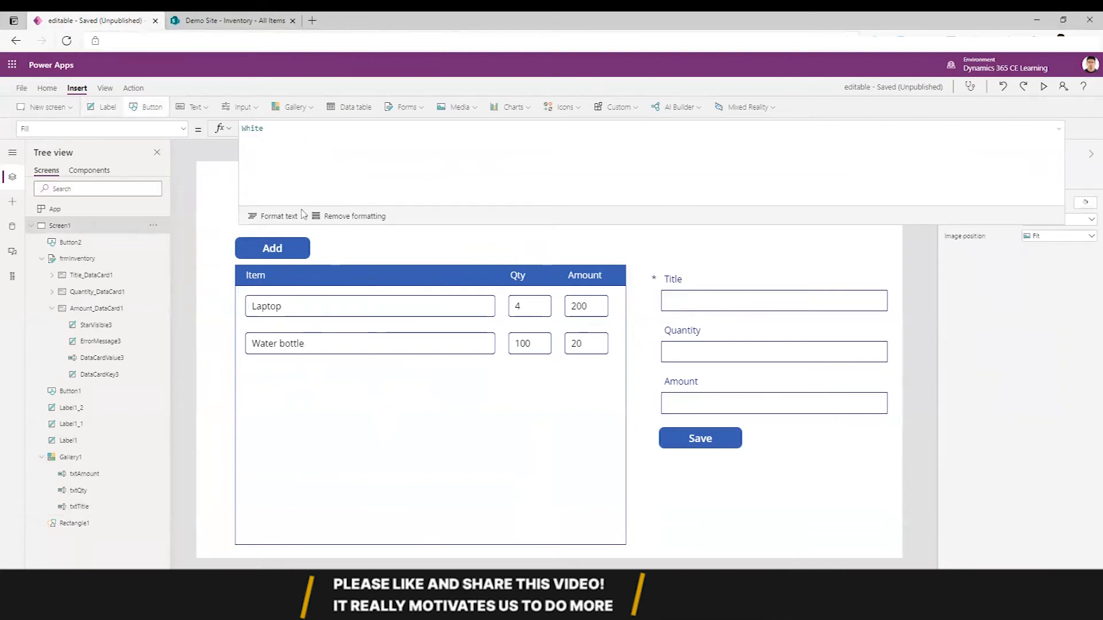
Insert a button labelled Save All beside Add and bring up the Title box's Patch formula
{"action": "left_click", "coordinate": [147, 107]}
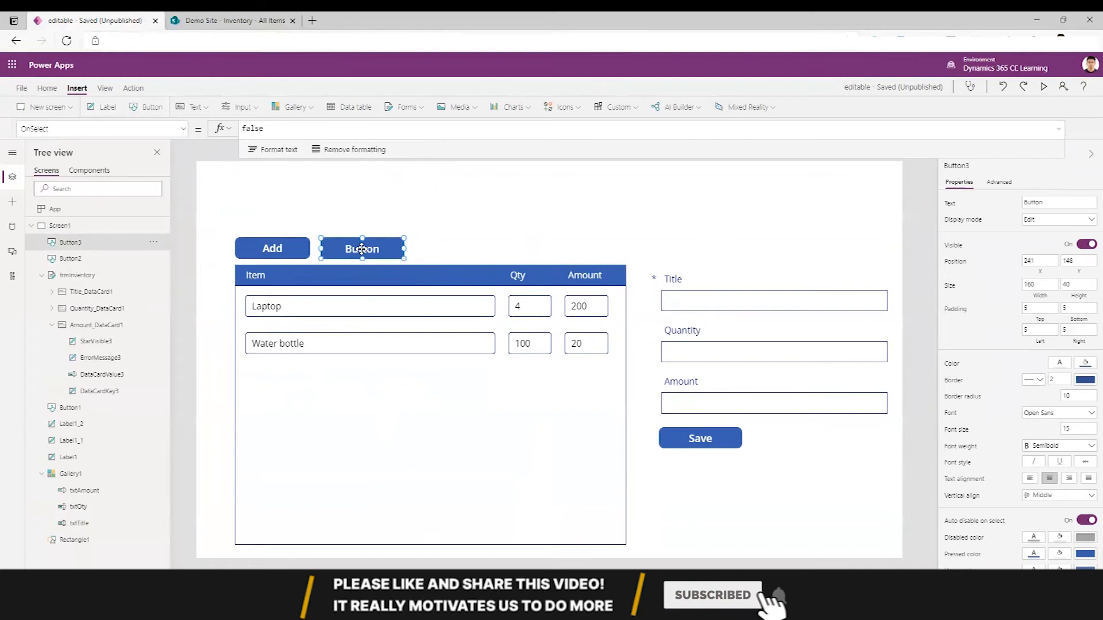
{"action": "type", "text": "Save"}
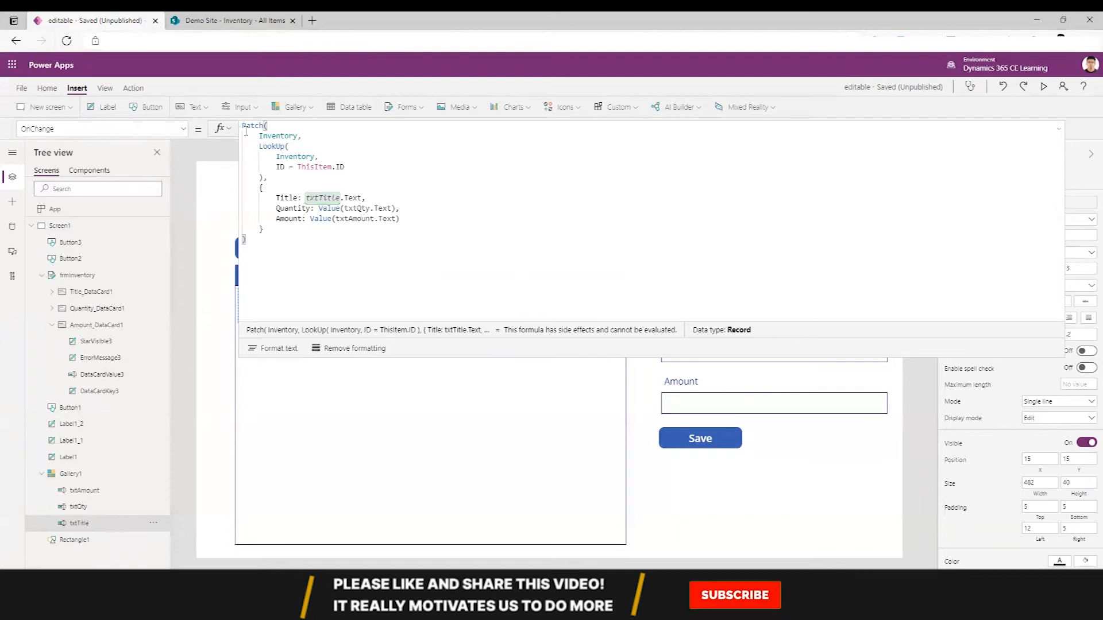
{"action": "left_click", "coordinate": [735, 595]}
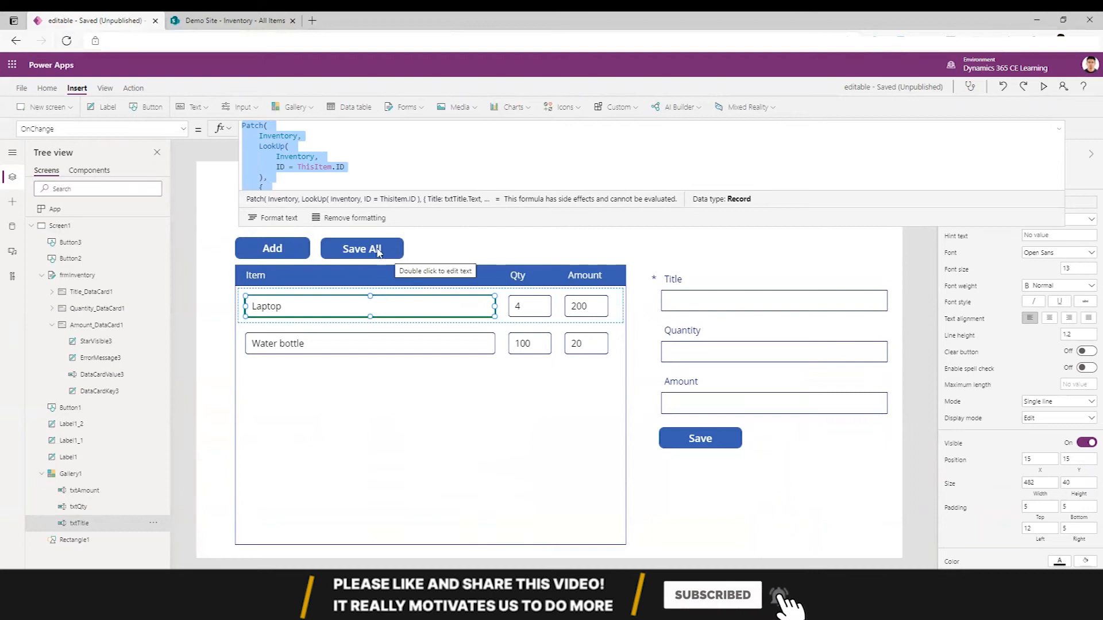
{"action": "mouse_move", "coordinate": [462, 227]}
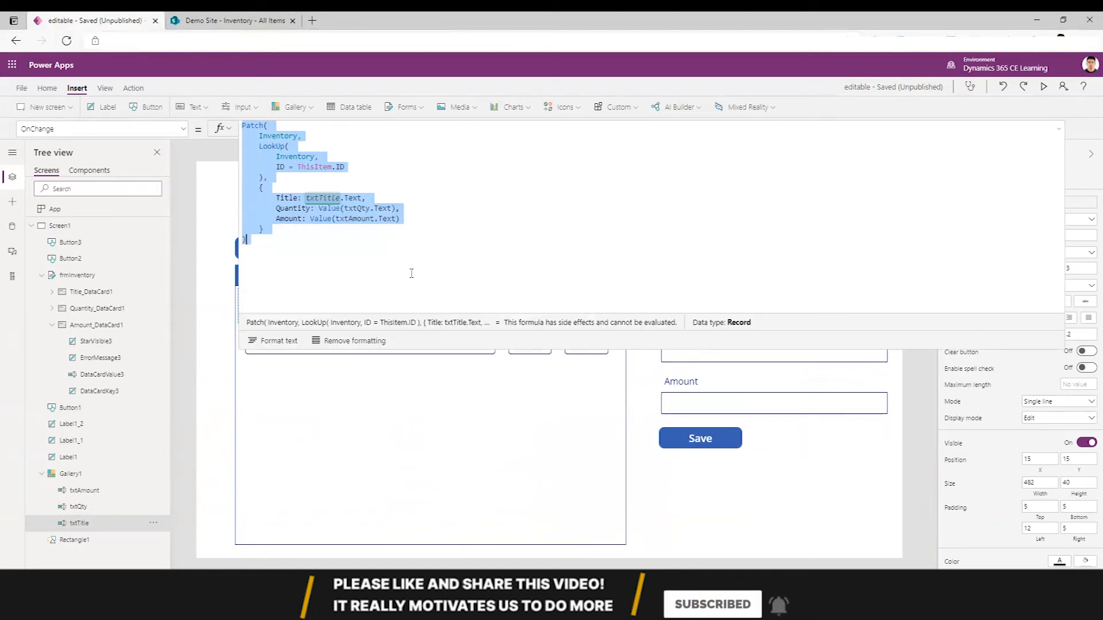
Replace Patch with Collect(colInventory, {ID: ThisItem.ID, Title, Quantity, Amount}) on OnChange
{"action": "left_click", "coordinate": [408, 271]}
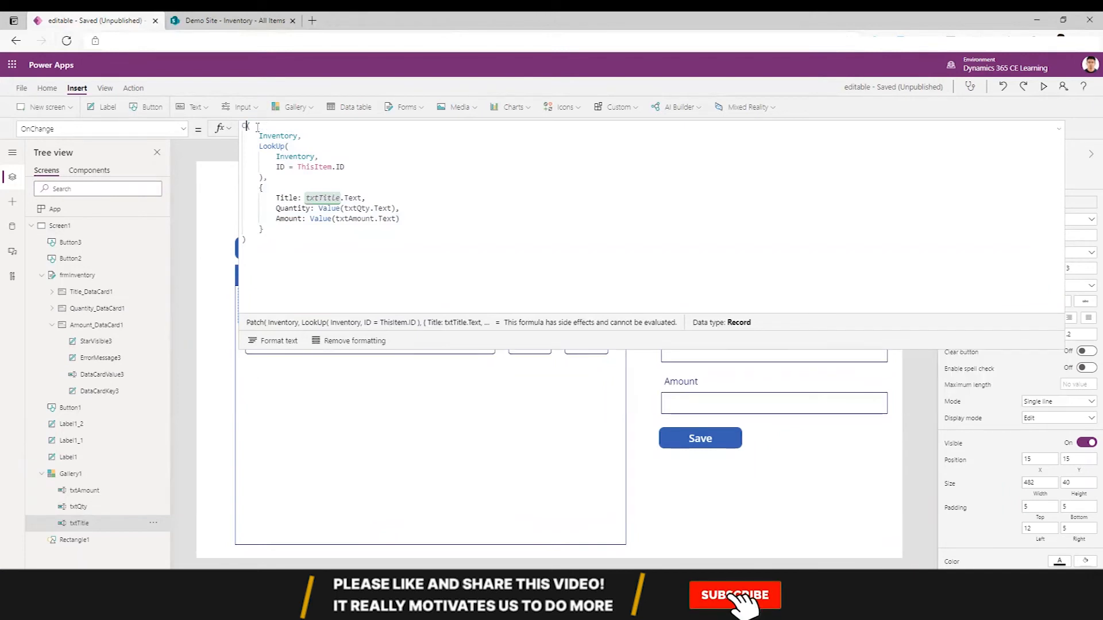
{"action": "type", "text": "Collect"}
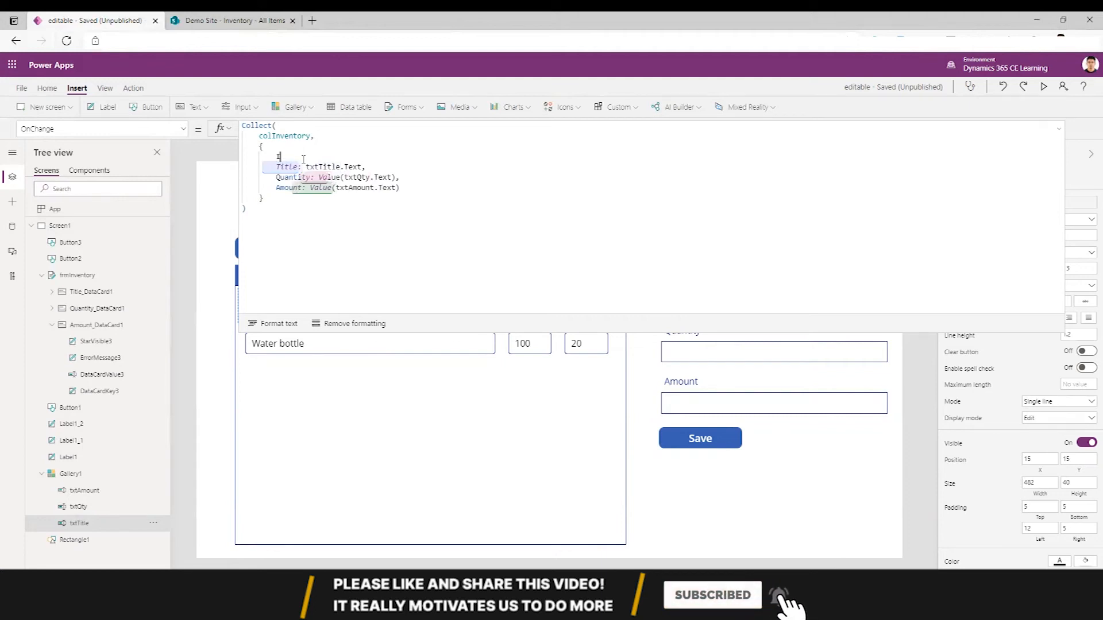
{"action": "type", "text": "ID: TH"}
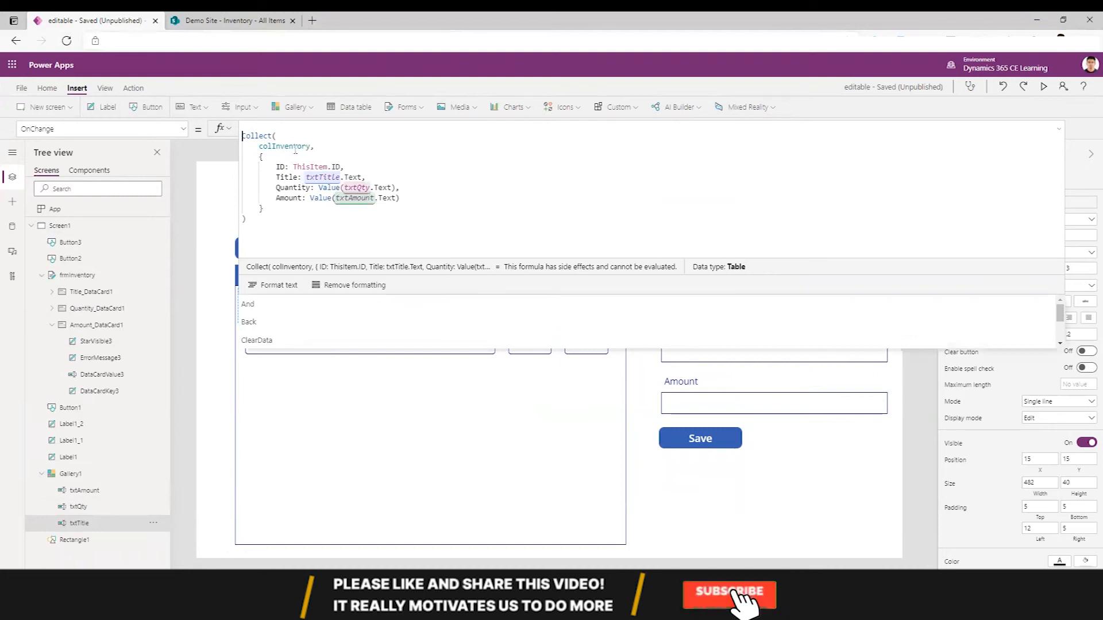
{"action": "left_click", "coordinate": [729, 594]}
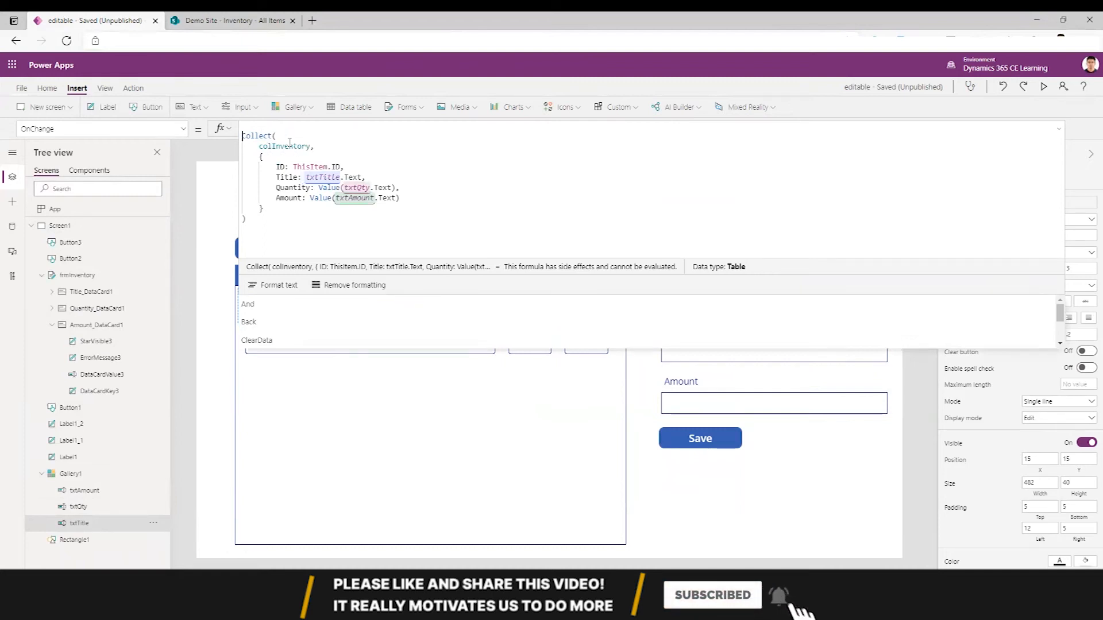
{"action": "mouse_move", "coordinate": [419, 285]}
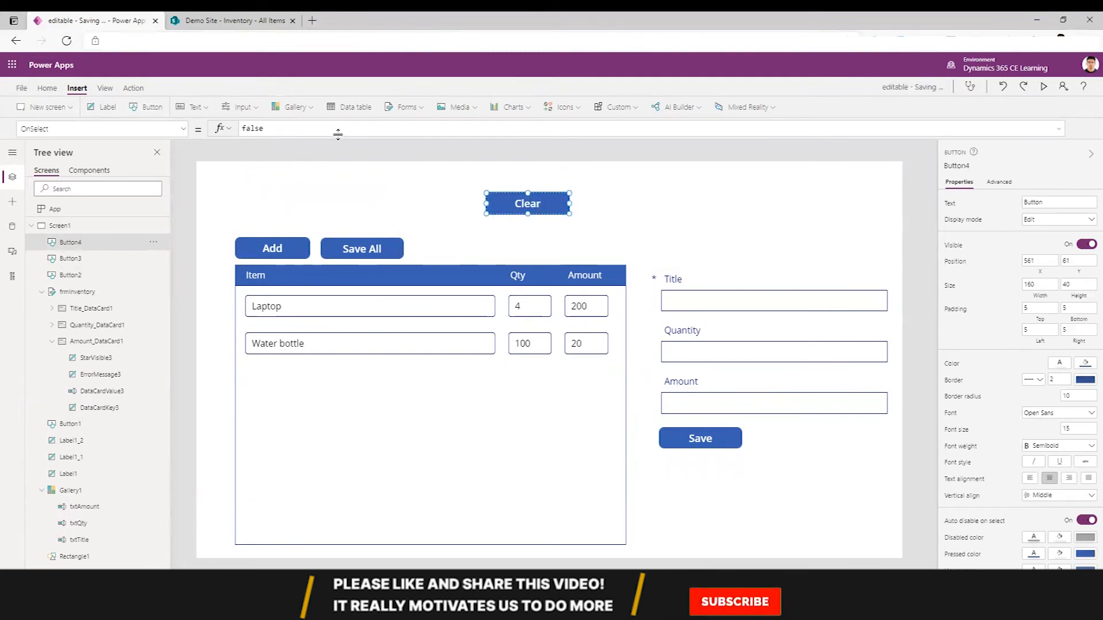
Set the Clear button's OnSelect to Clear(colInventory) and open the File save page
{"action": "type", "text": "Clear"}
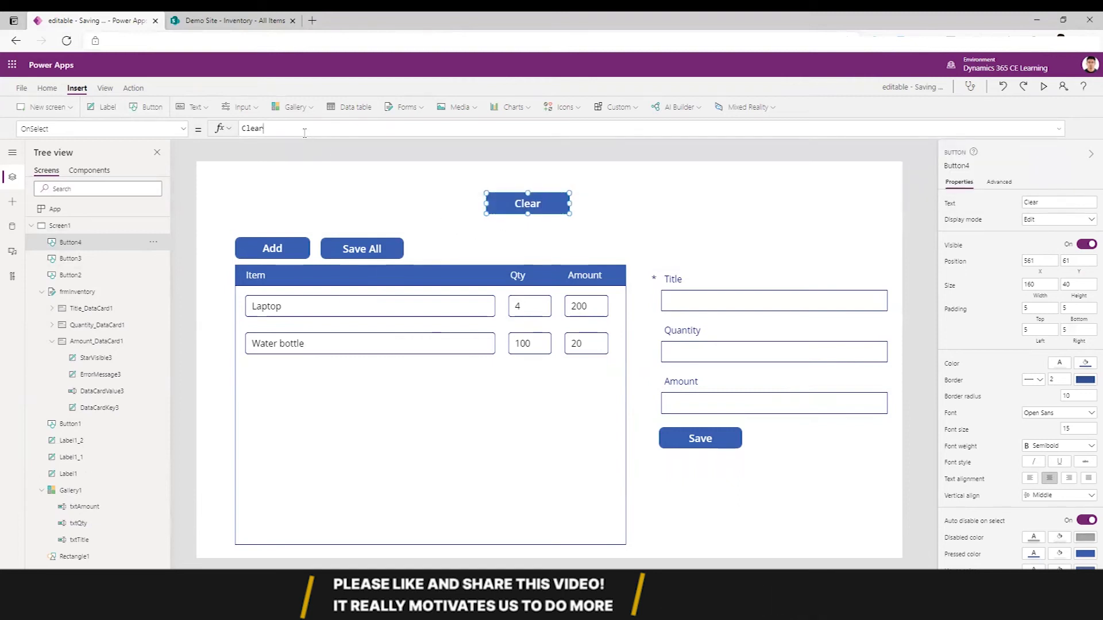
{"action": "type", "text": "("}
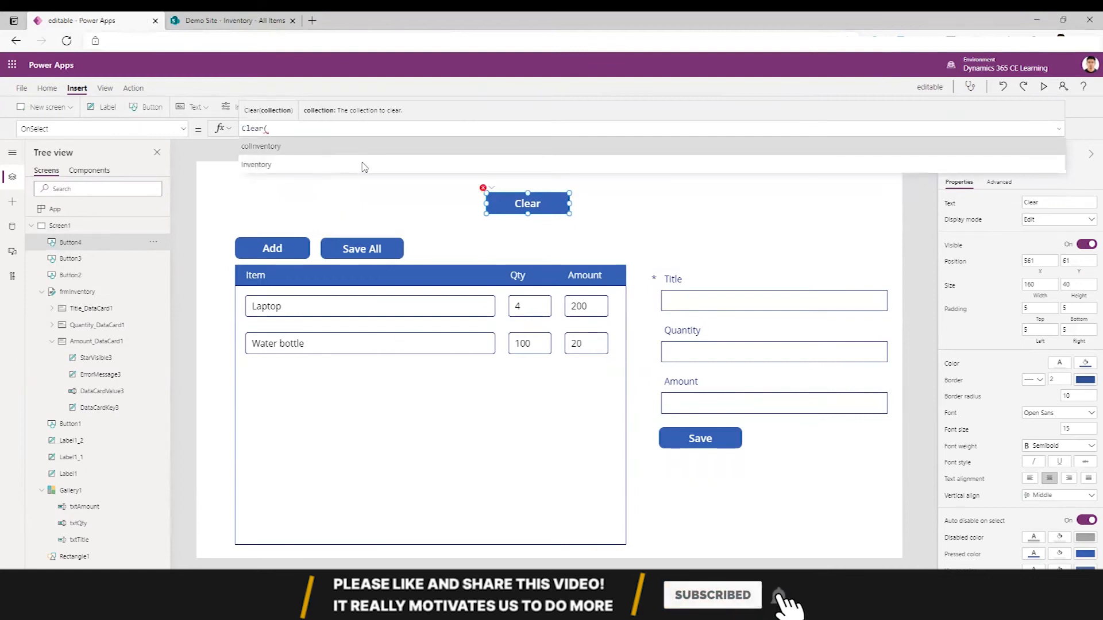
{"action": "left_click", "coordinate": [260, 146]}
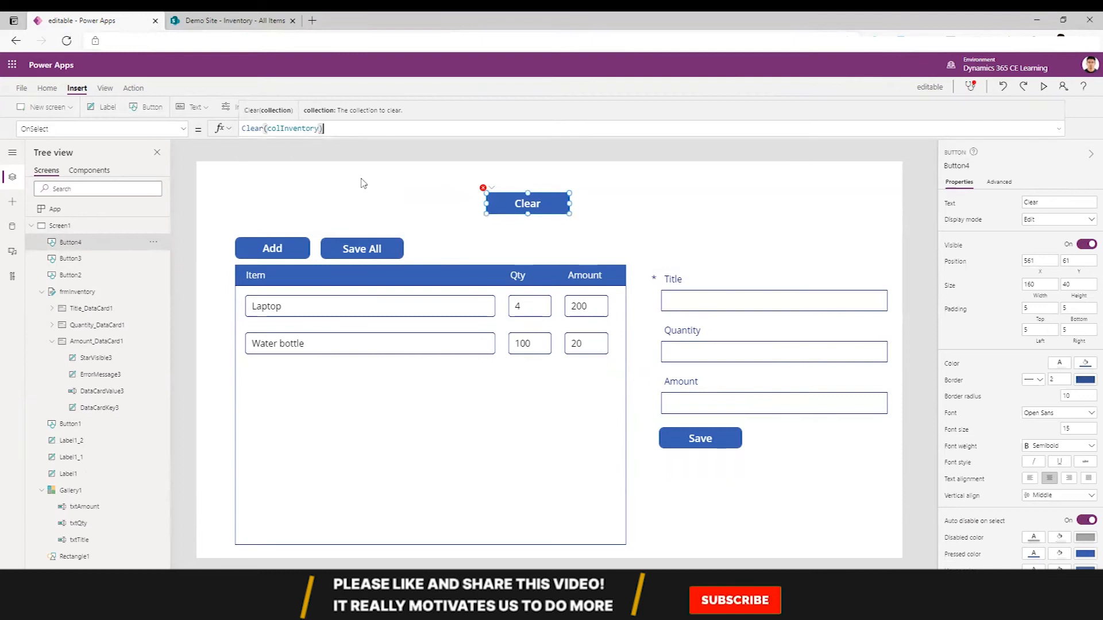
{"action": "left_click", "coordinate": [288, 305]}
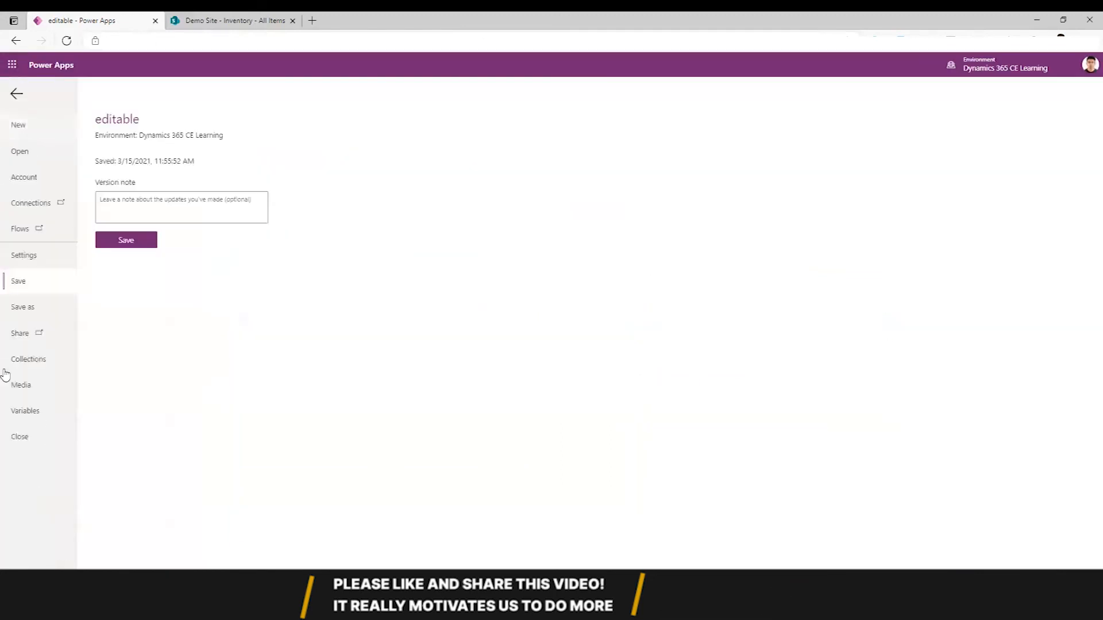
Inspect colInventory in the Collections page twice, then return to the inputs' Collect formula
{"action": "left_click", "coordinate": [28, 358]}
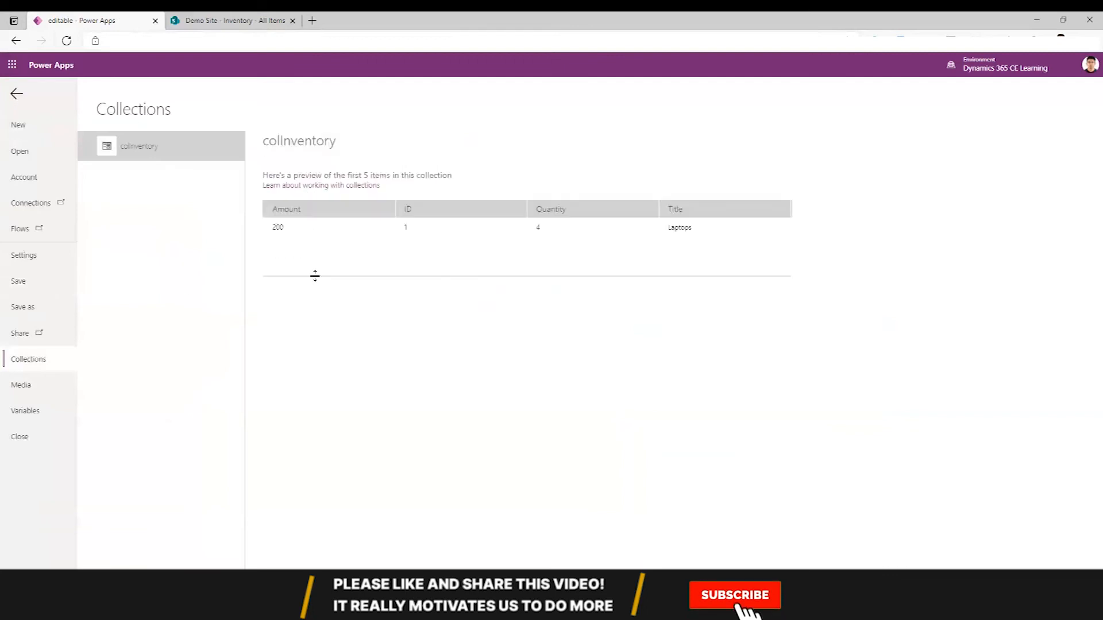
{"action": "left_click", "coordinate": [735, 611]}
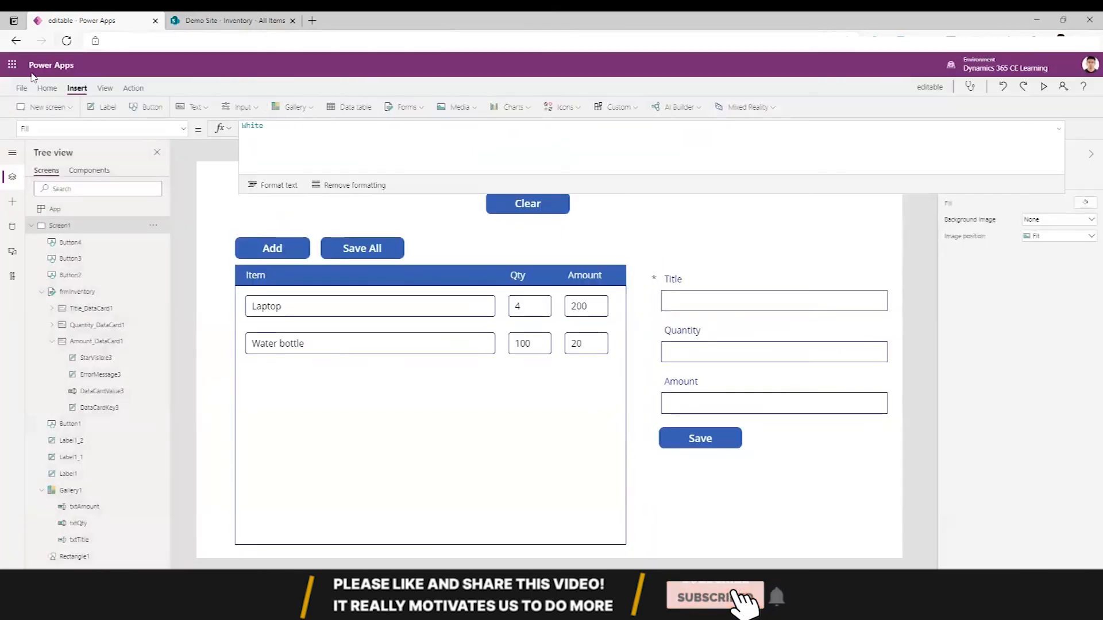
{"action": "left_click", "coordinate": [20, 87]}
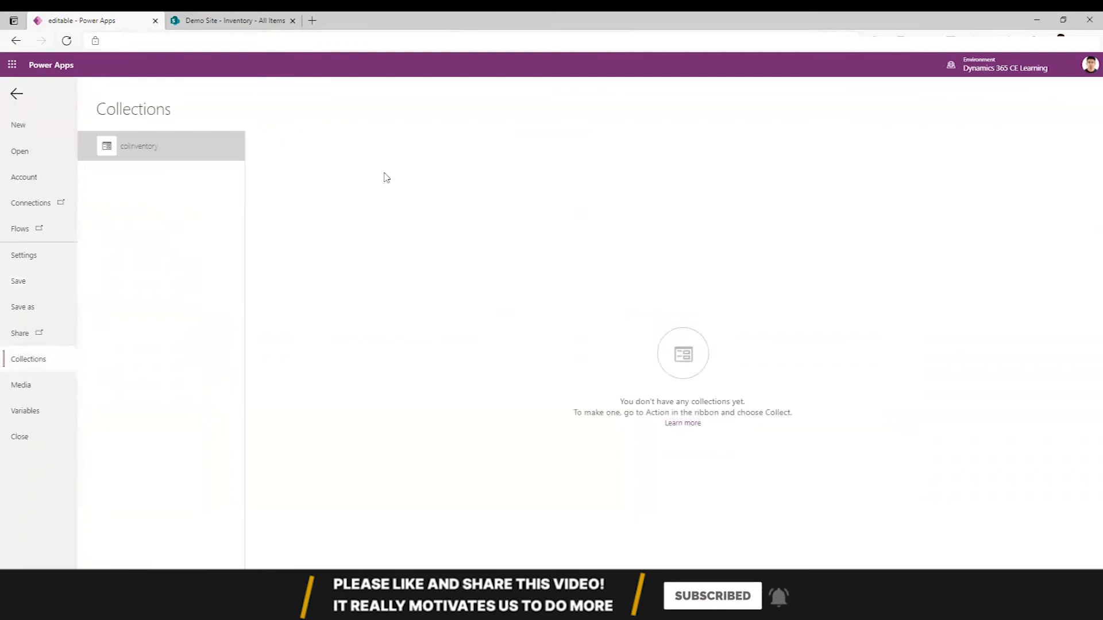
{"action": "left_click", "coordinate": [140, 146]}
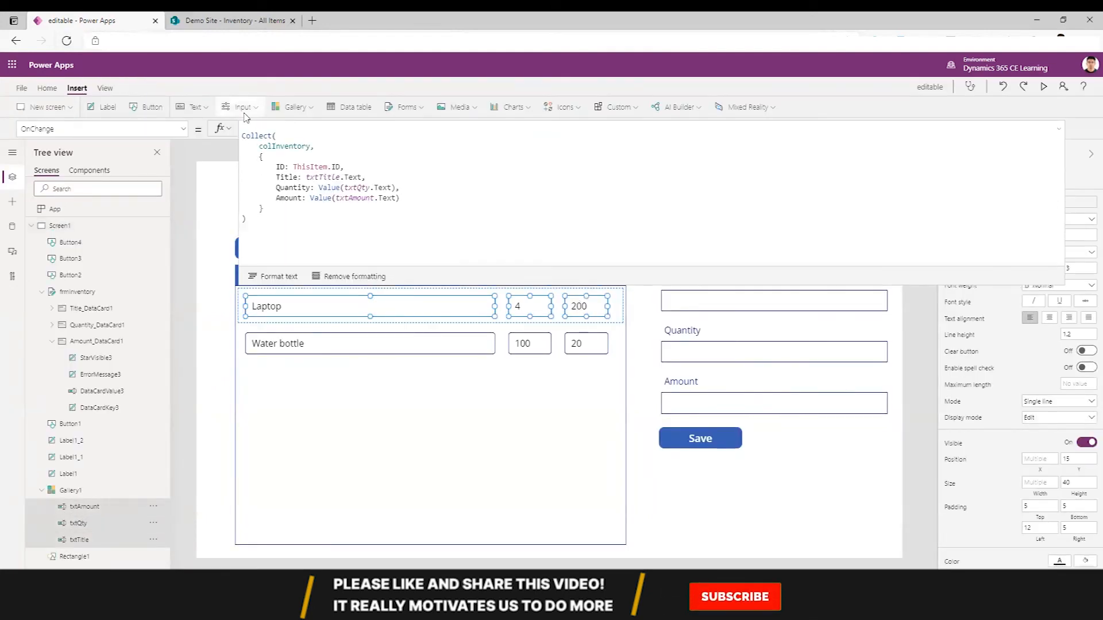
Wrap OnChange in If(ThisItem.ID in colInventory.ID, Update(colInventory, LookUp(colInventory, ID = ThisItem.ID), ...))
{"action": "type", "text": "If(ThisItem.ID in colInventory"}
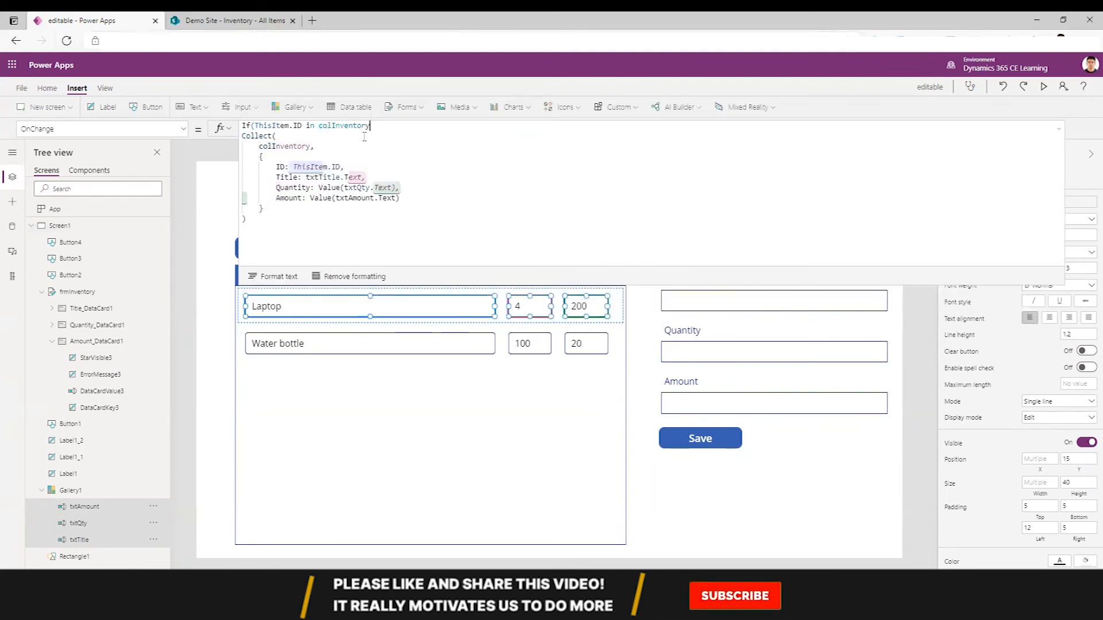
{"action": "type", "text": ".ID,"}
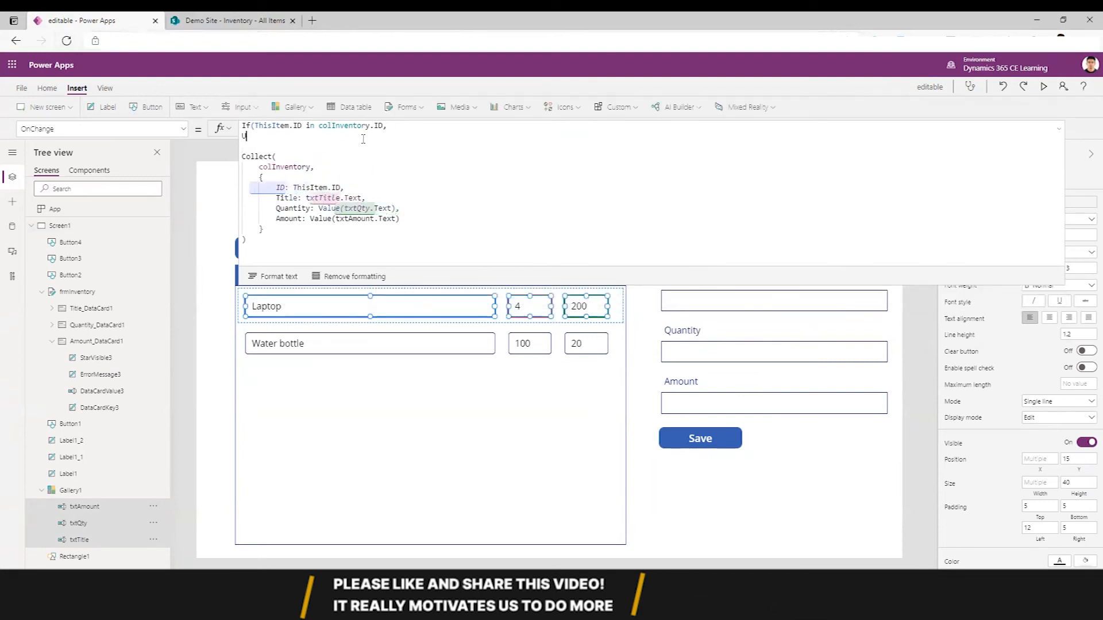
{"action": "type", "text": "Update(colInventory,LookUp("}
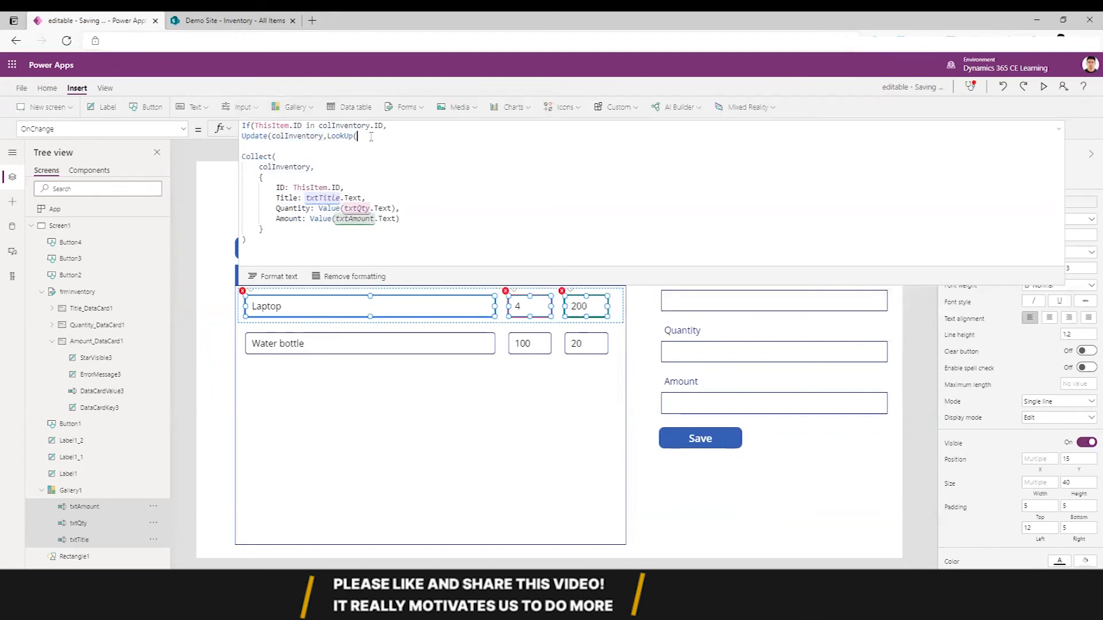
{"action": "type", "text": "colInventory"}
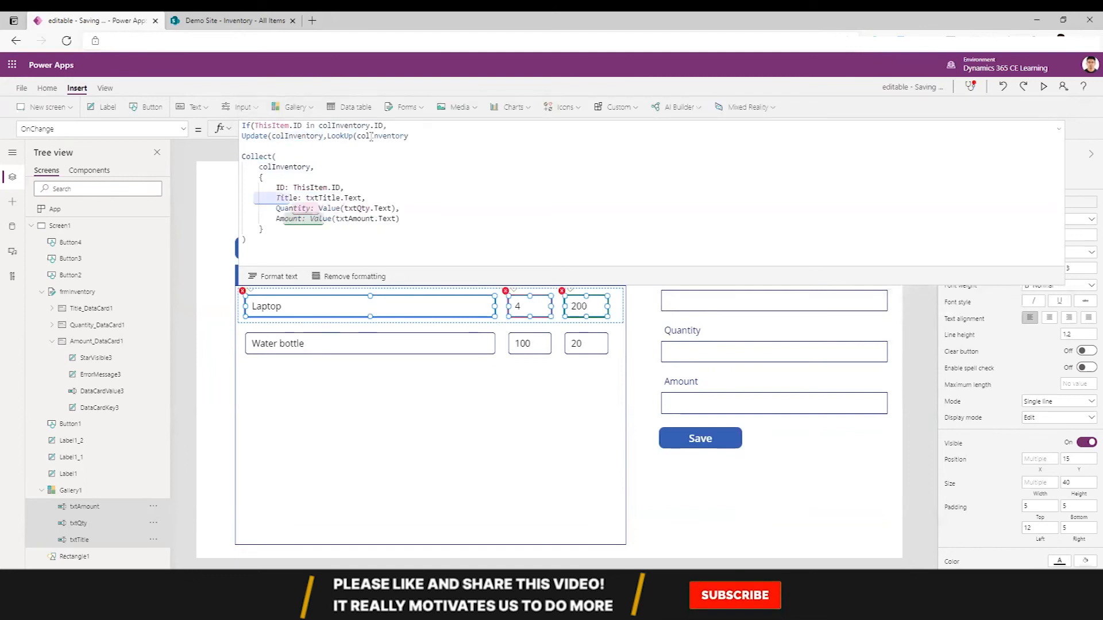
{"action": "type", "text": ",t"}
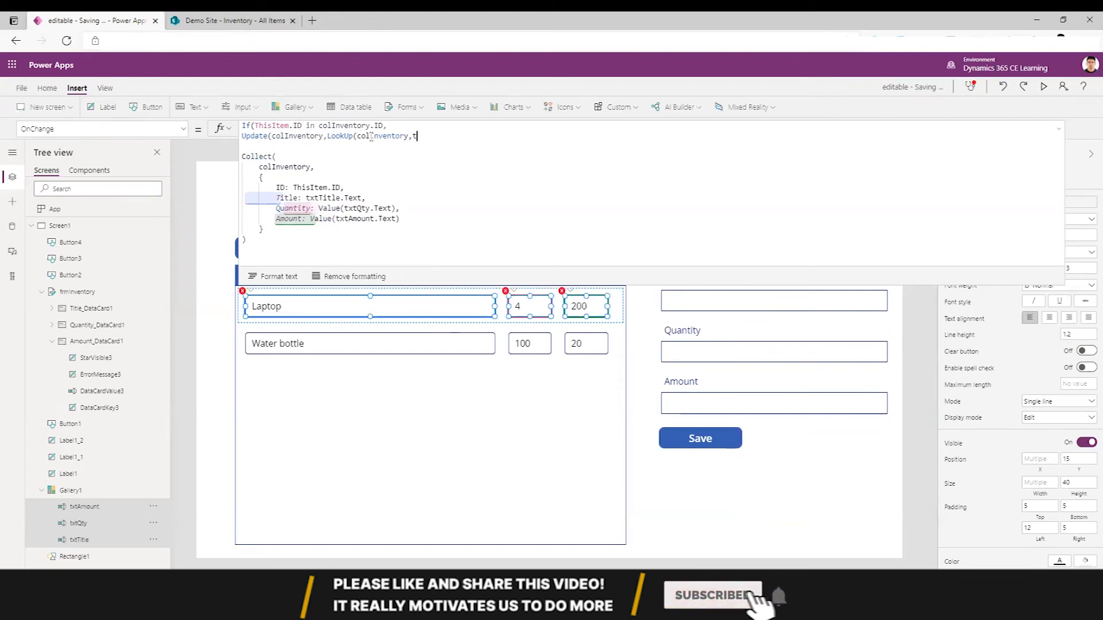
{"action": "type", "text": "hisItem"}
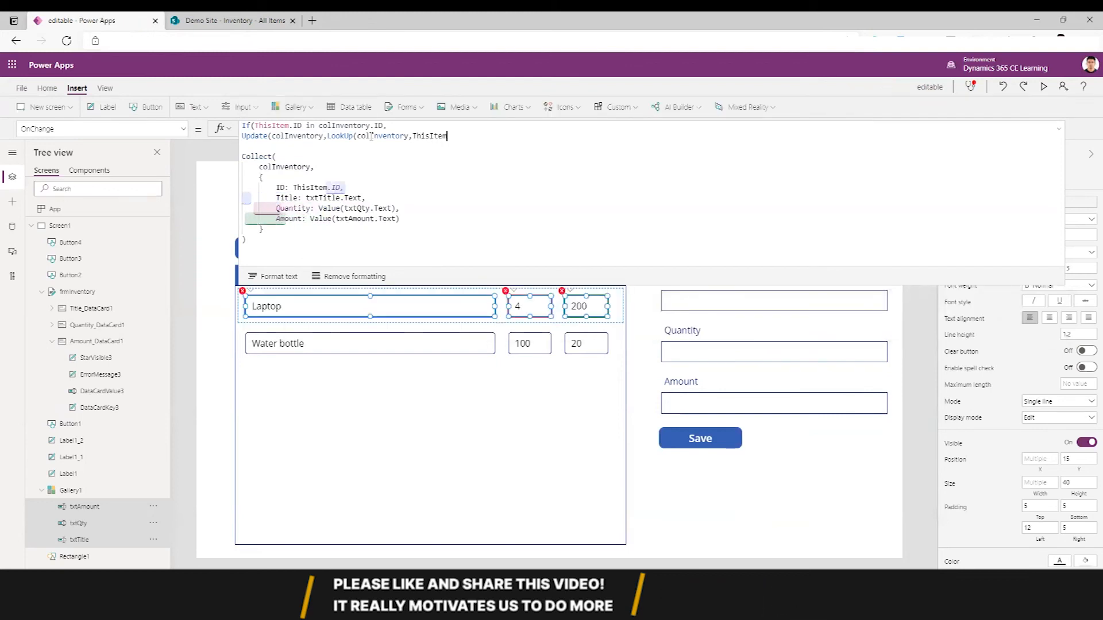
{"action": "type", "text": "ID"}
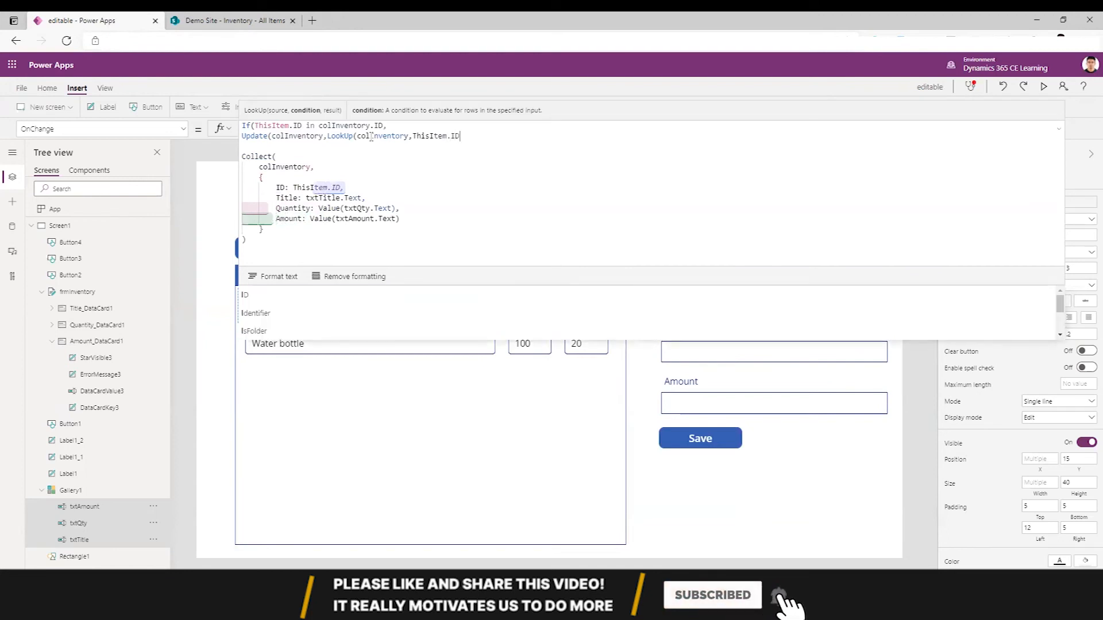
{"action": "type", "text": "="}
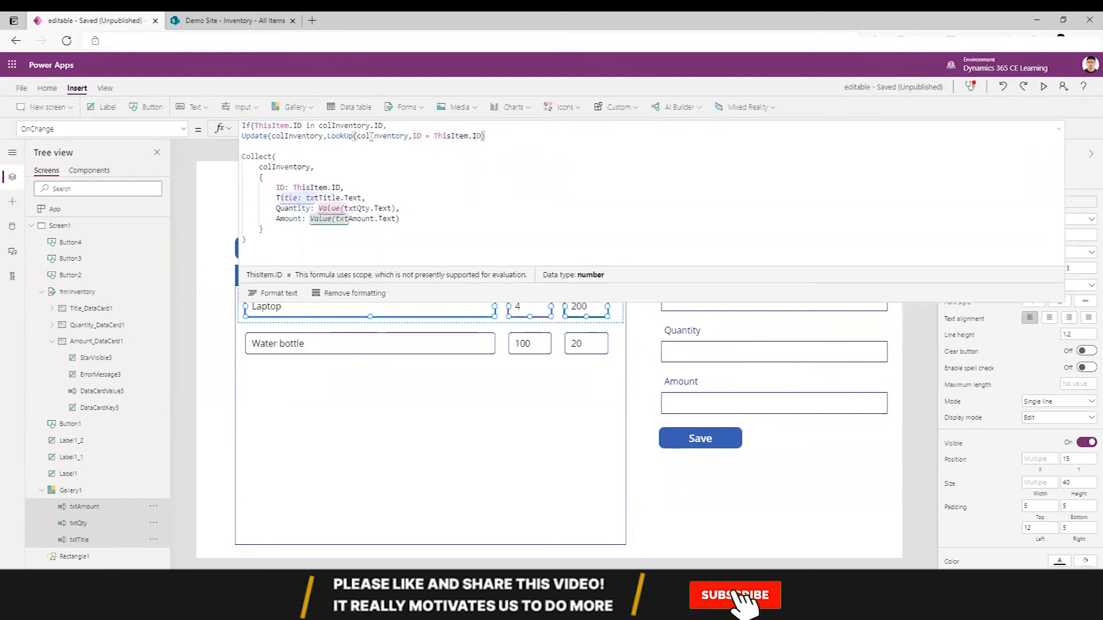
Finish the Update branch with the Collect fallback, then preview the running app
{"action": "left_click", "coordinate": [735, 595]}
{"action": "type", "text": ")"}
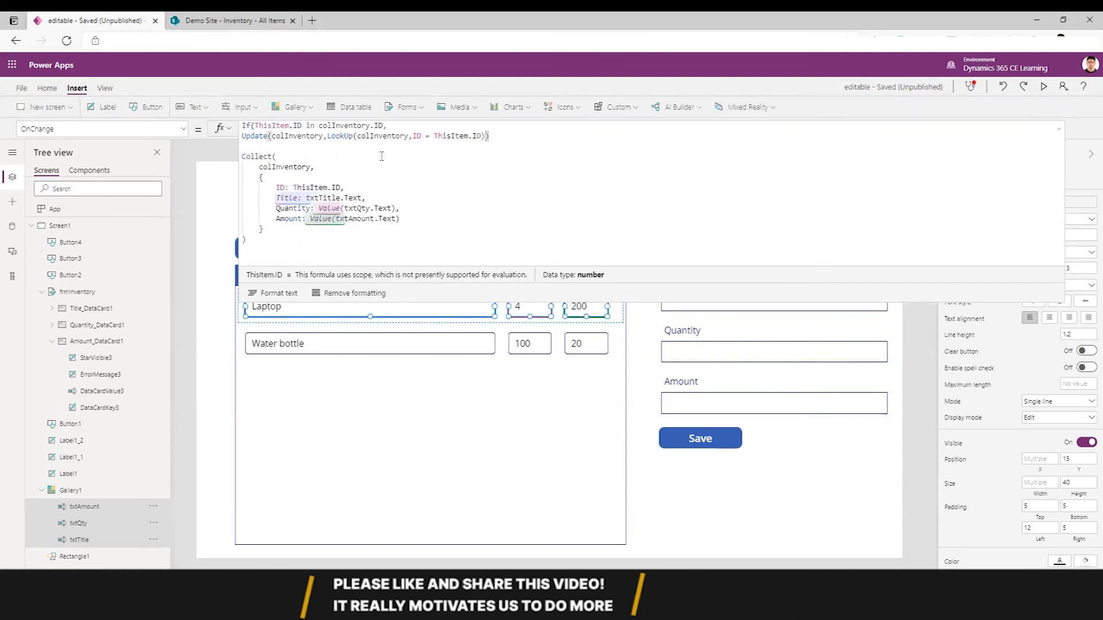
{"action": "type", "text": ","}
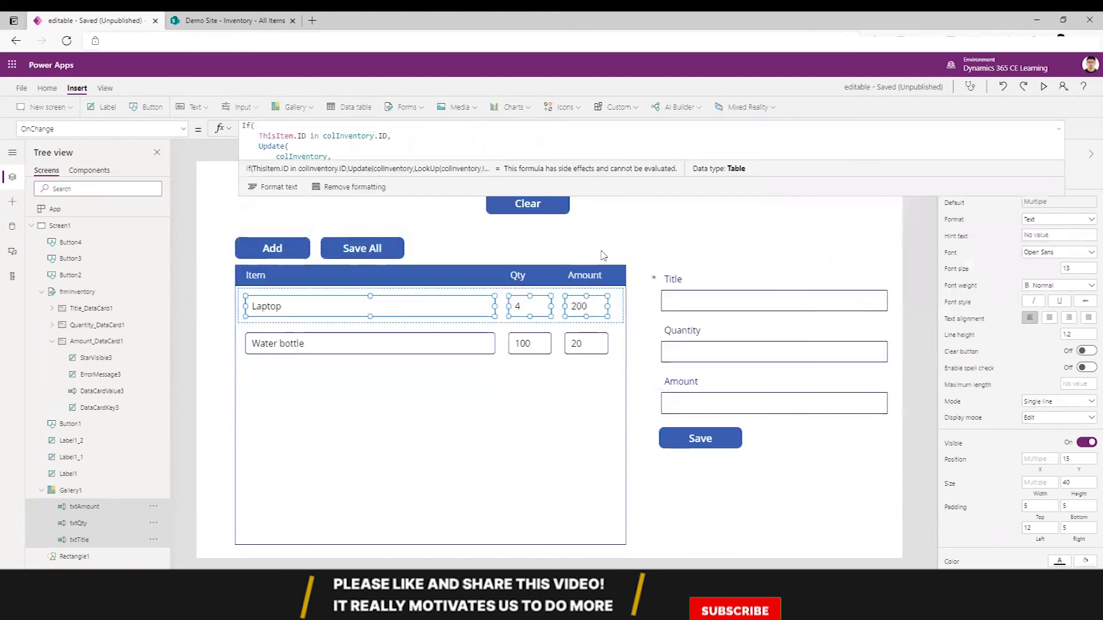
{"action": "left_click", "coordinate": [1045, 87]}
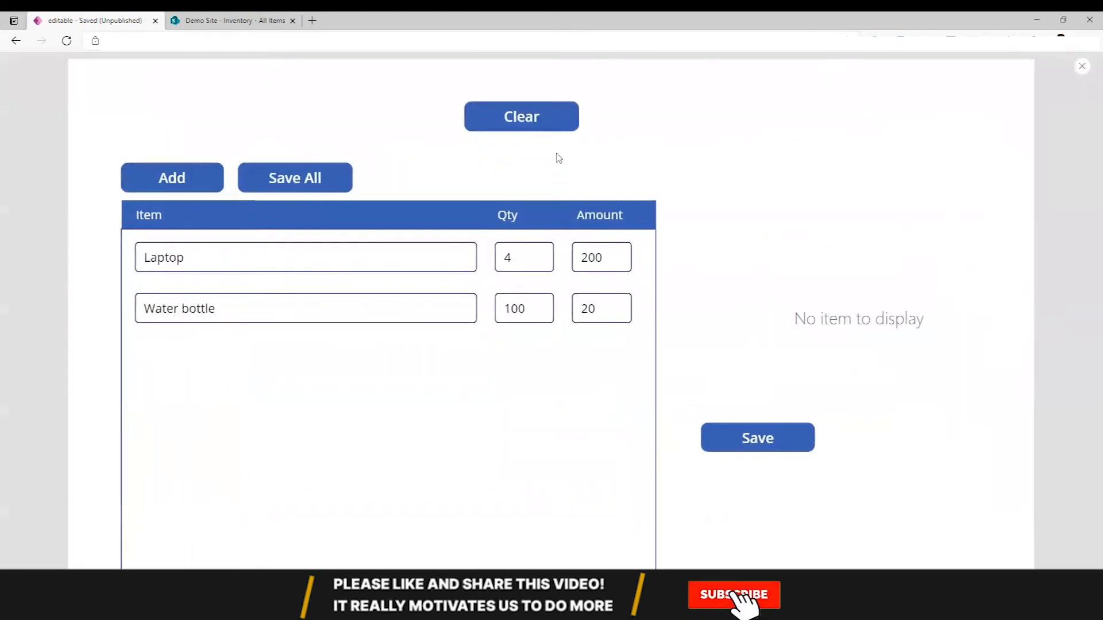
{"action": "left_click", "coordinate": [734, 611]}
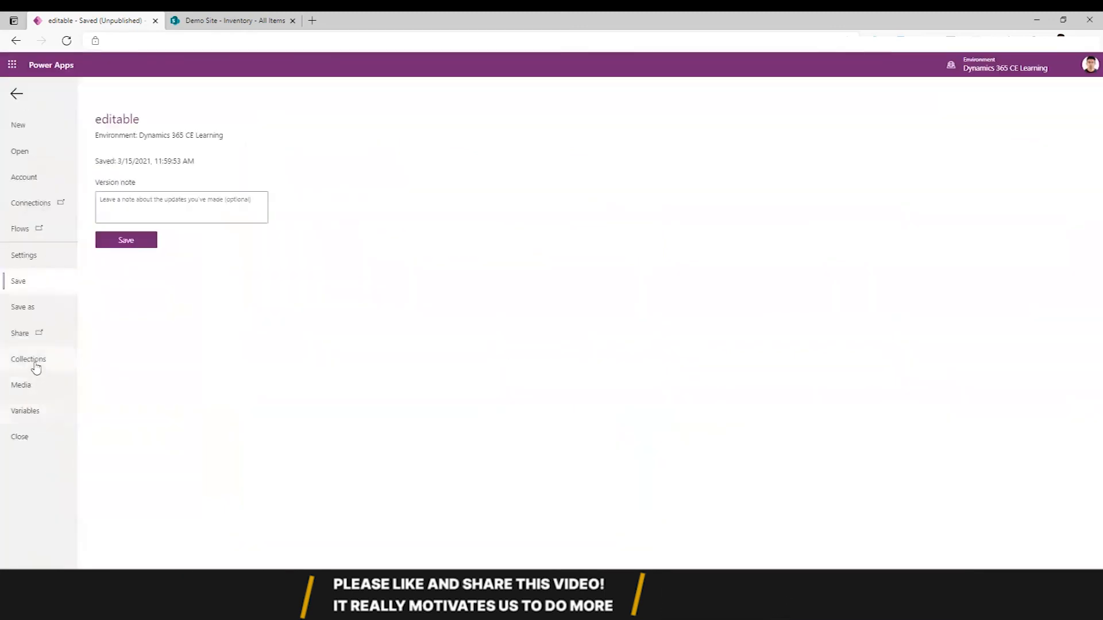
{"action": "left_click", "coordinate": [28, 358]}
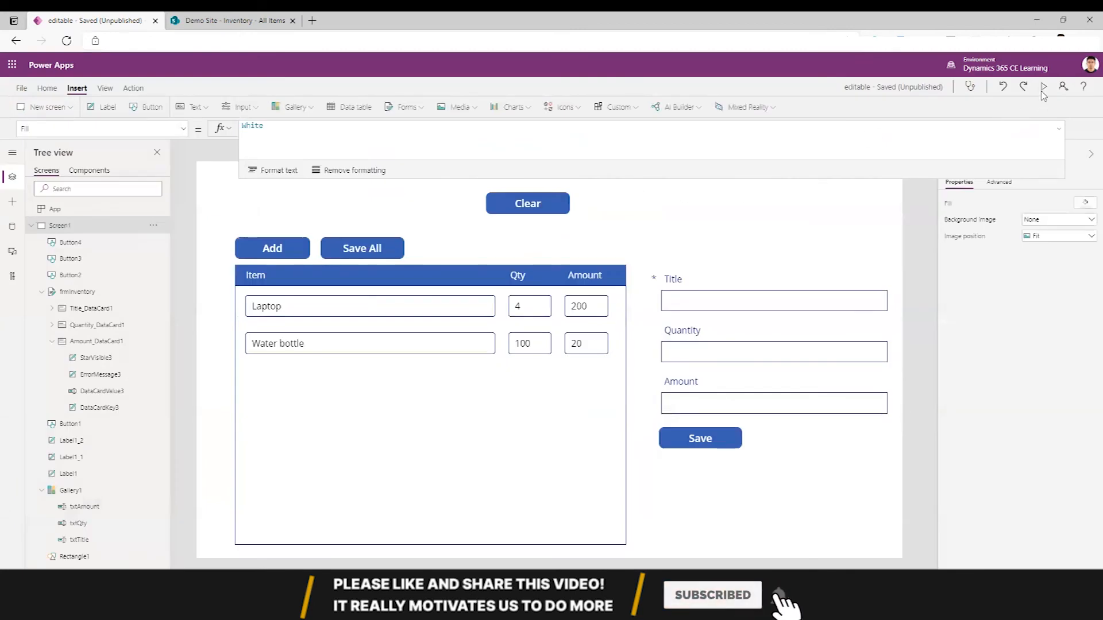
{"action": "left_click", "coordinate": [1042, 86]}
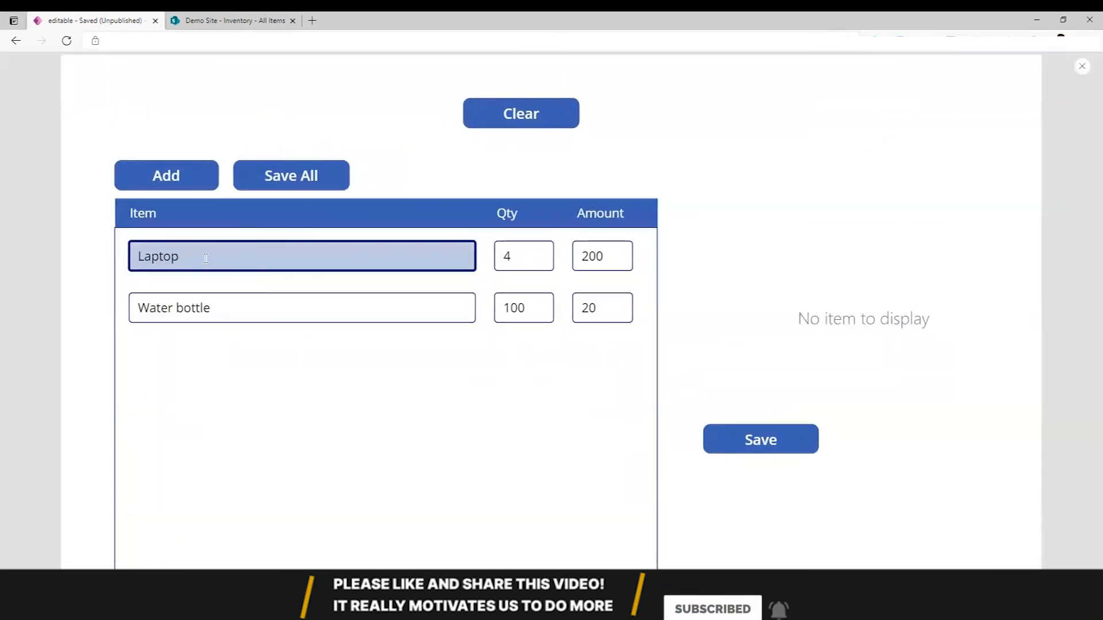
{"action": "double_click", "coordinate": [158, 258]}
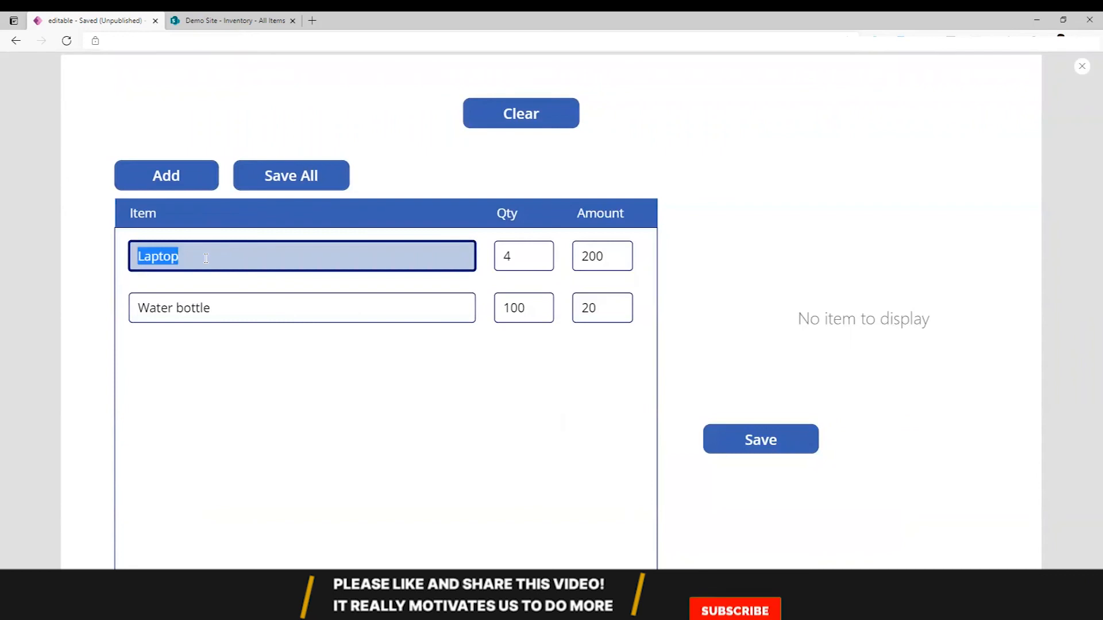
{"action": "type", "text": "Desk"}
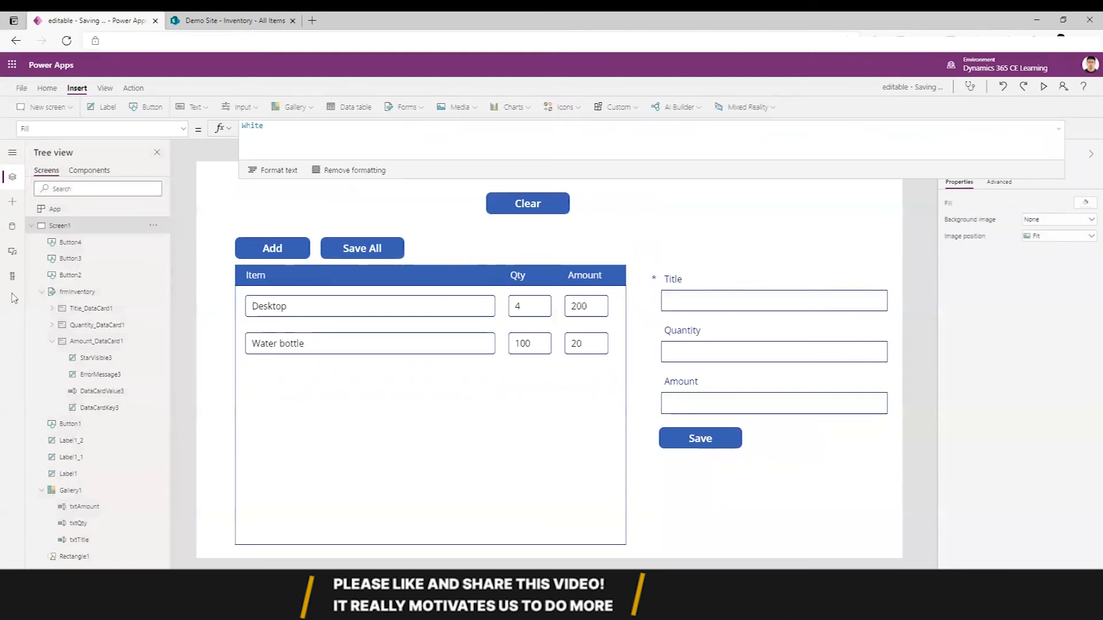
{"action": "left_click", "coordinate": [21, 87]}
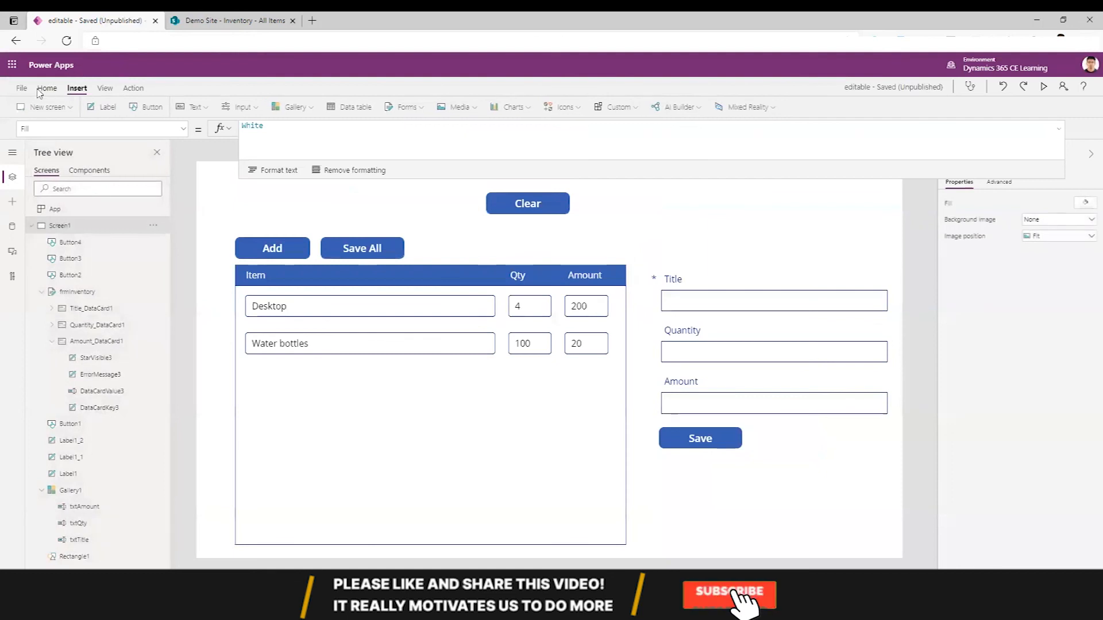
{"action": "left_click", "coordinate": [21, 87]}
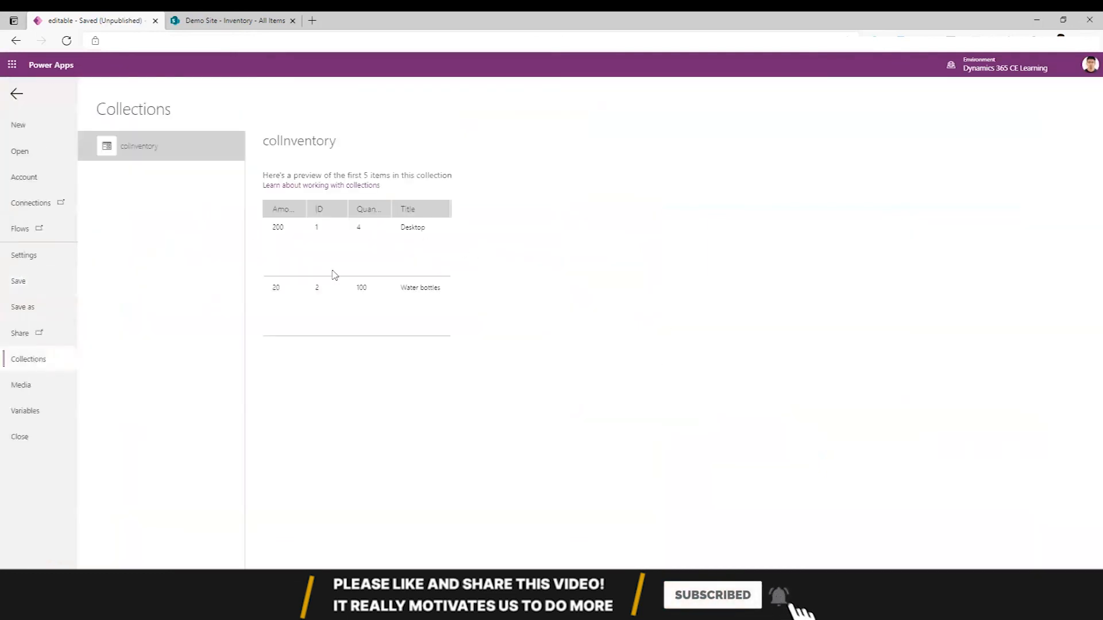
{"action": "left_click", "coordinate": [20, 436]}
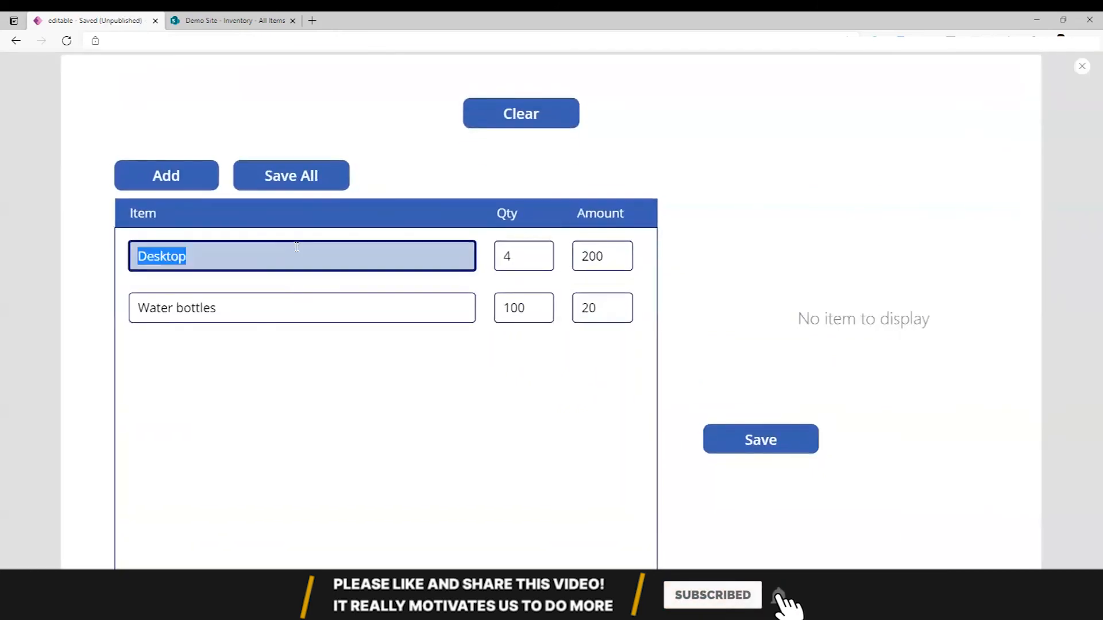
{"action": "type", "text": "Laptop"}
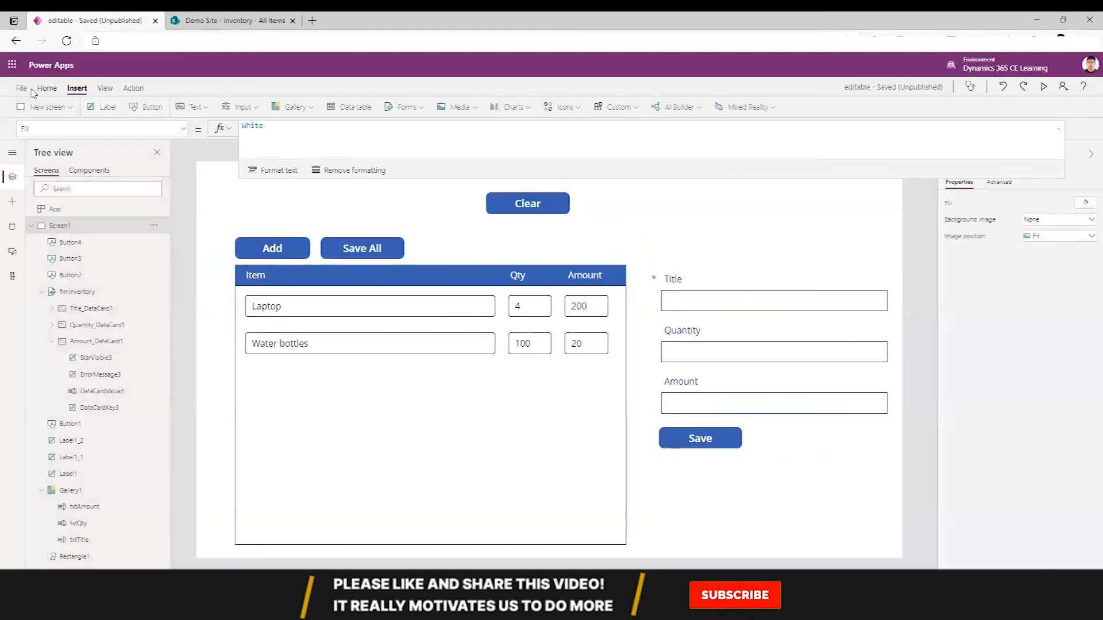
{"action": "left_click", "coordinate": [20, 87]}
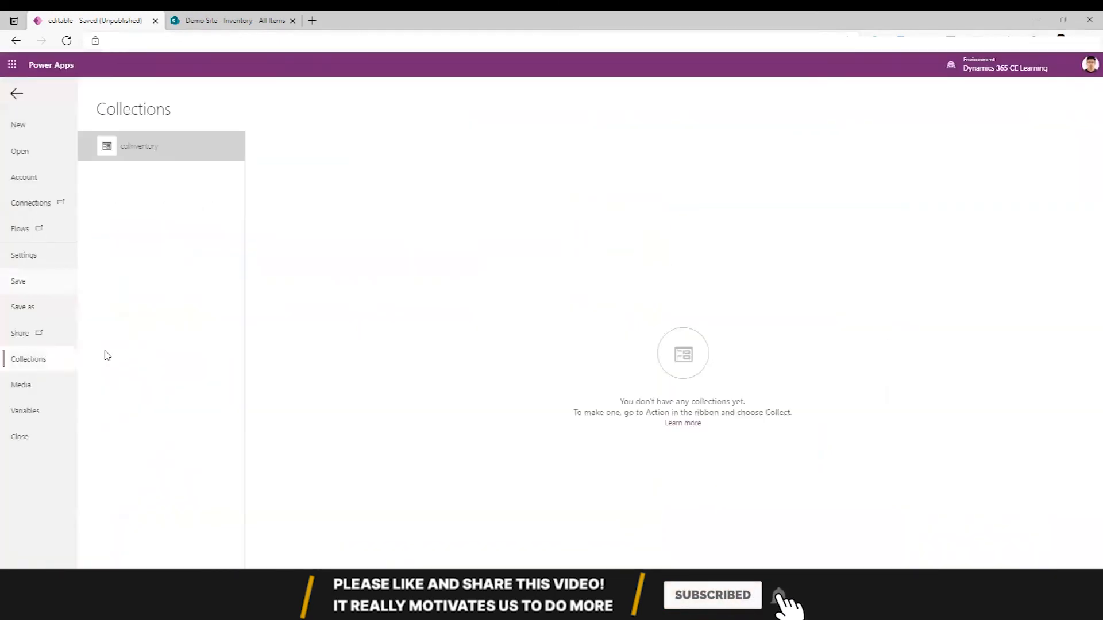
{"action": "left_click", "coordinate": [138, 146]}
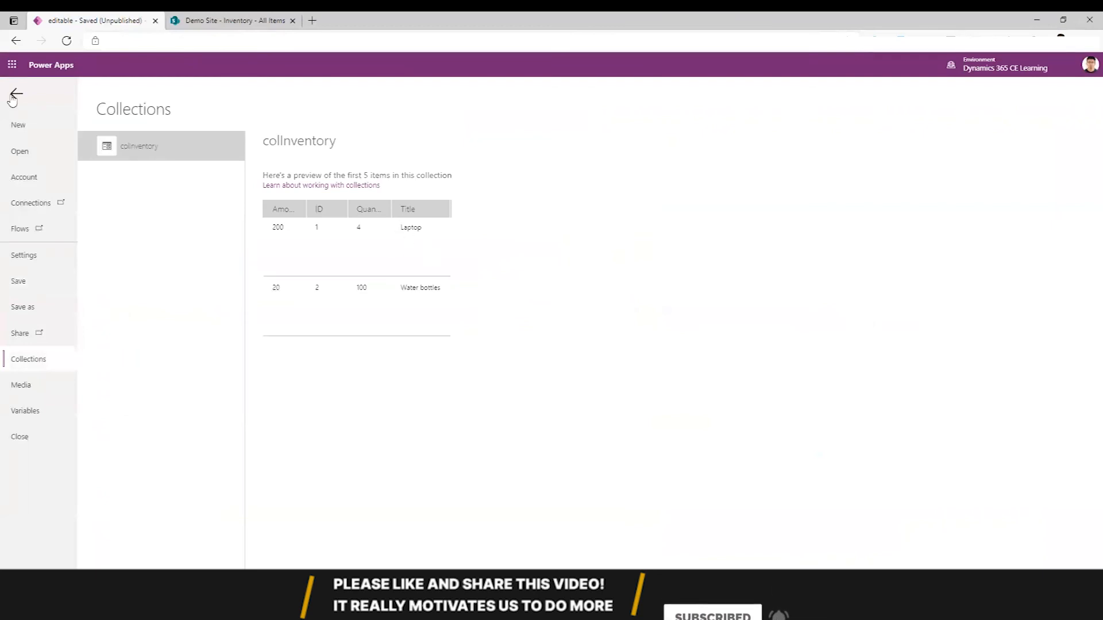
{"action": "left_click", "coordinate": [14, 94]}
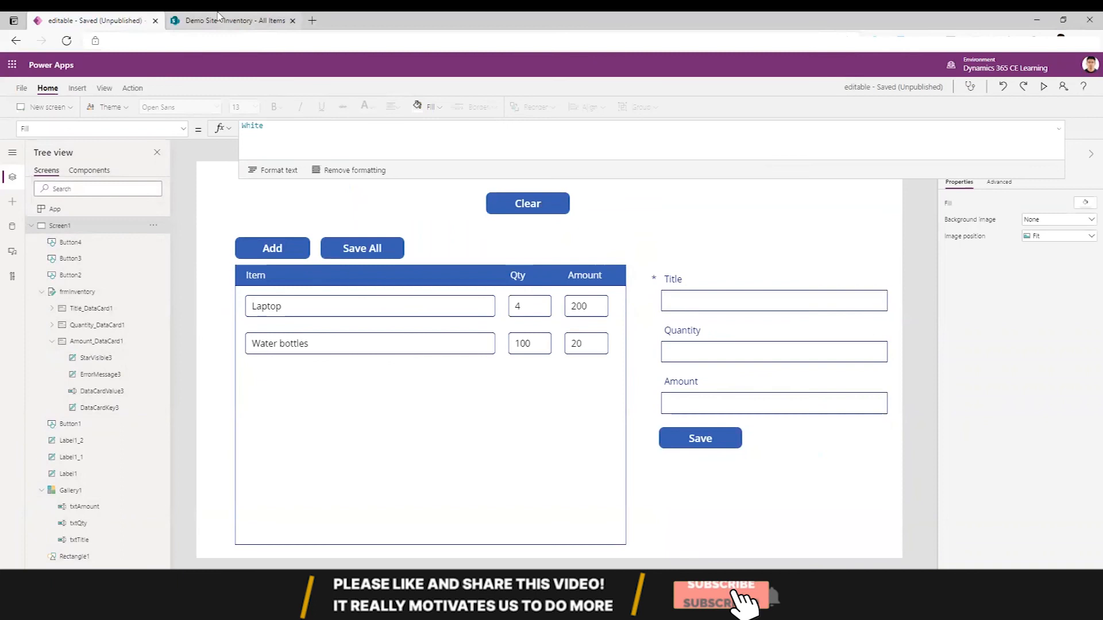
{"action": "left_click", "coordinate": [232, 20]}
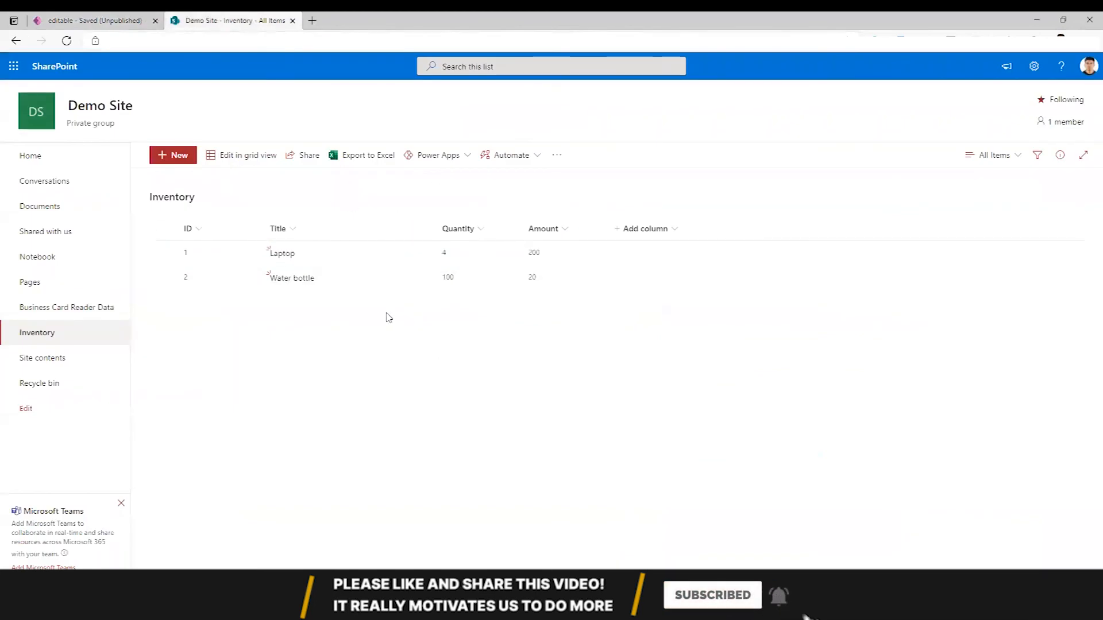
{"action": "left_click", "coordinate": [92, 21]}
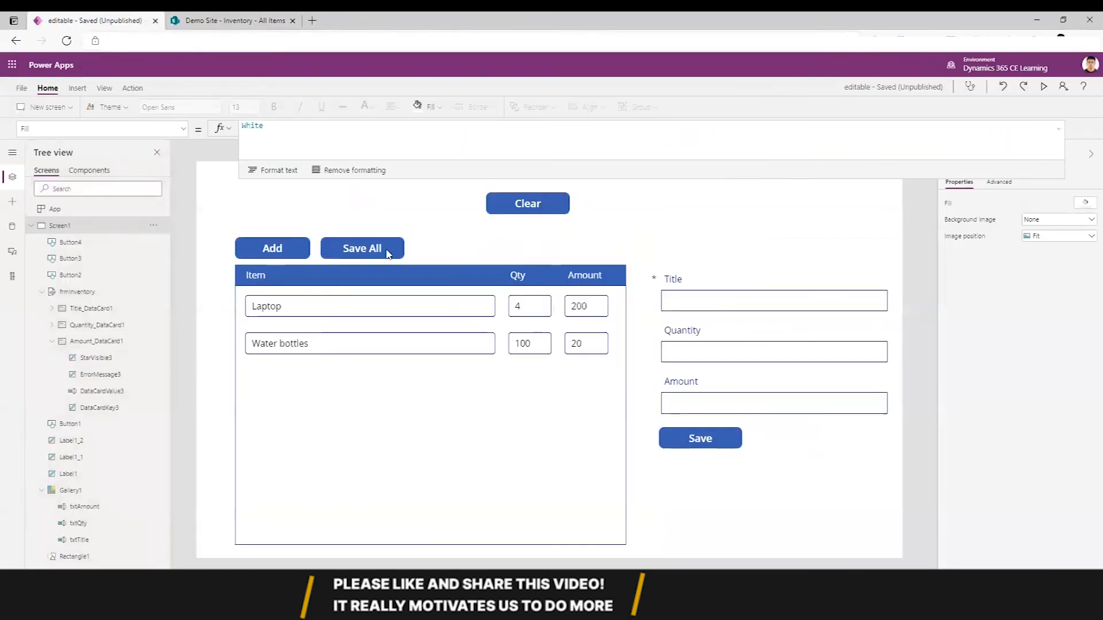
Select the Clear button to review its Clear(colInventory) OnSelect formula
{"action": "left_click", "coordinate": [362, 248]}
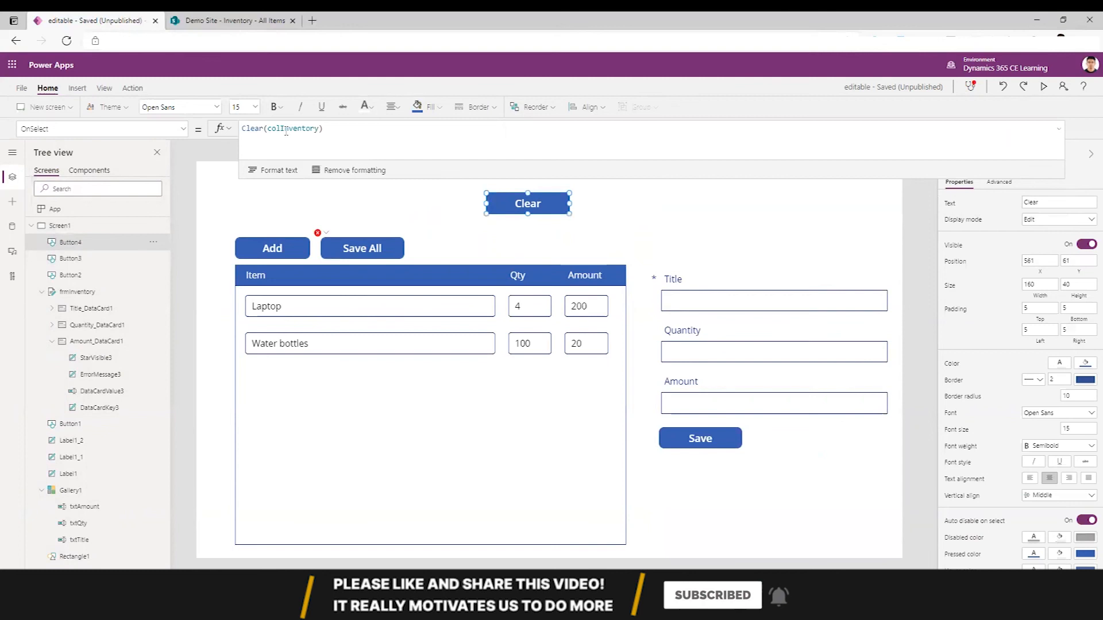
Start Save All's OnSelect with If(CountRows(colInventory)>0, ...)
{"action": "left_click", "coordinate": [362, 248]}
{"action": "type", "text": "If("}
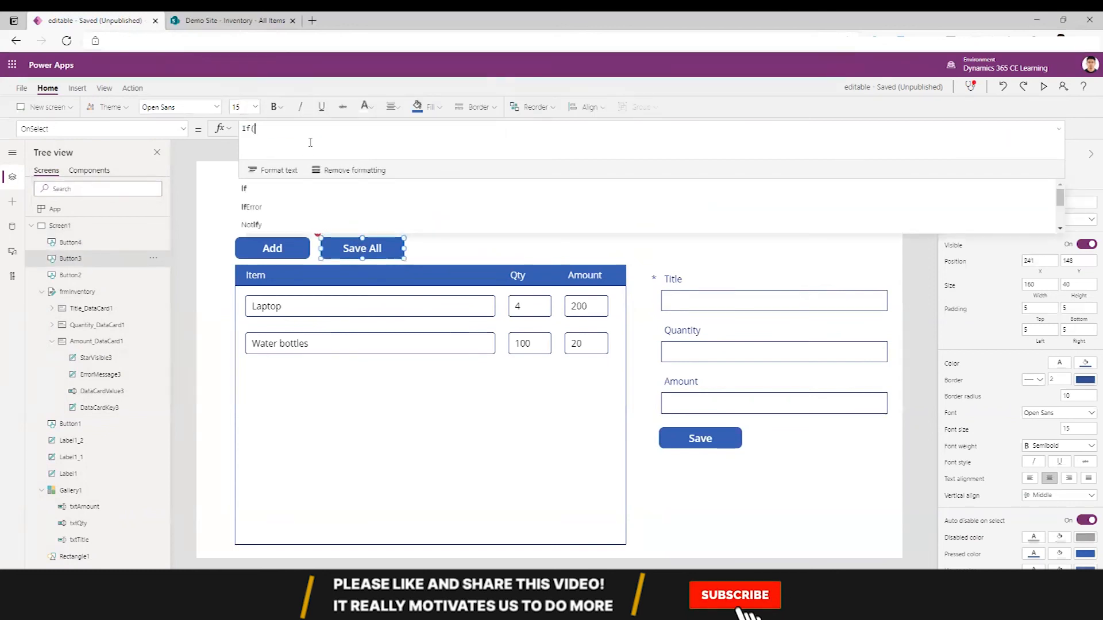
{"action": "type", "text": "CountRows"}
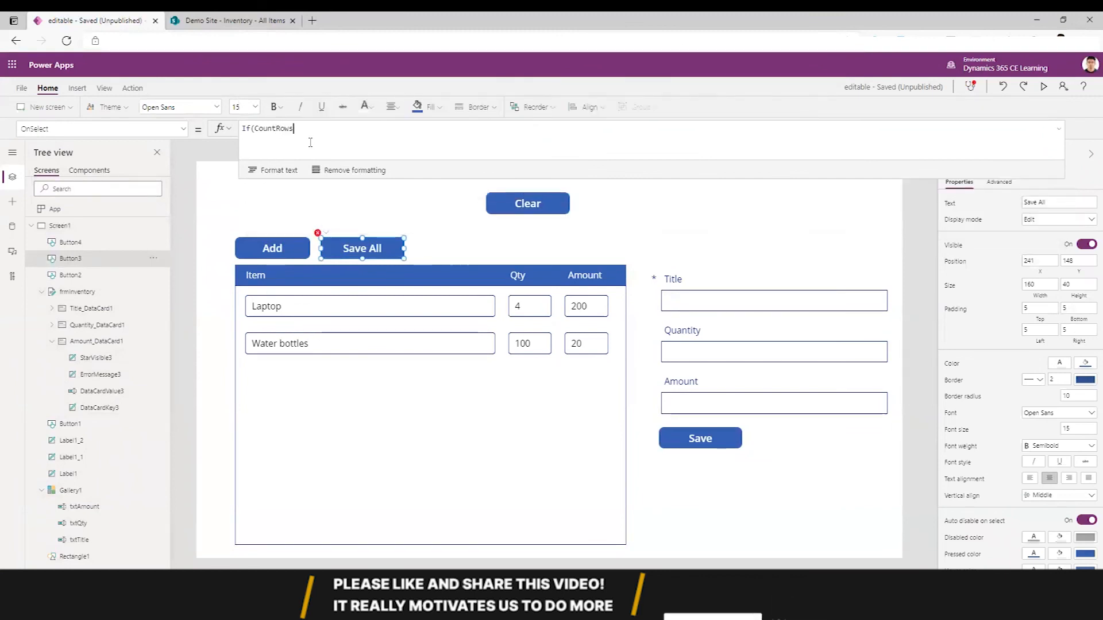
{"action": "type", "text": ")"}
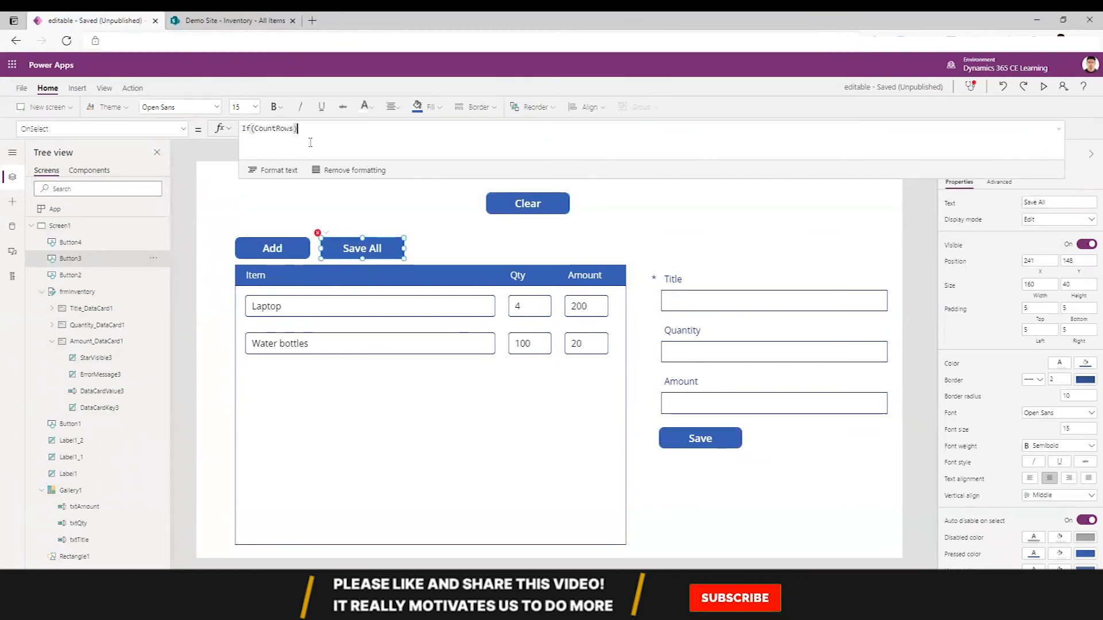
{"action": "type", "text": "(colInventory"}
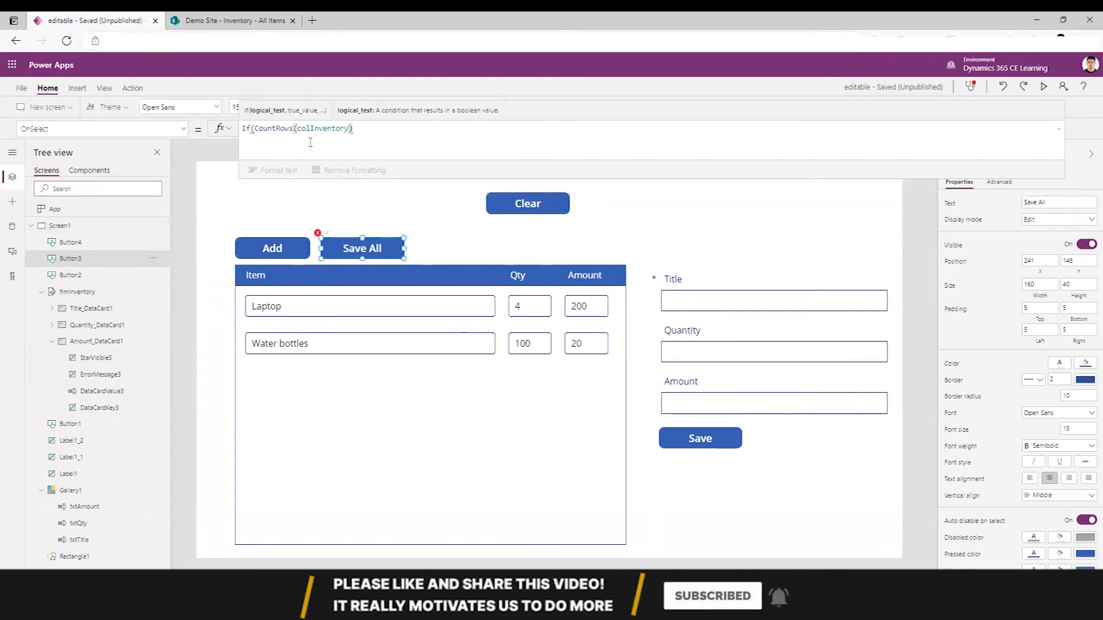
{"action": "type", "text": ">0"}
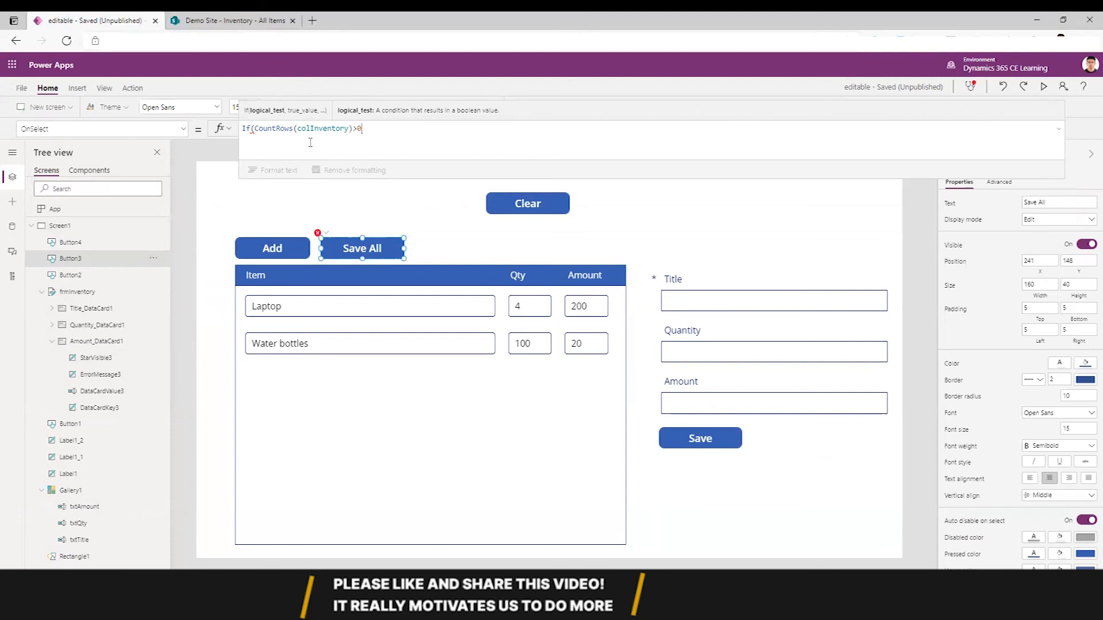
{"action": "type", "text": ","}
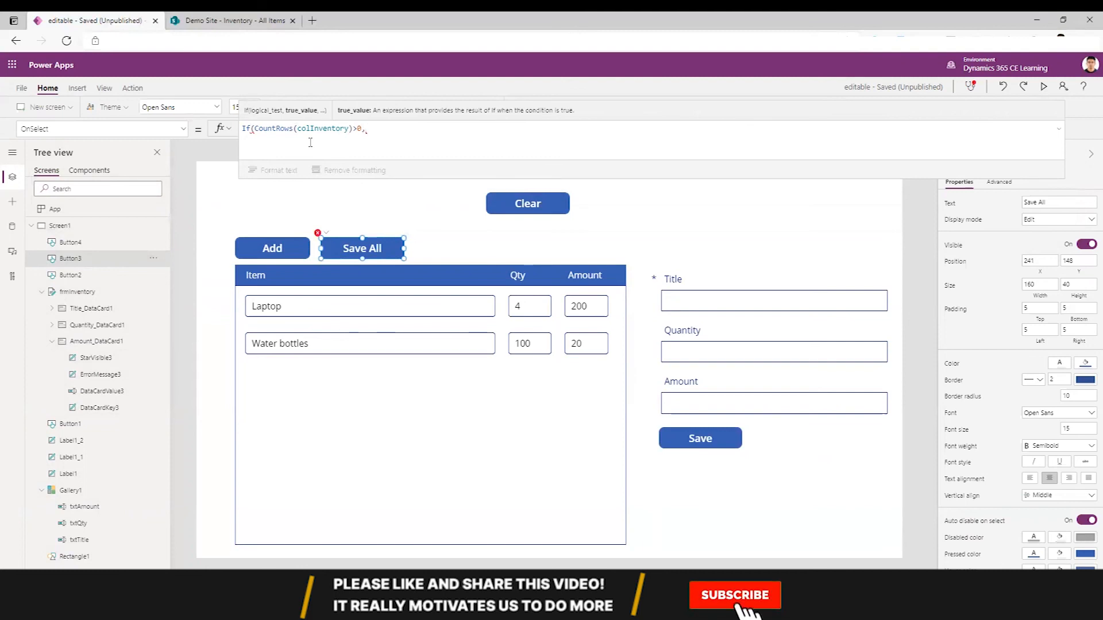
{"action": "left_click", "coordinate": [736, 595]}
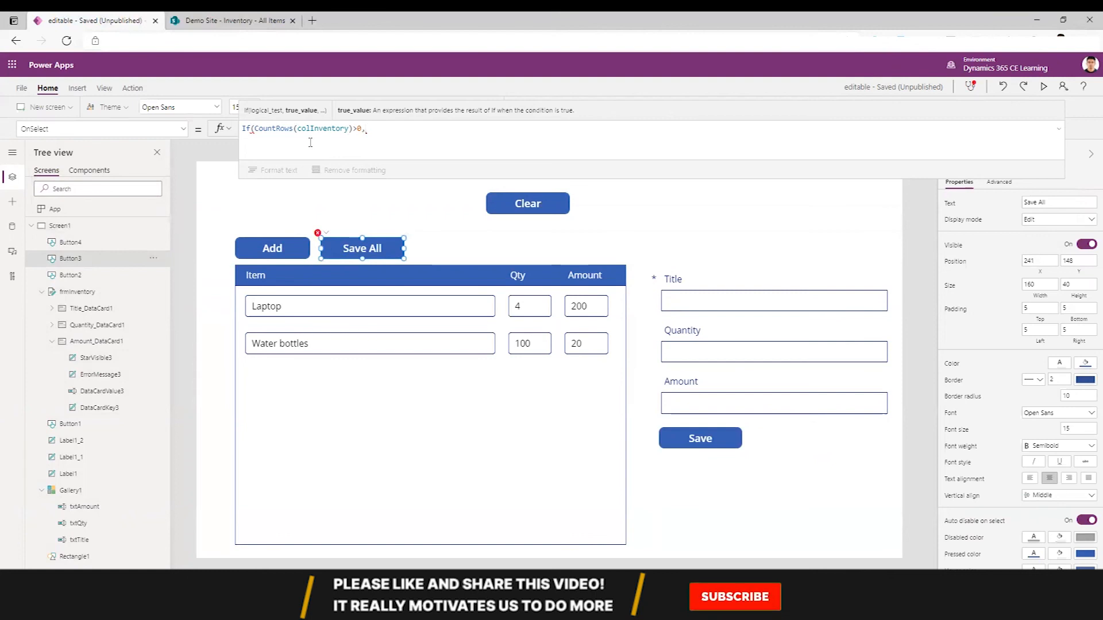
Add Patch(Inventory, colInventory); as the action when the collection has rows
{"action": "type", "text": "Patch"}
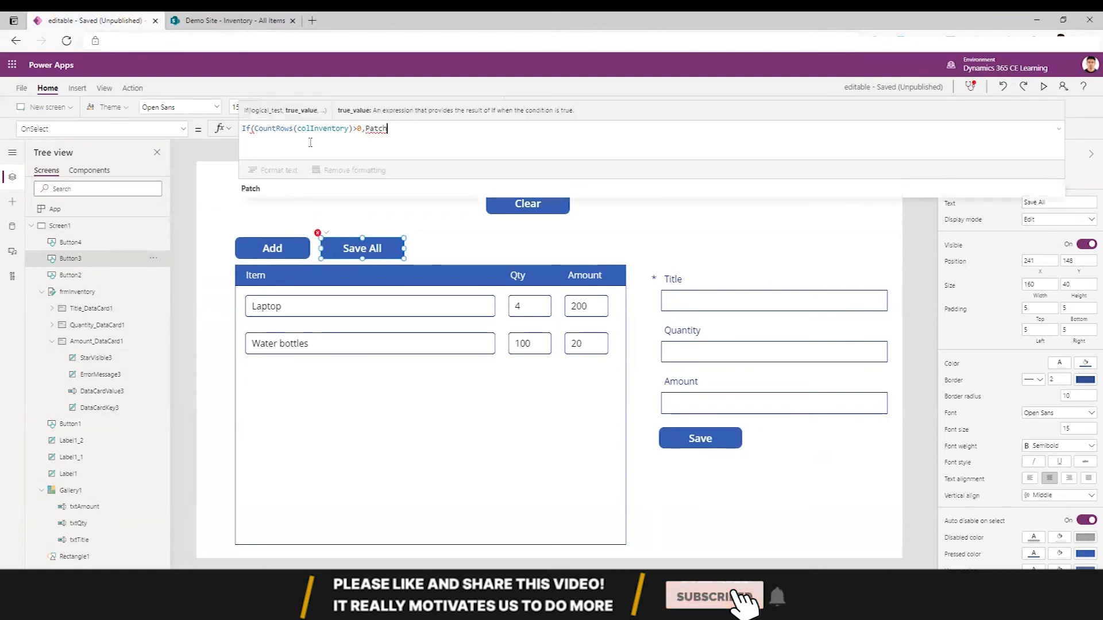
{"action": "type", "text": "(I"}
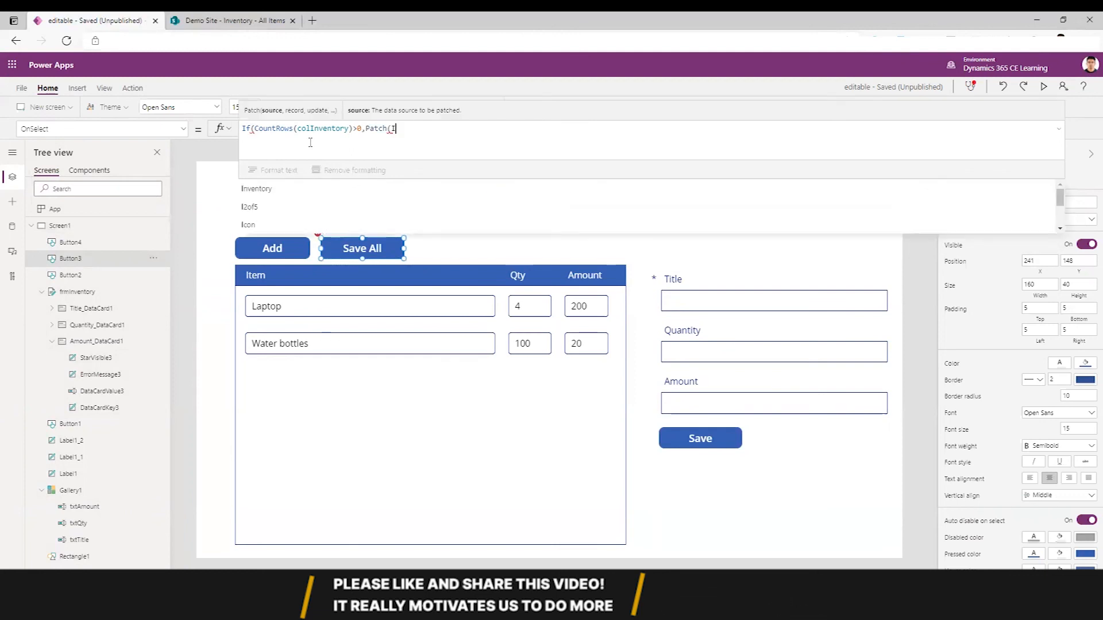
{"action": "type", "text": "nventory,"}
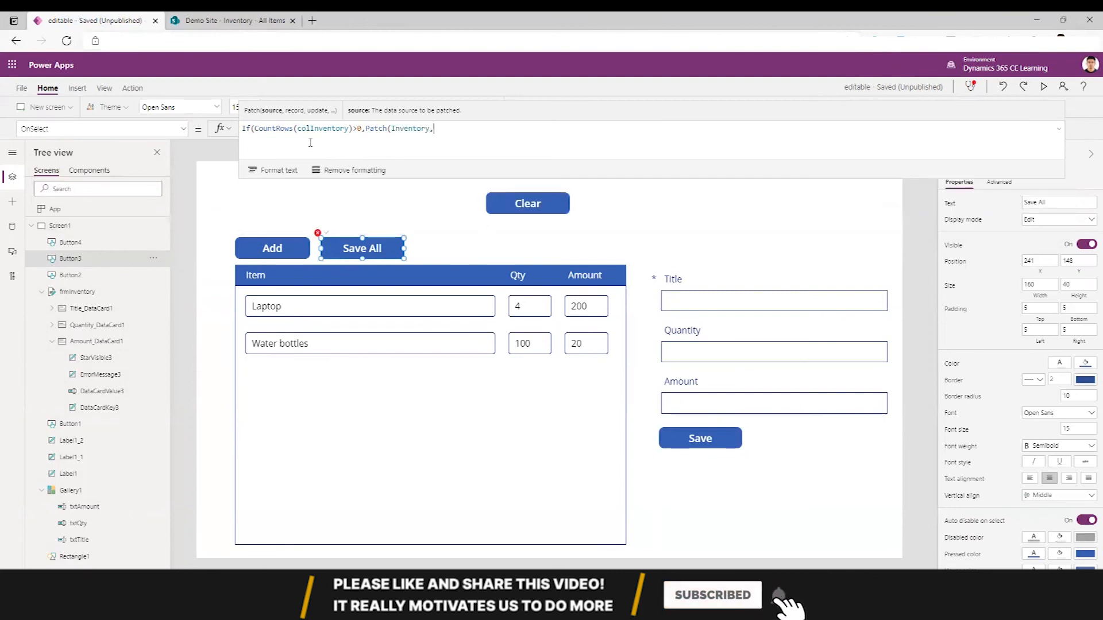
{"action": "type", "text": "colInventory"}
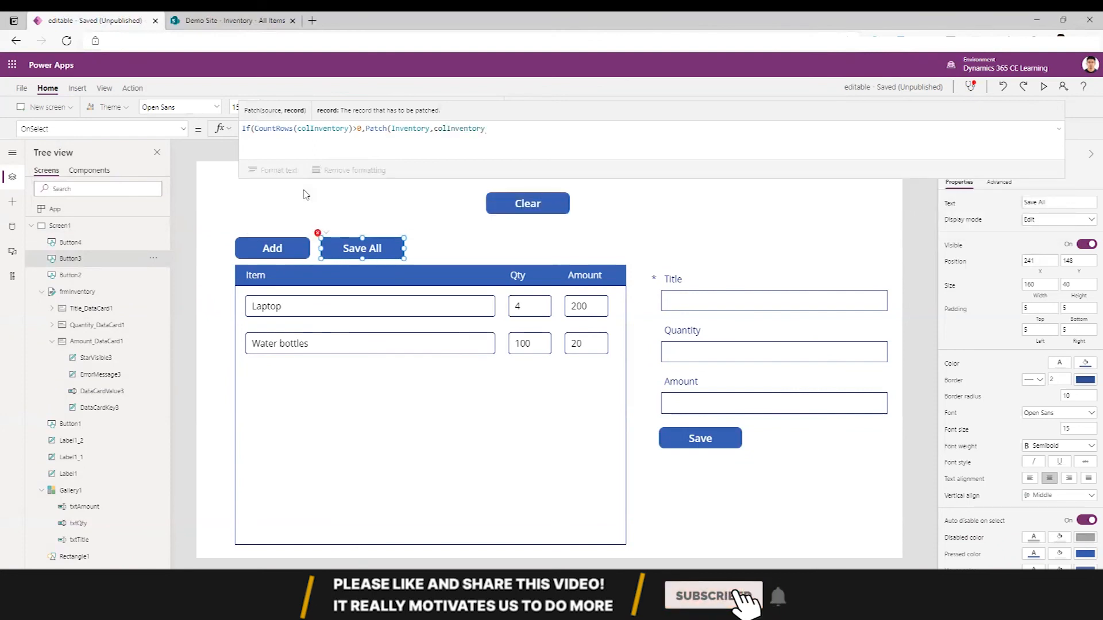
{"action": "type", "text": ");"}
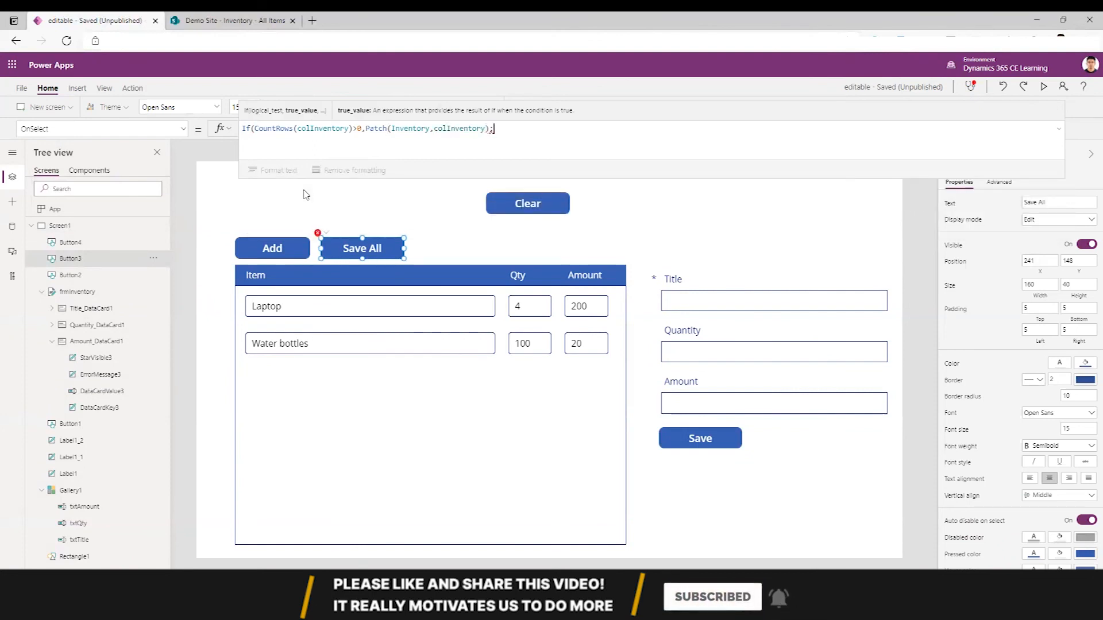
Add Notify("Yay!!!", Success) and Clear(colInventory) to complete the formula
{"action": "type", "text": "Notify"}
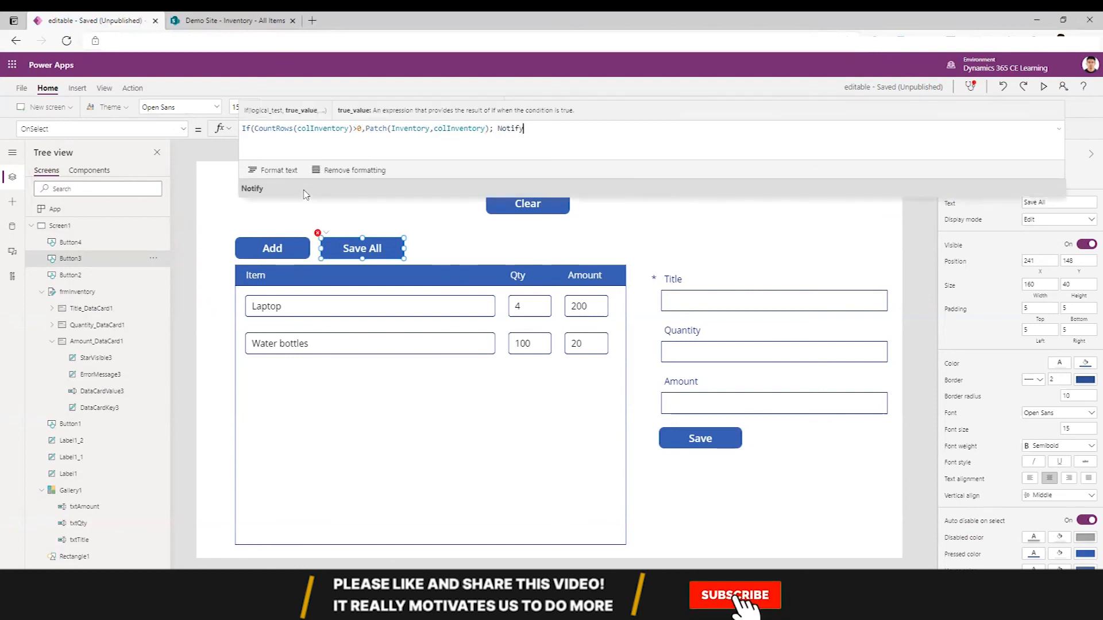
{"action": "type", "text": "(\""}
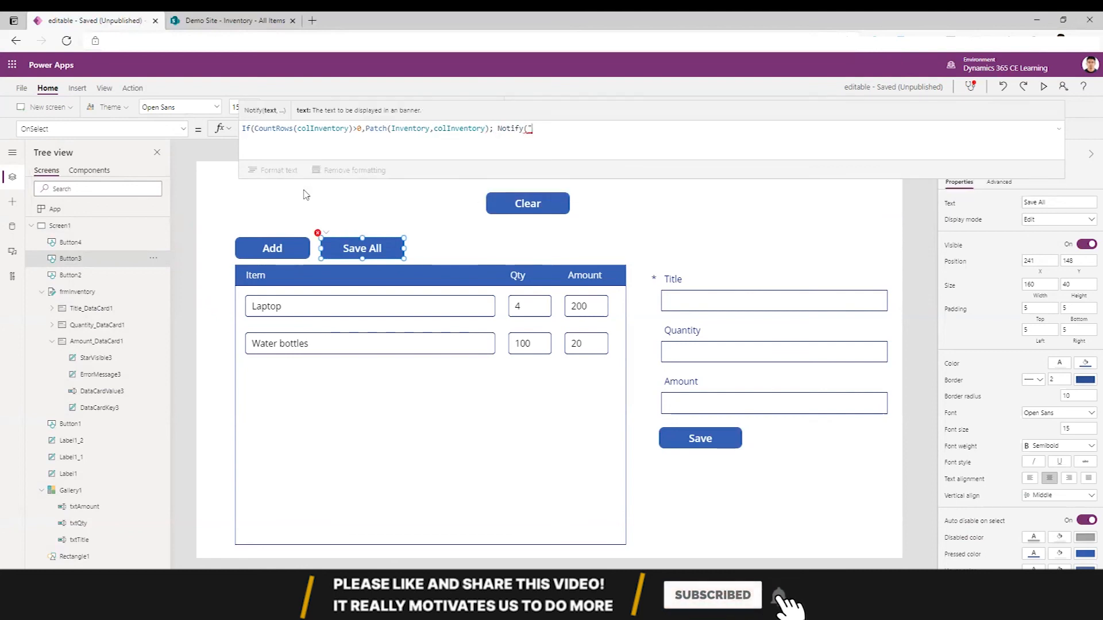
{"action": "type", "text": "He"}
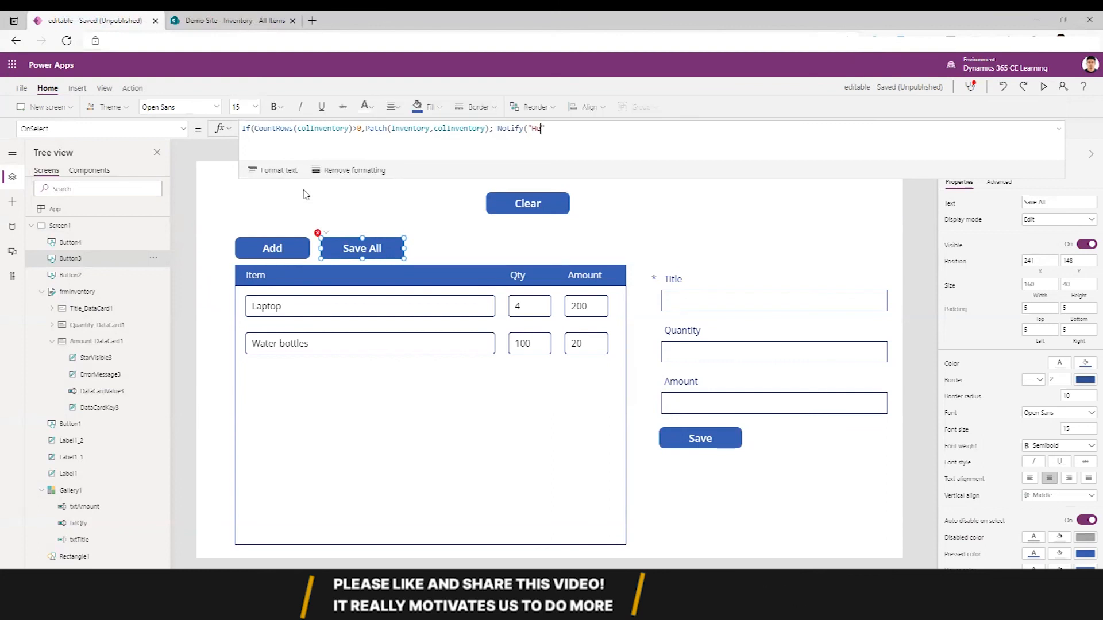
{"action": "type", "text": "Yay"}
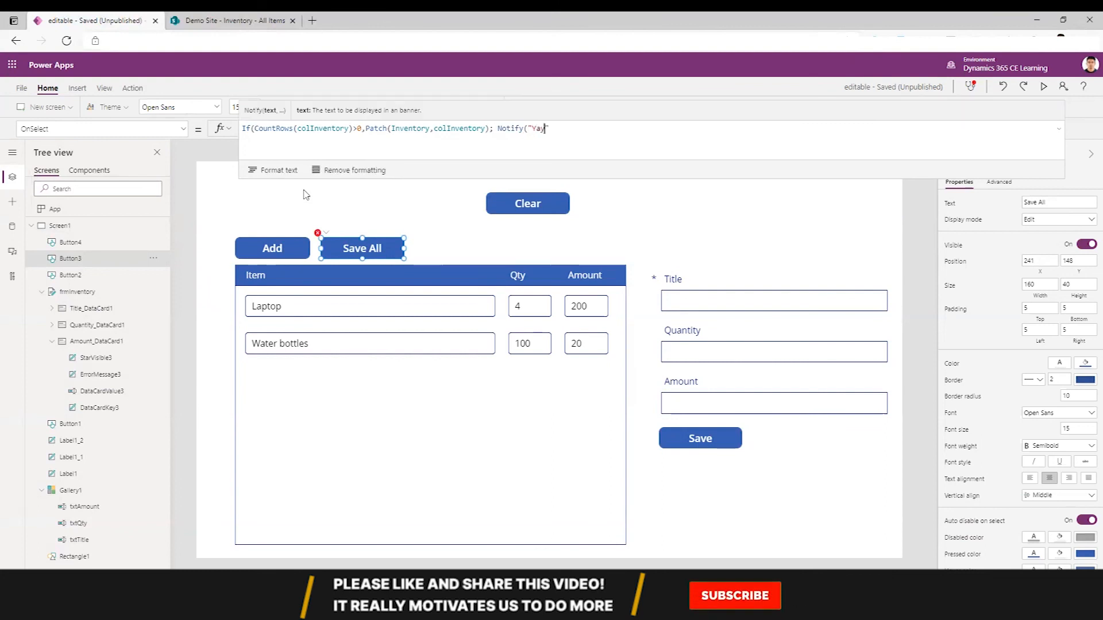
{"action": "type", "text": "!!!"}
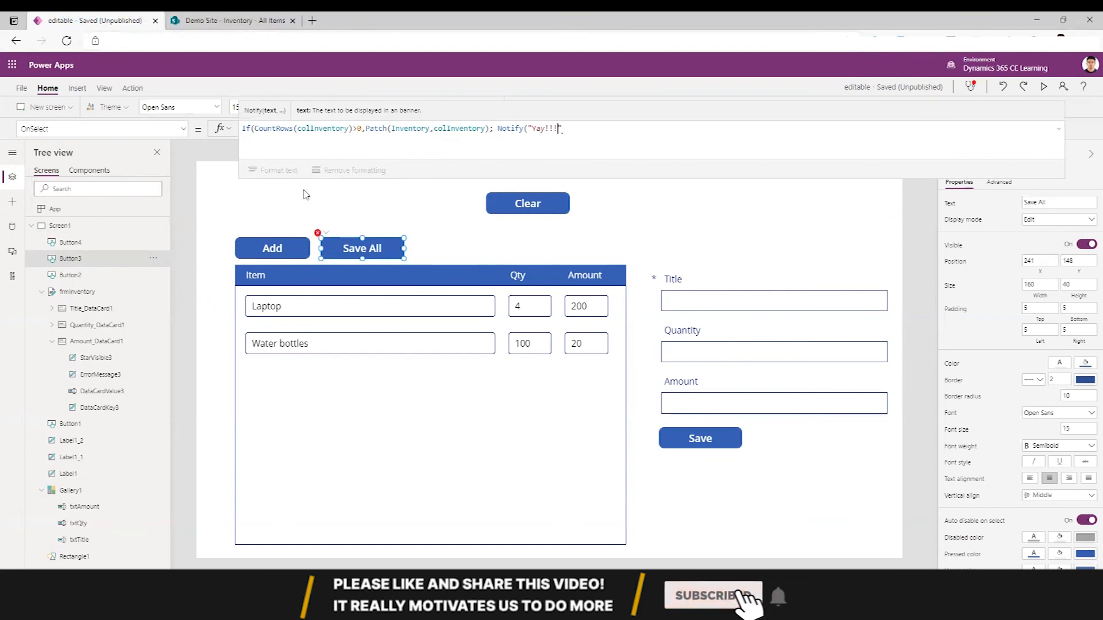
{"action": "left_click", "coordinate": [712, 597]}
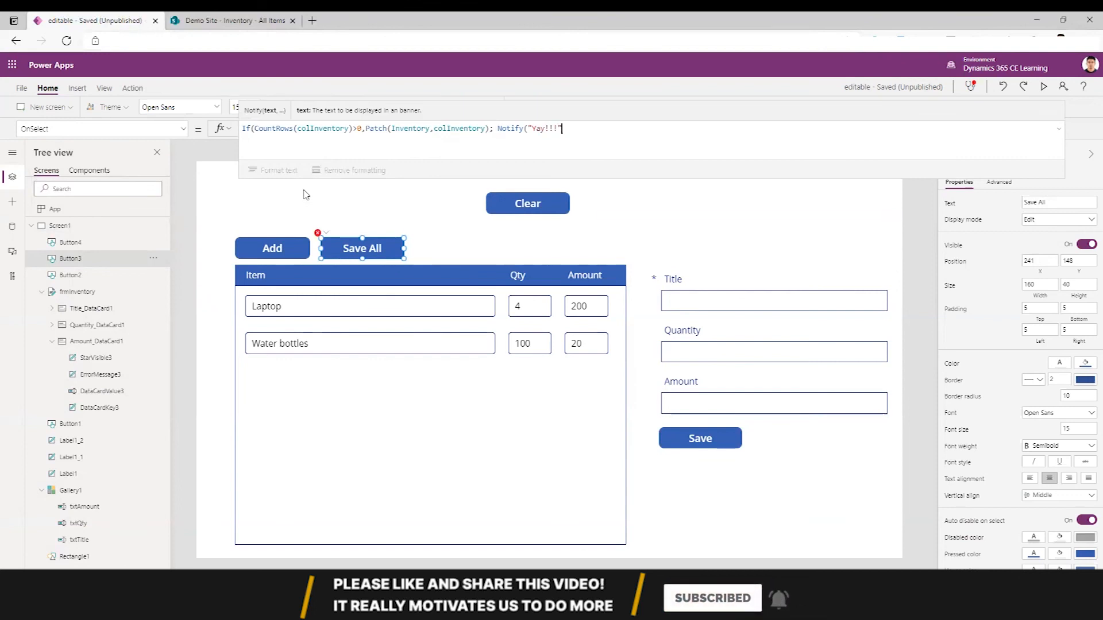
{"action": "type", "text": ",Sucess); C"}
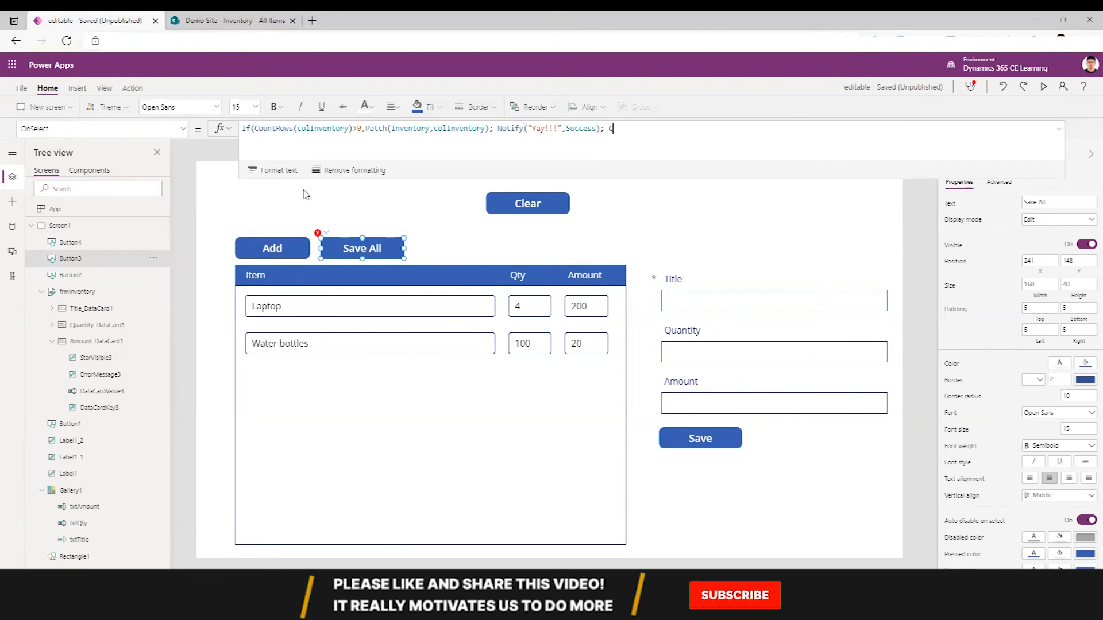
{"action": "type", "text": "lear"}
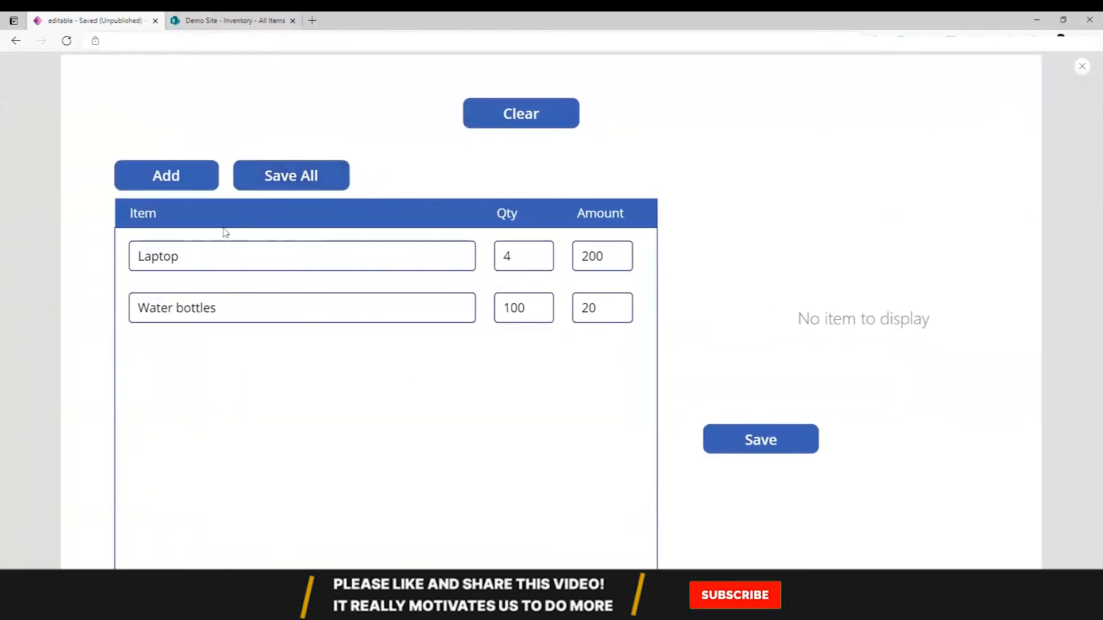
Rename the first row to Desktop, save it, check SharePoint shows Desktop, and return
{"action": "type", "text": "D"}
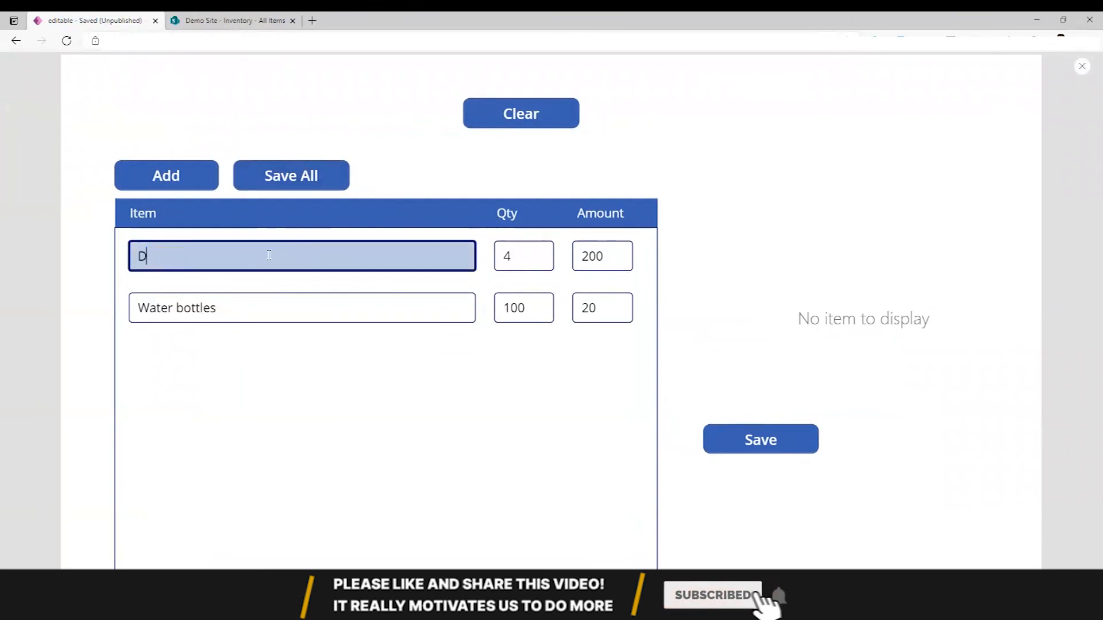
{"action": "type", "text": "esktop"}
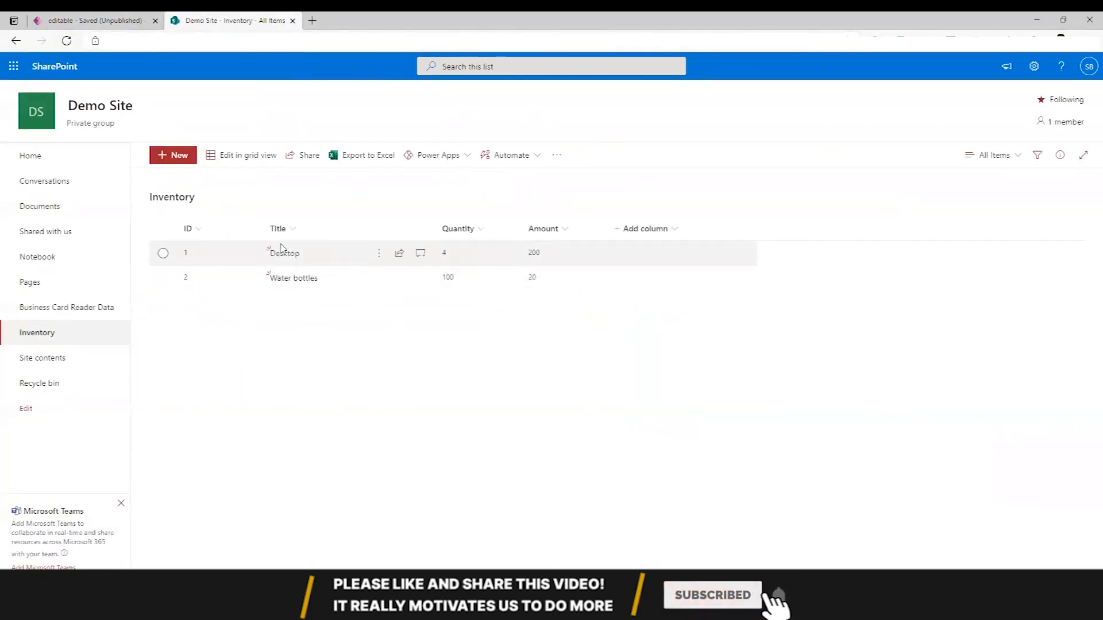
{"action": "left_click", "coordinate": [92, 21]}
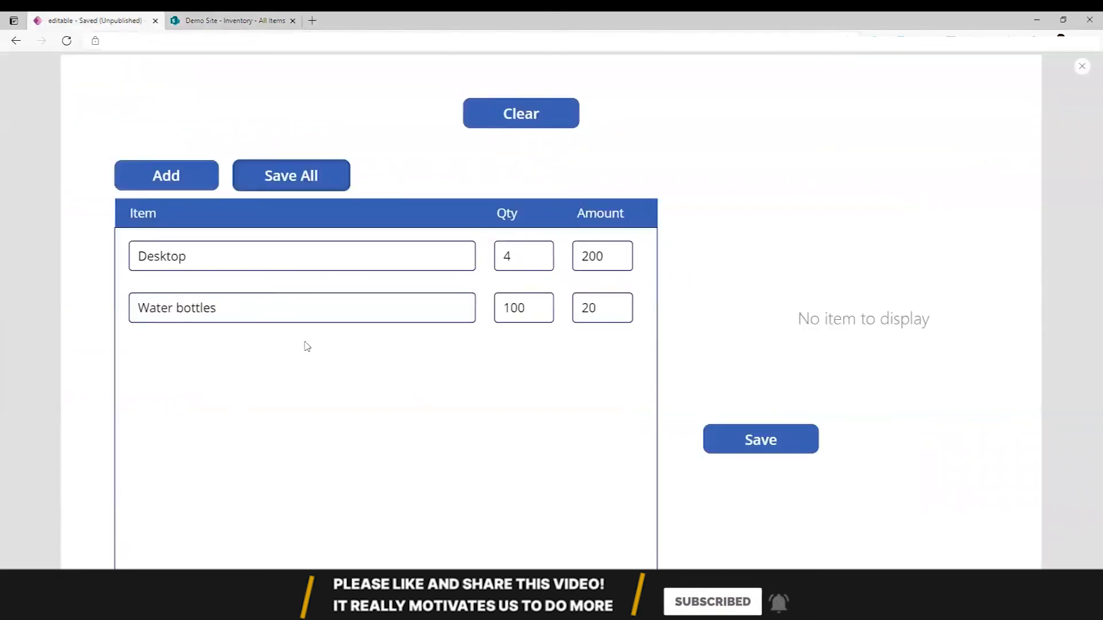
{"action": "mouse_move", "coordinate": [391, 361]}
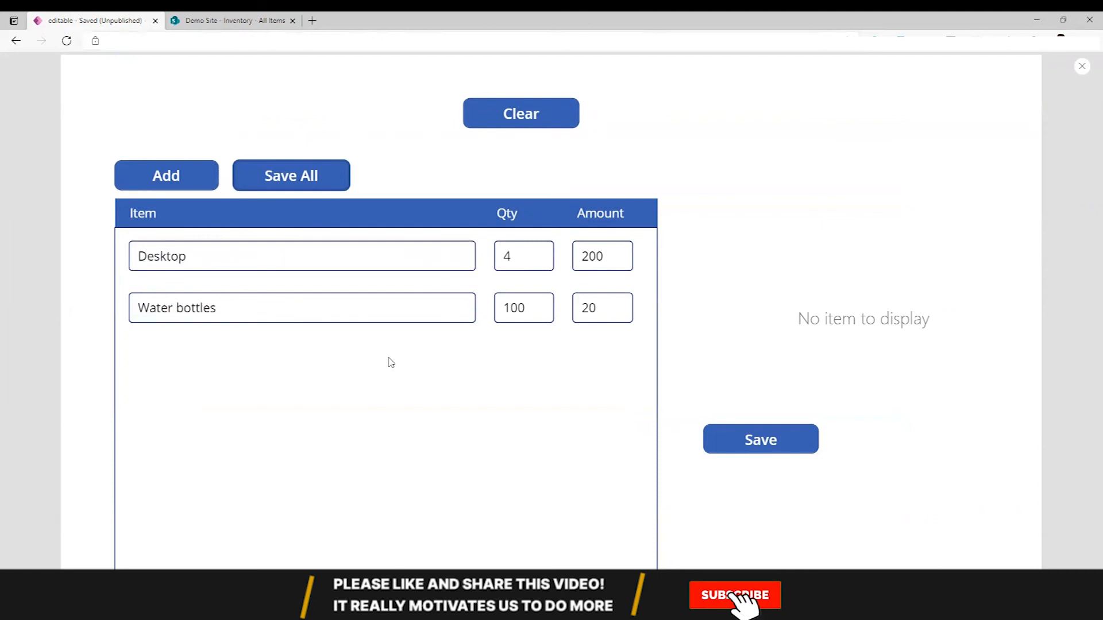
{"action": "left_click", "coordinate": [292, 177]}
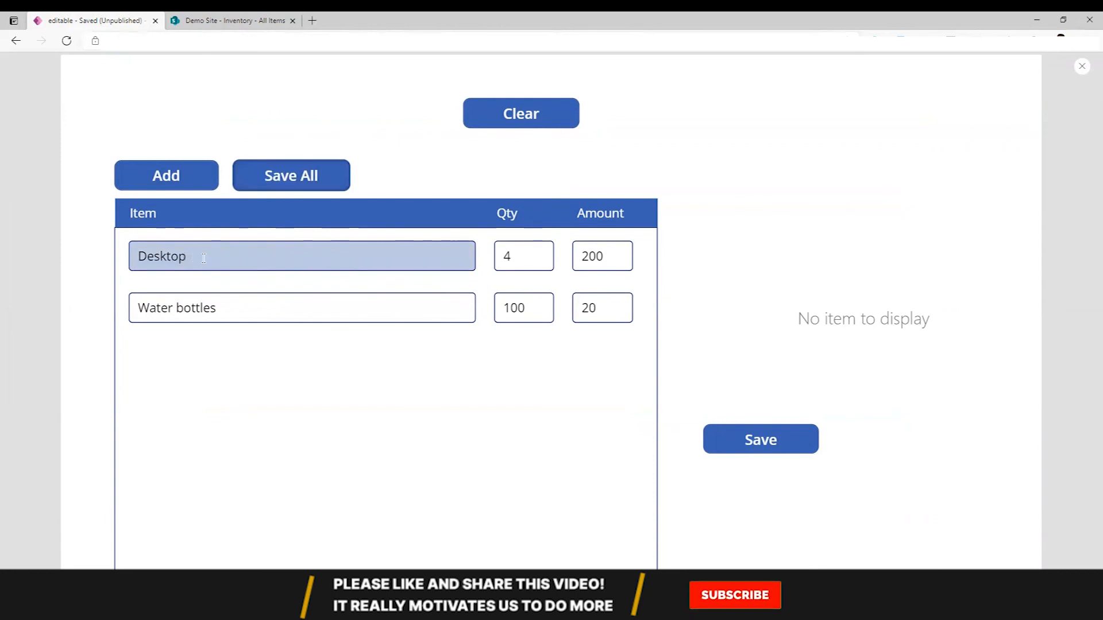
{"action": "left_click", "coordinate": [736, 612]}
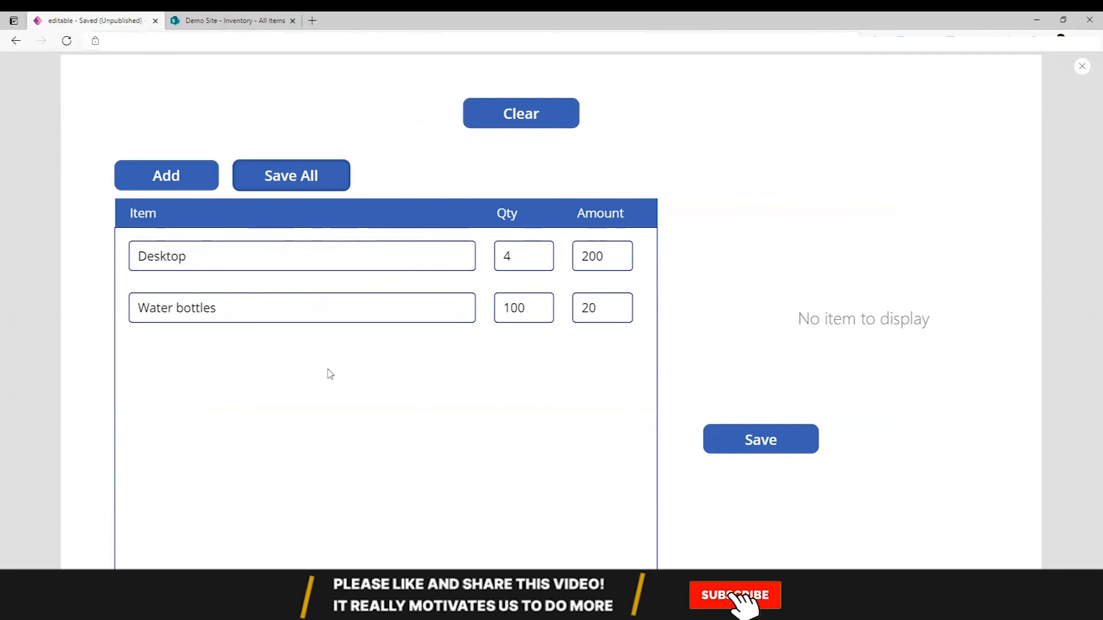
{"action": "left_click", "coordinate": [735, 612]}
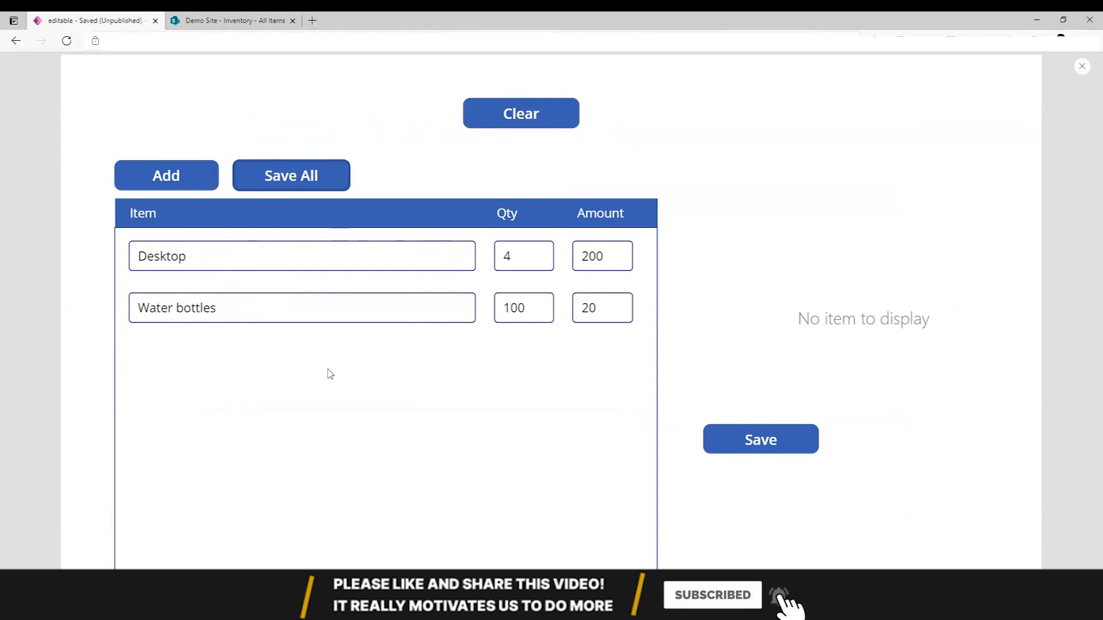